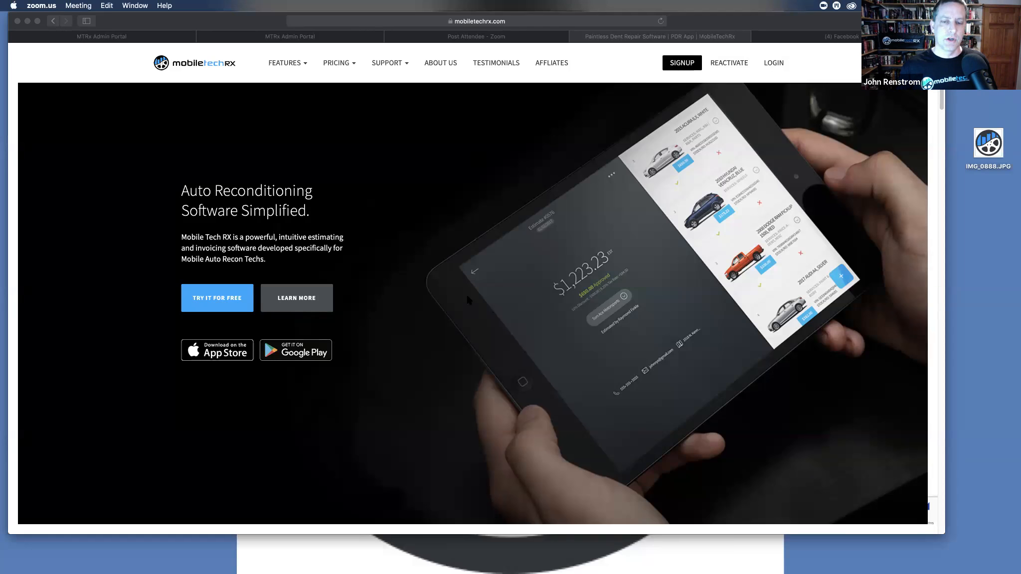
mouse_move(774, 63)
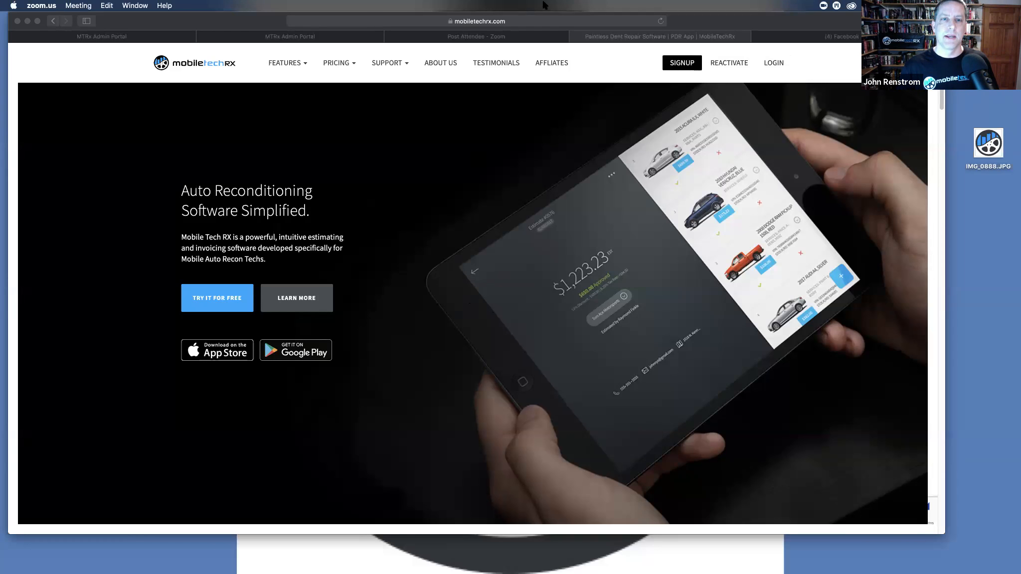
Switch to the MTRx Admin Portal tab showing the login page
left_click(290, 36)
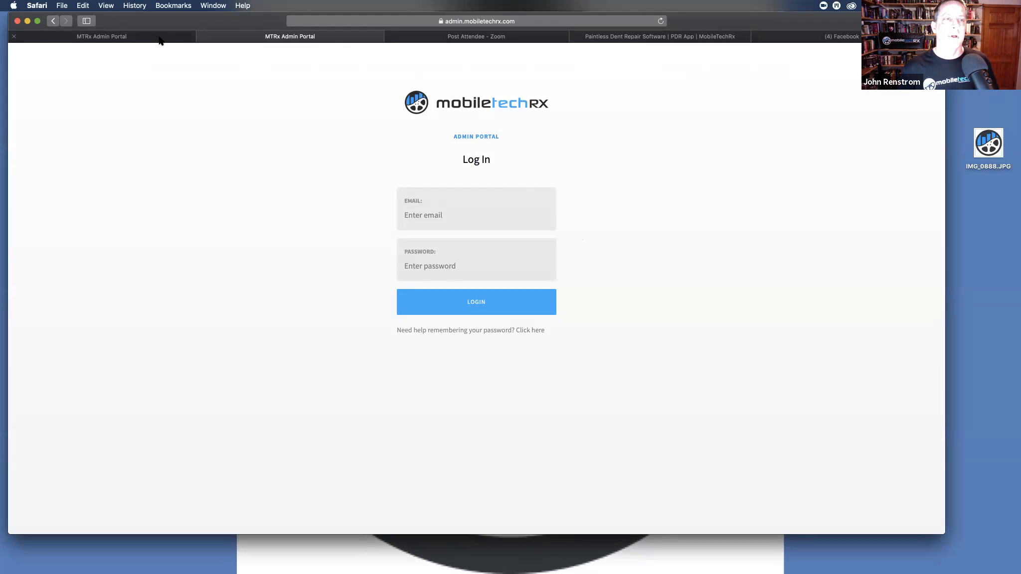
Upload the wheel-and-bar-chart image as the company logo on Company Info
left_click(475, 301)
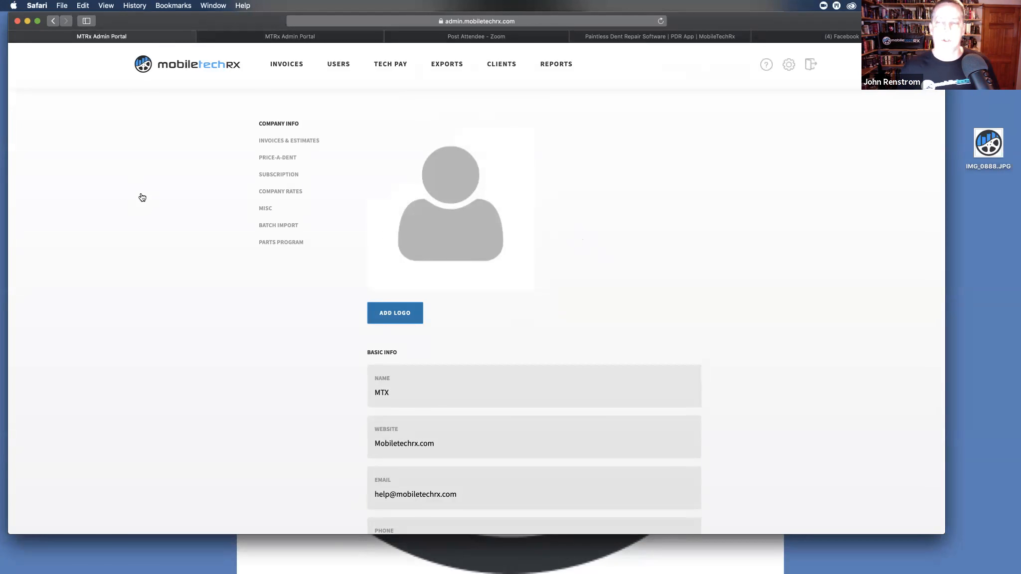
mouse_move(275, 105)
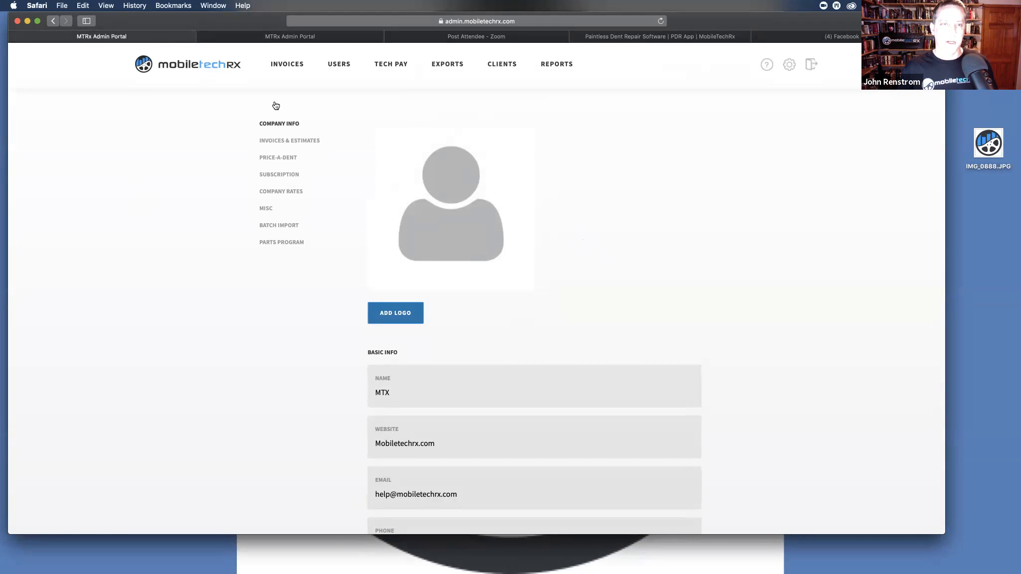
mouse_move(283, 124)
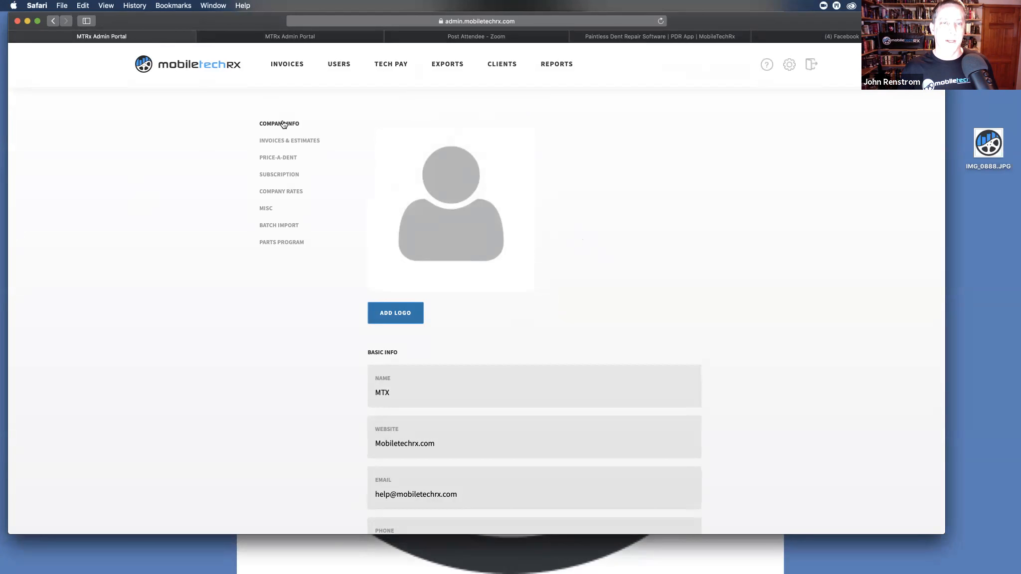
mouse_move(340, 320)
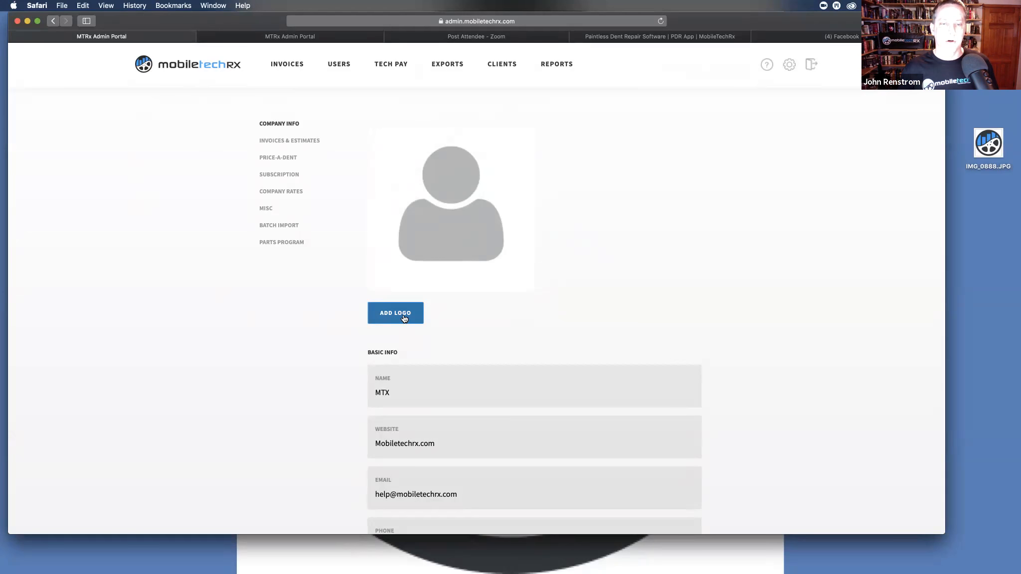
left_click(395, 312)
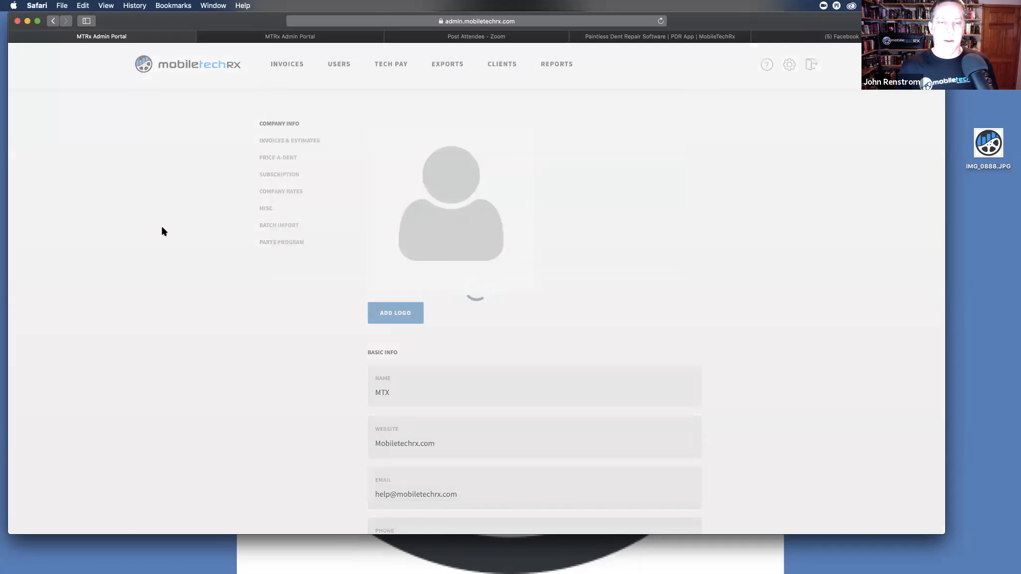
left_click(395, 313)
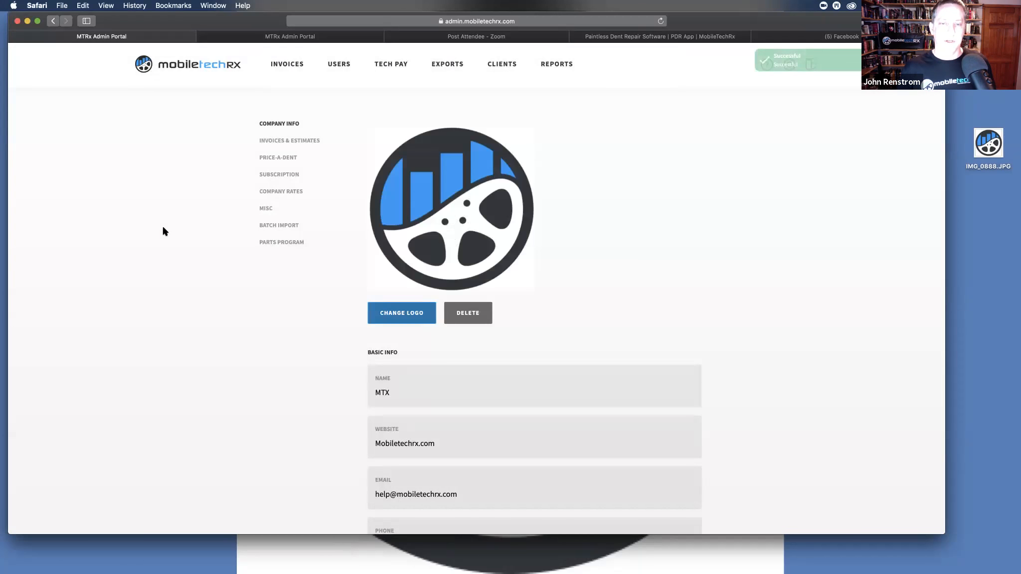
mouse_move(167, 241)
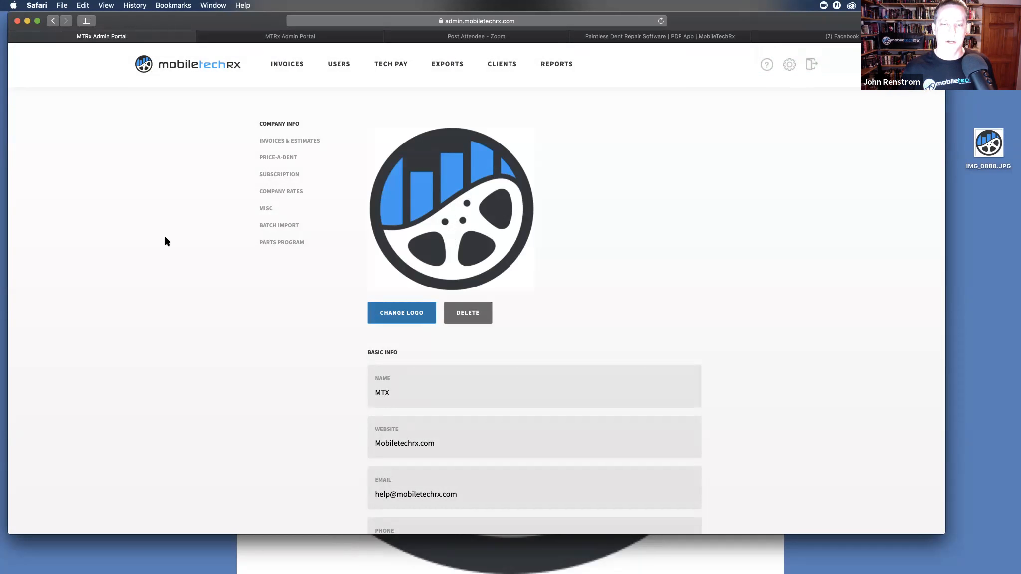
mouse_move(429, 253)
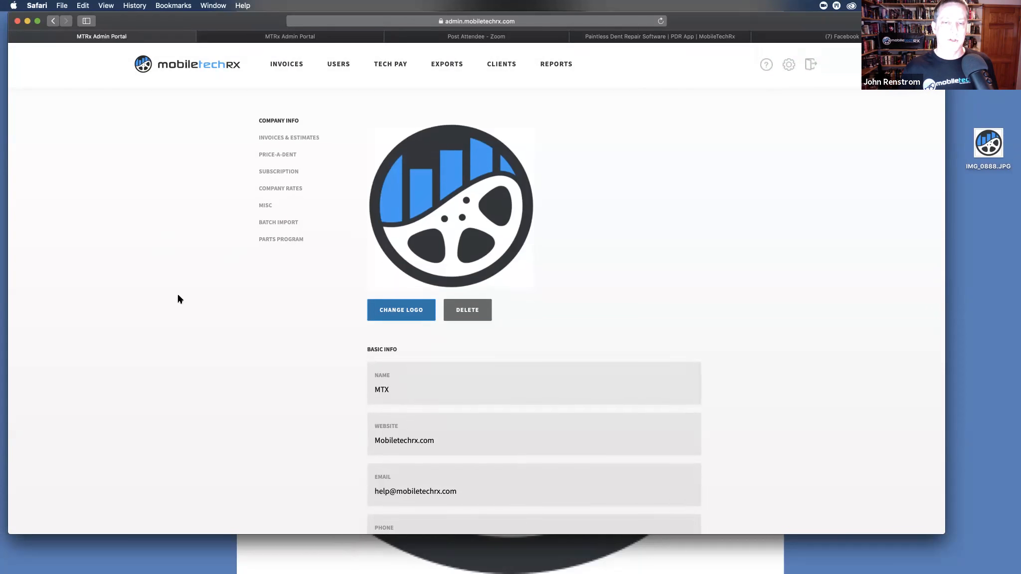
scroll("down", 3)
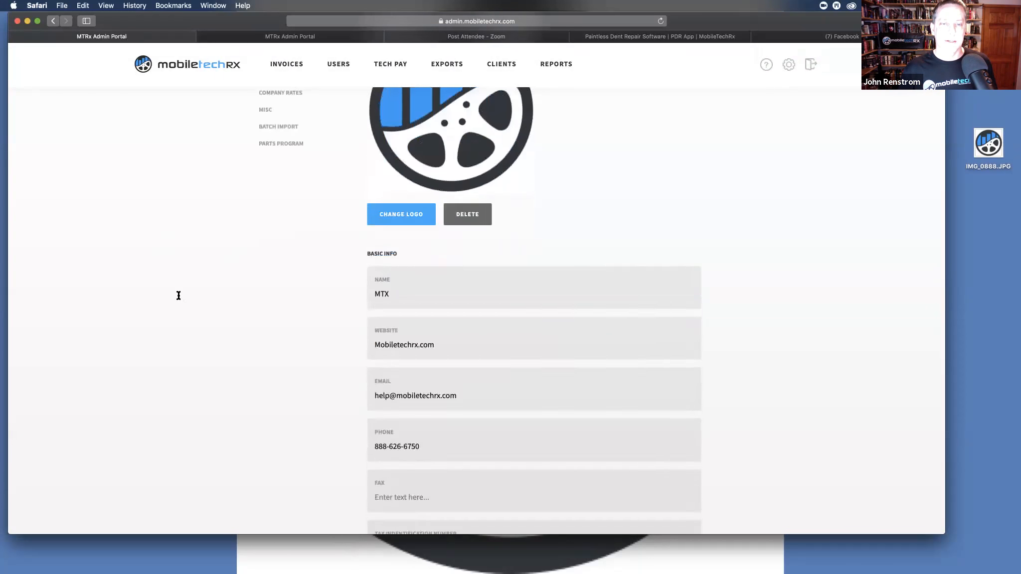
scroll("down", 3)
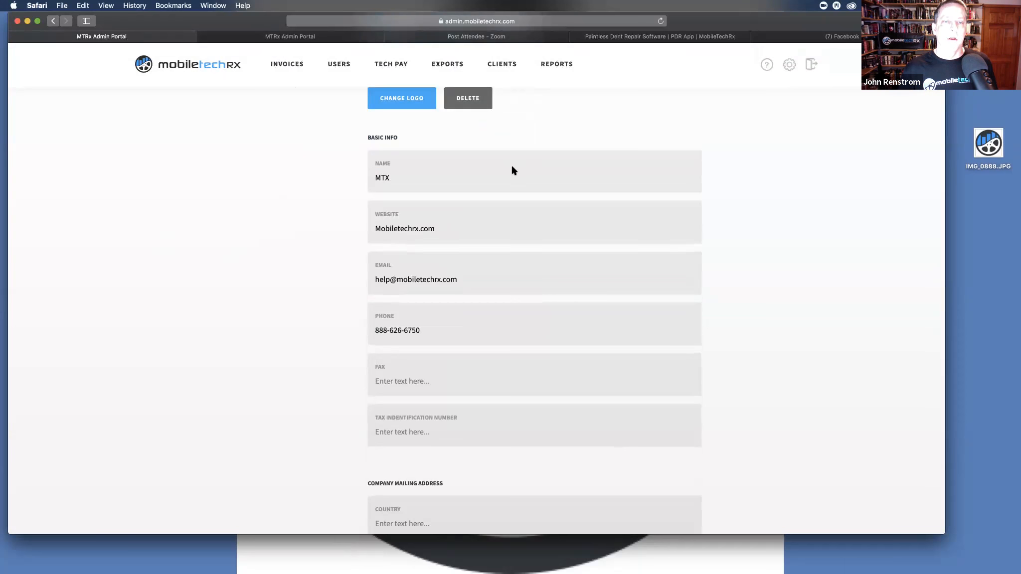
mouse_move(456, 203)
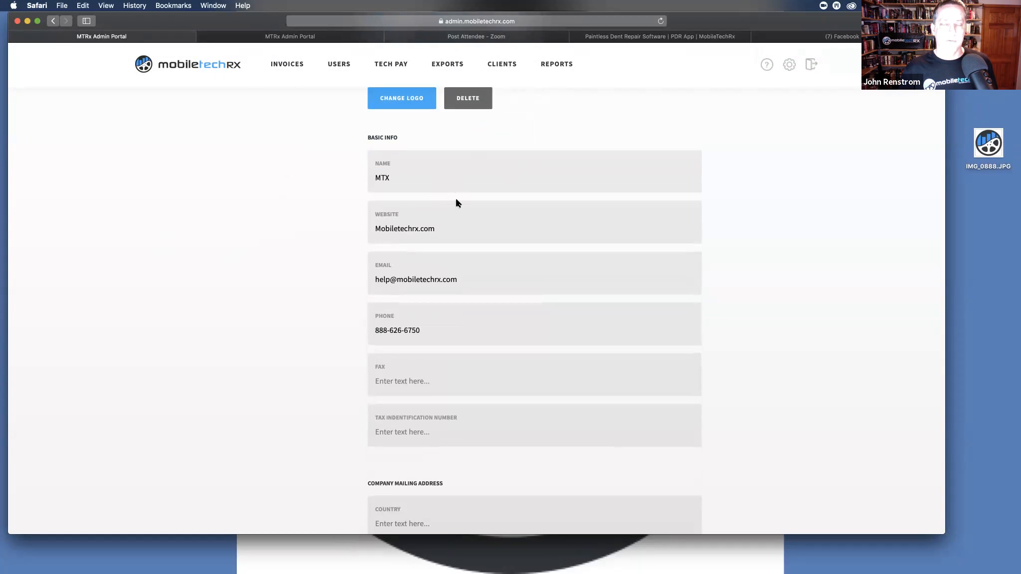
scroll("down", 3)
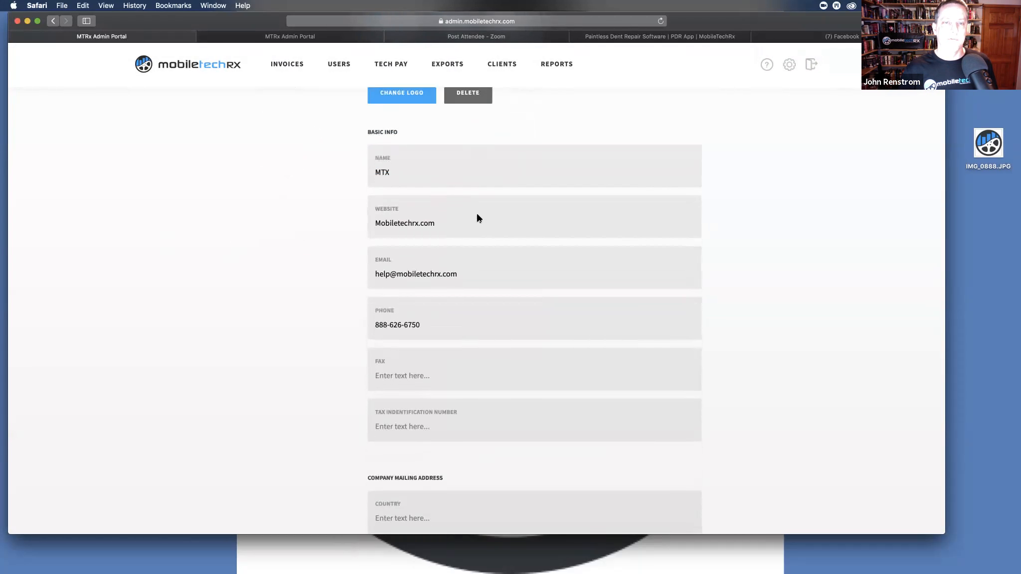
scroll("down", 3)
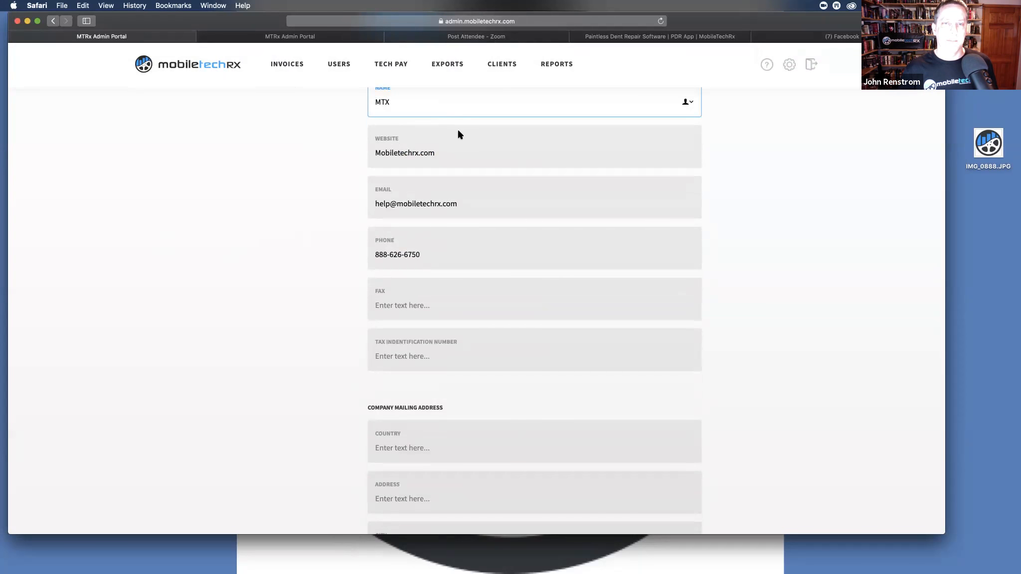
left_click(456, 152)
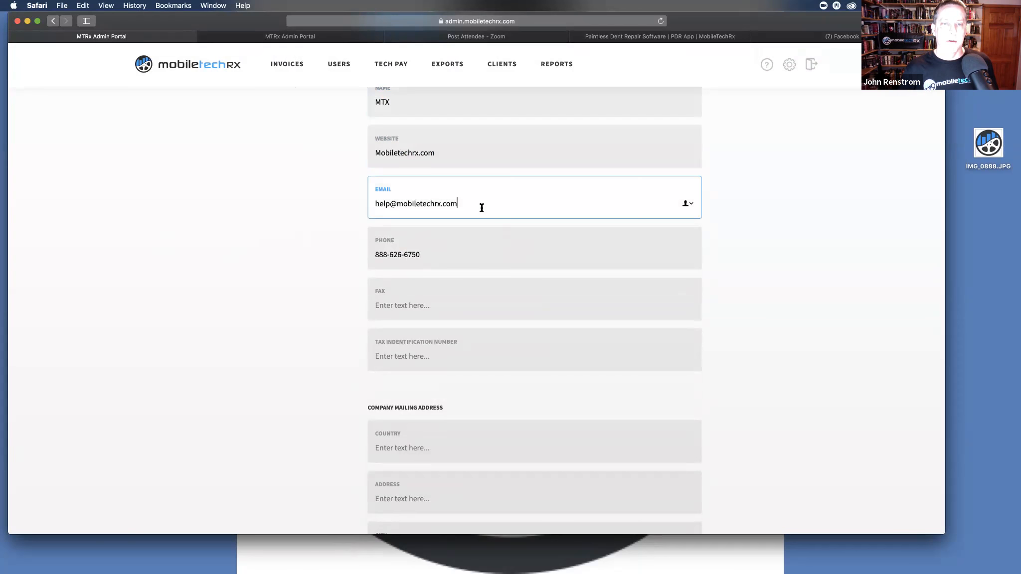
scroll("down", 3)
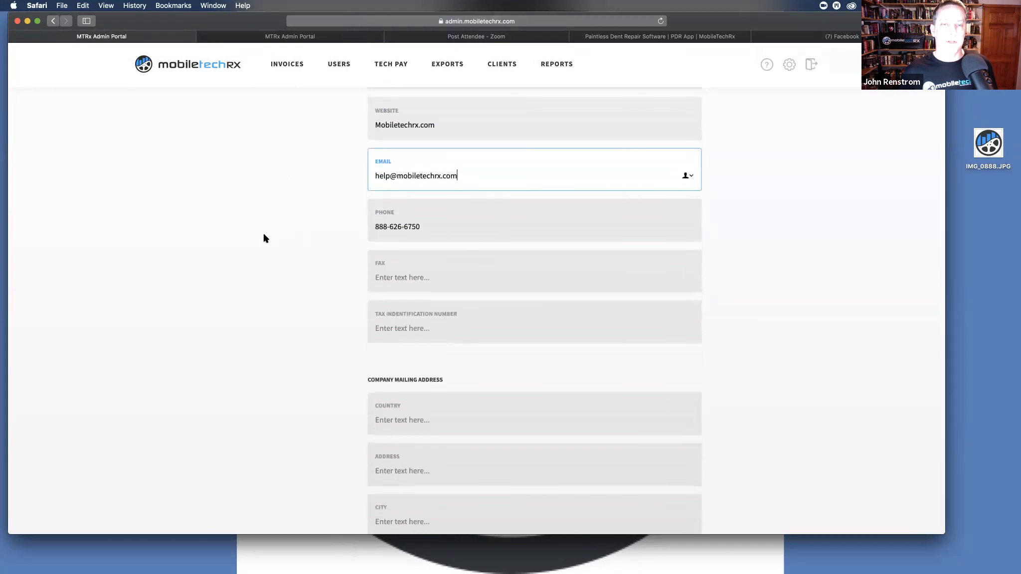
left_click(486, 225)
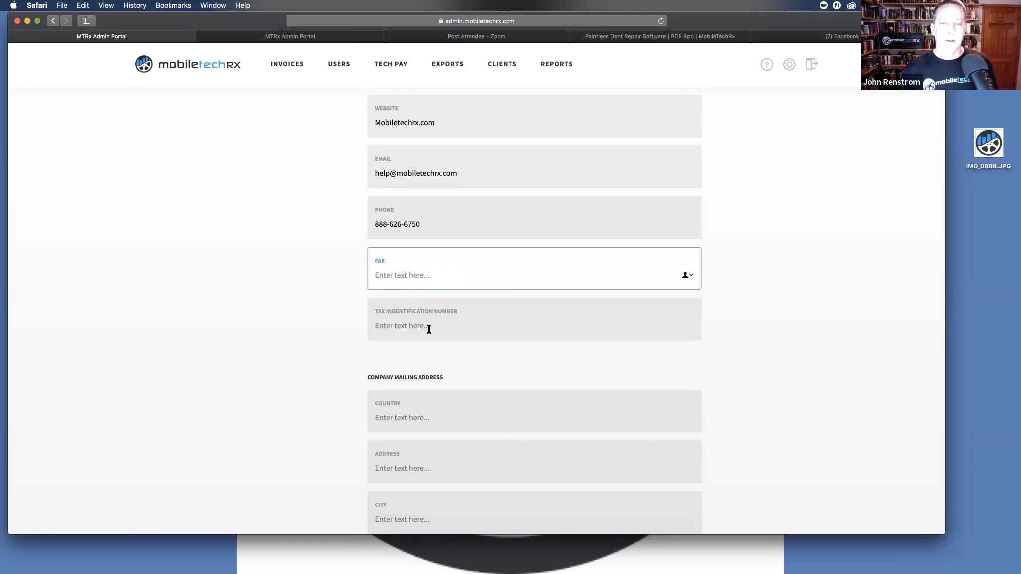
type("14")
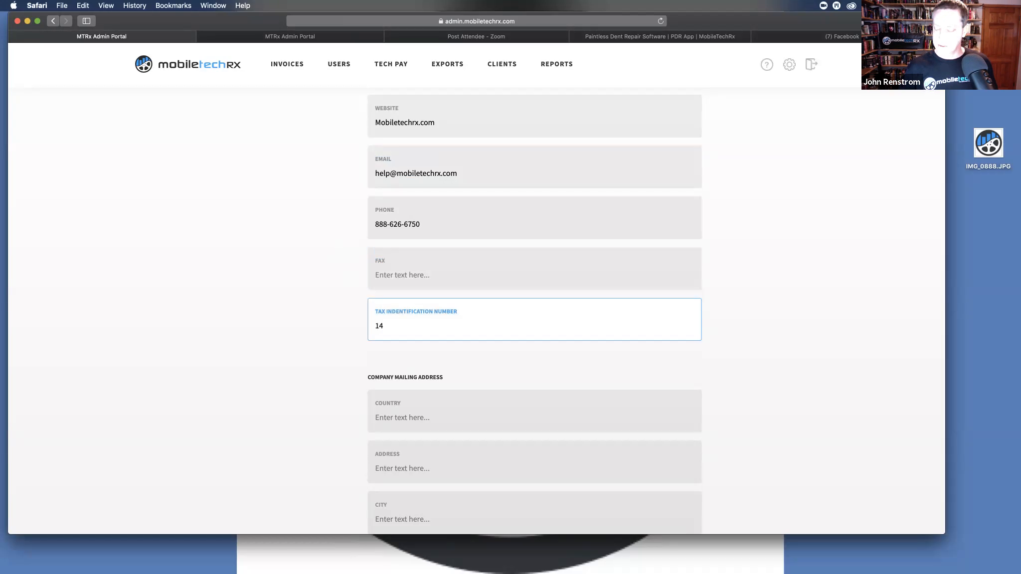
type("5679-5")
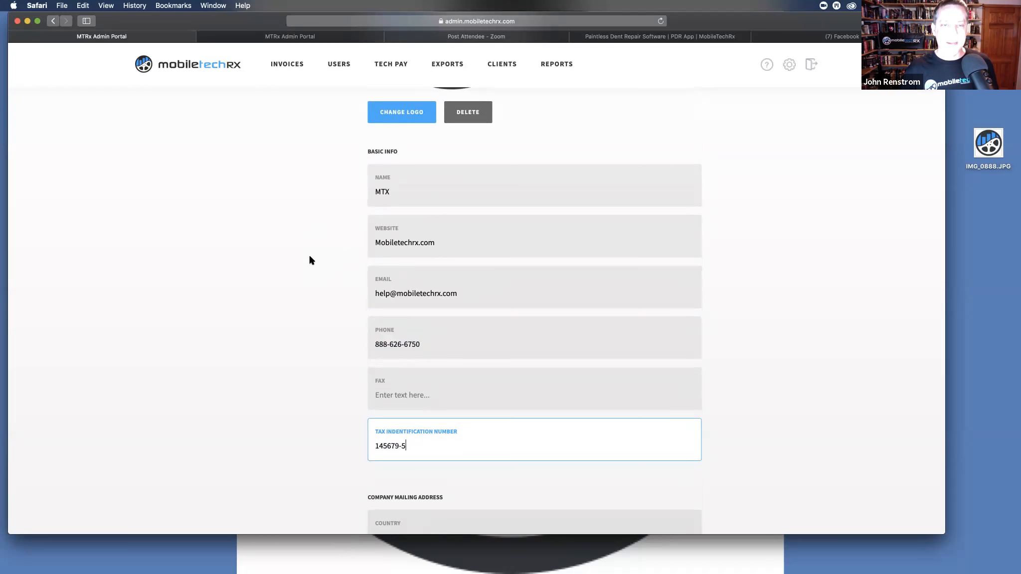
Save the company info changes including tax ID 145679-5
scroll("down", 3)
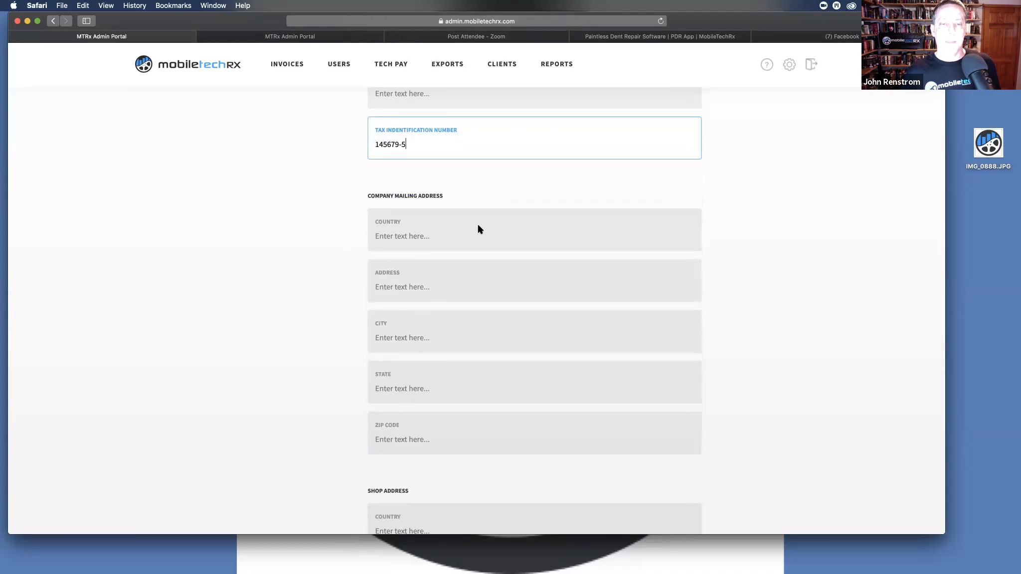
mouse_move(345, 245)
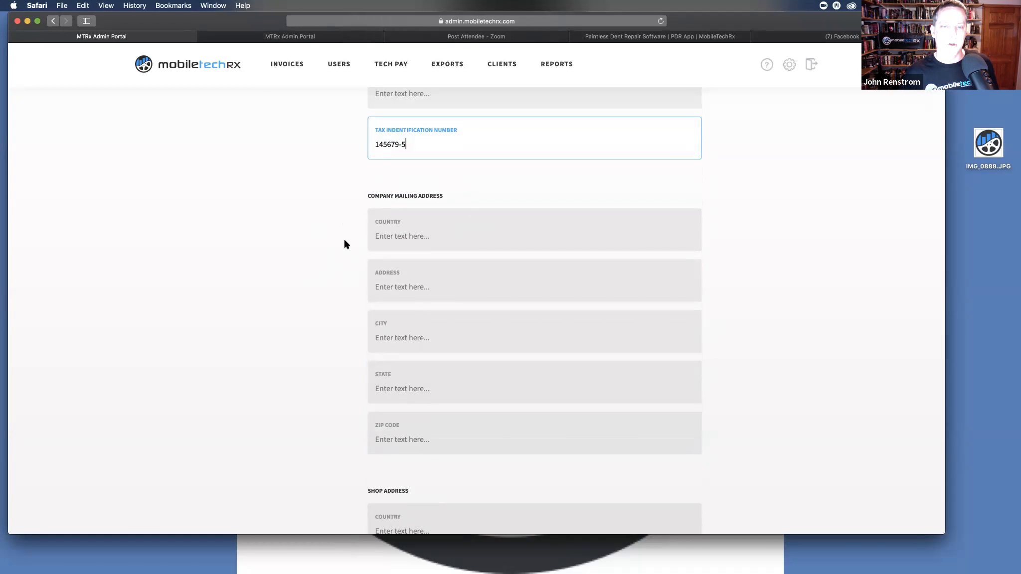
scroll("down", 3)
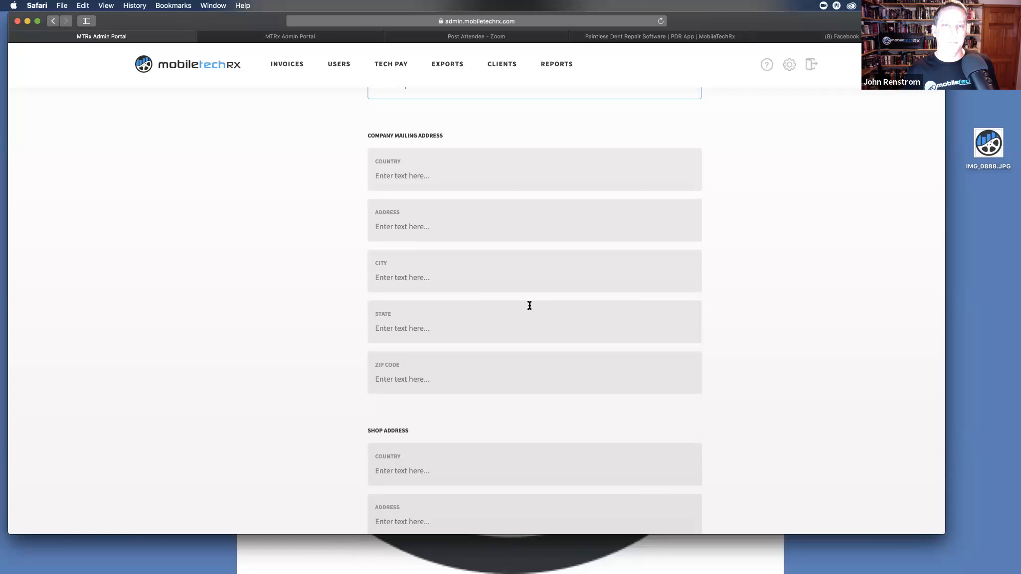
scroll("down", 3)
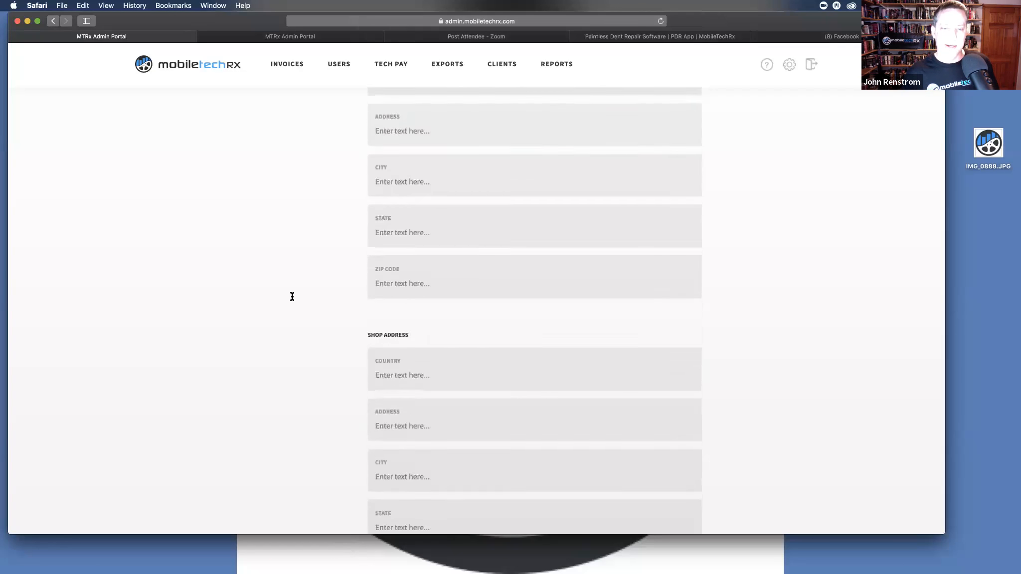
scroll("down", 3)
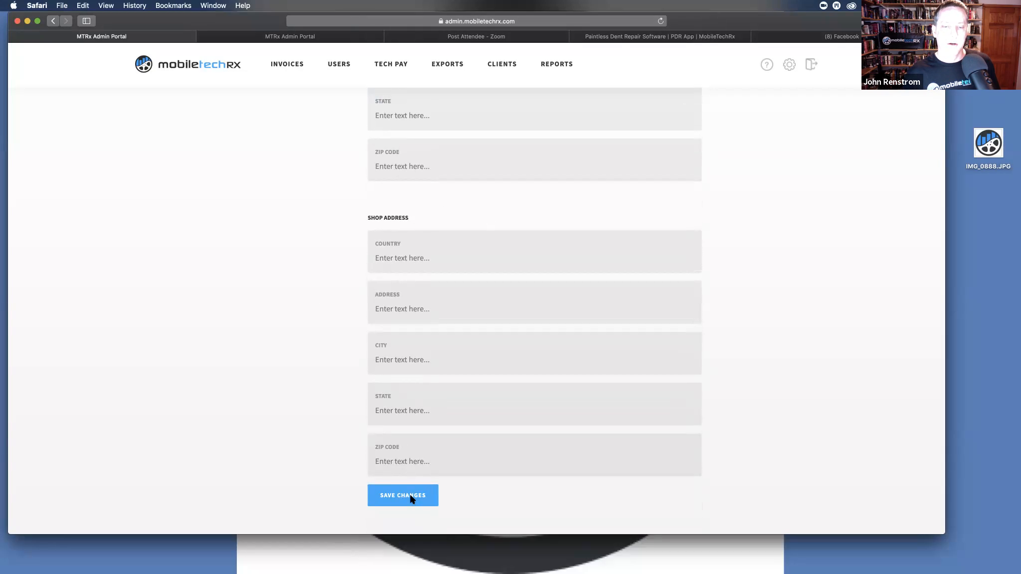
left_click(403, 495)
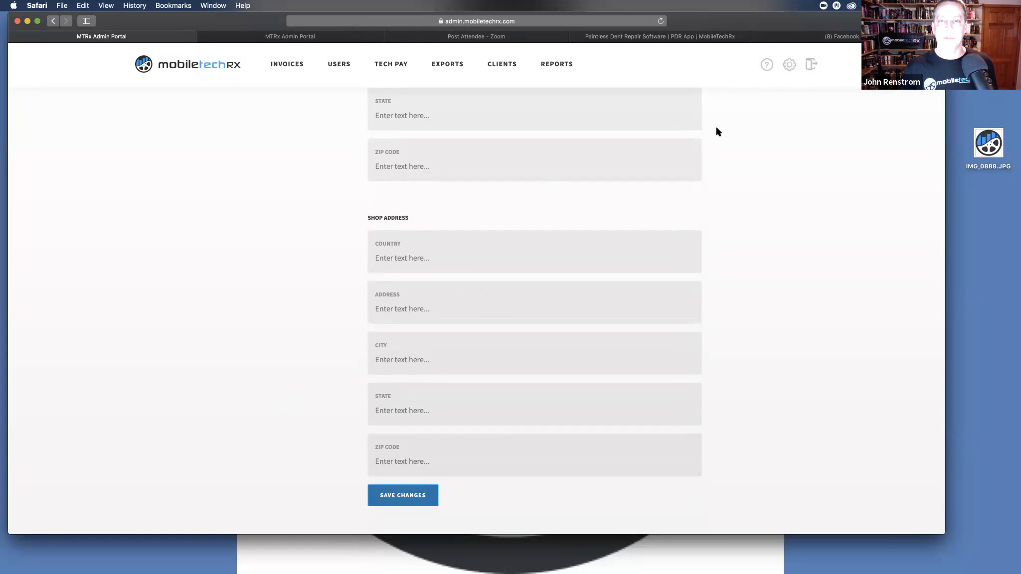
scroll("up", 3)
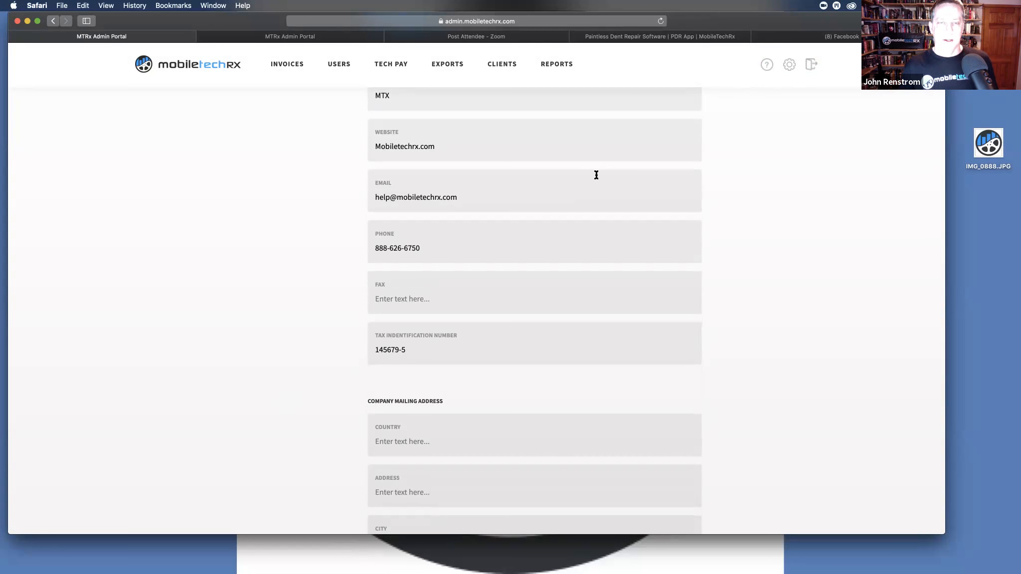
mouse_move(598, 184)
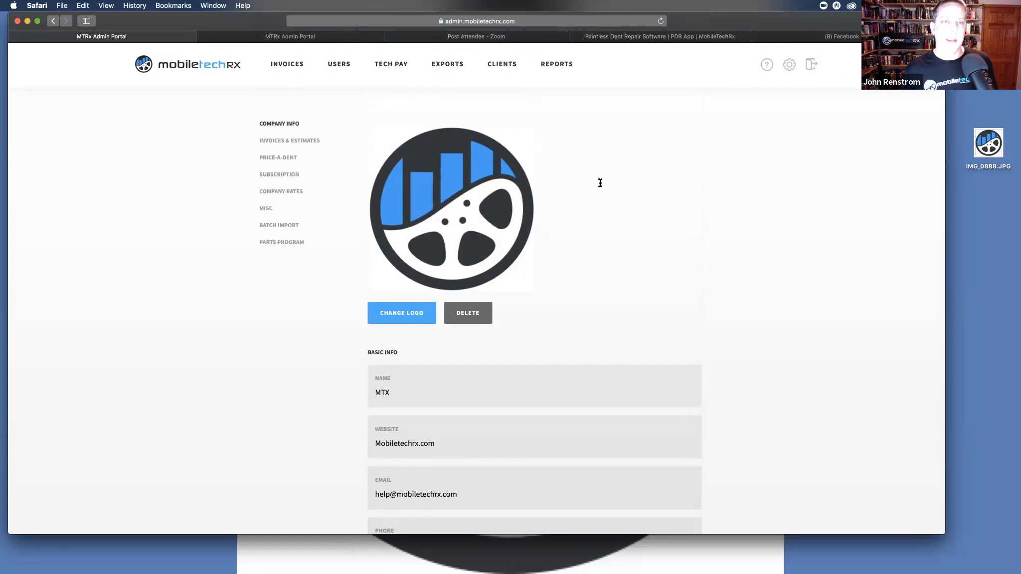
mouse_move(224, 171)
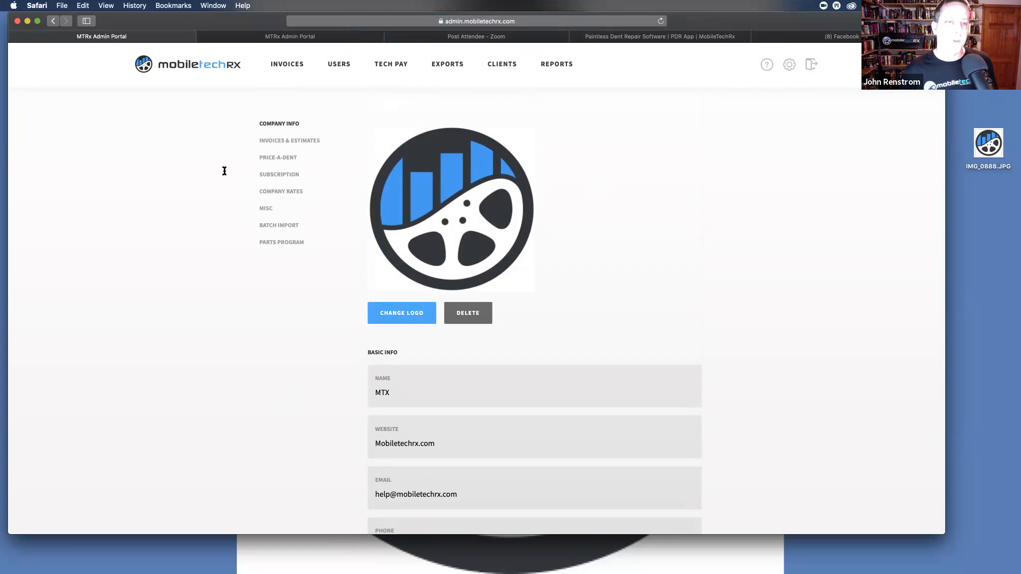
View the Add a New Card payment form from Subscription and back out without adding a card
left_click(280, 174)
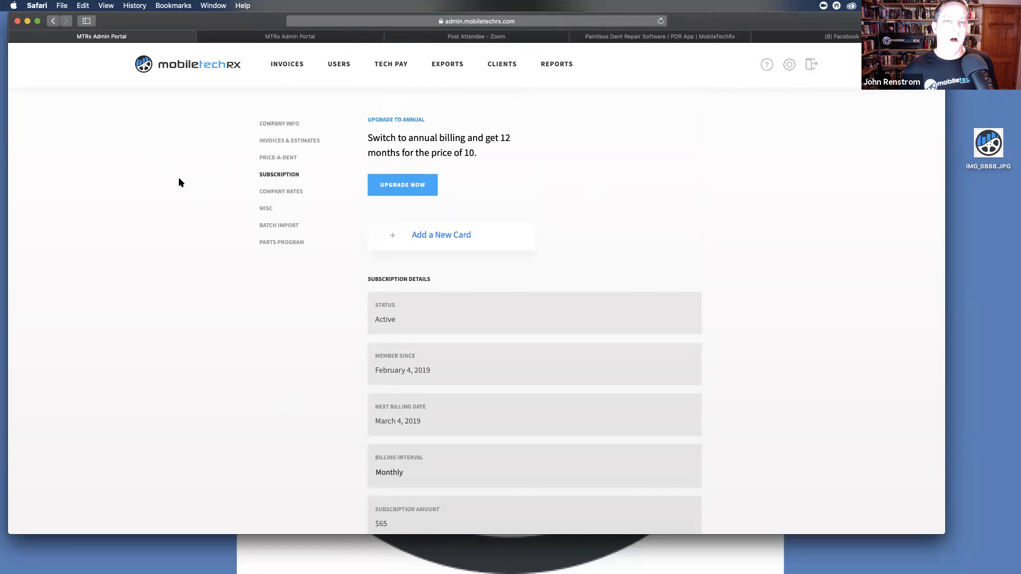
mouse_move(728, 182)
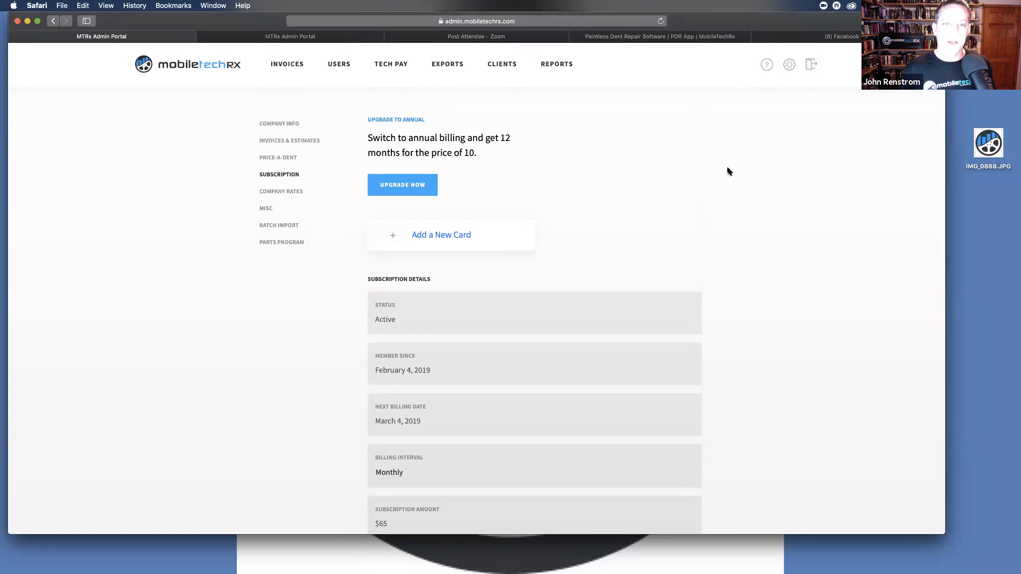
mouse_move(439, 239)
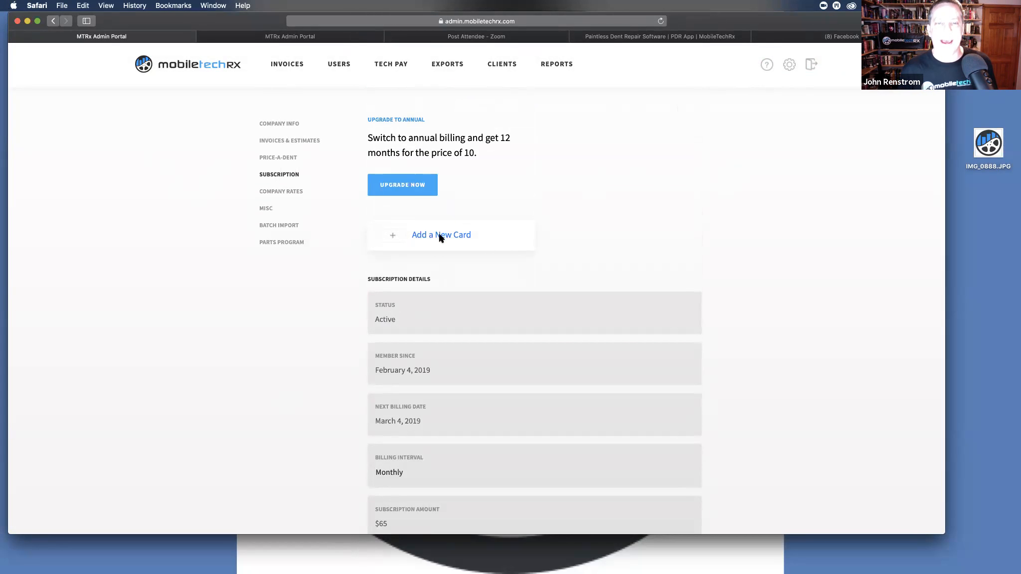
left_click(441, 234)
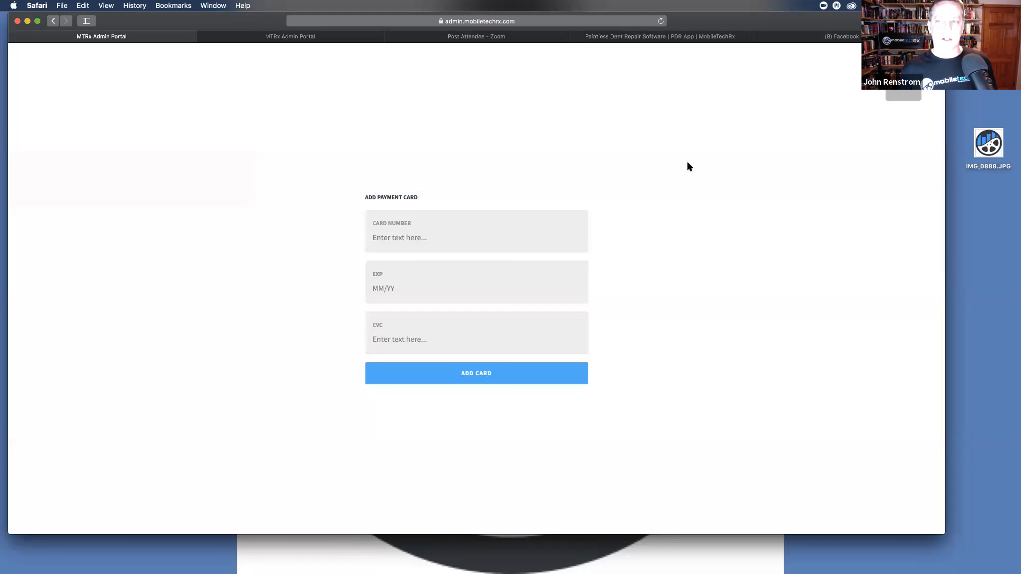
mouse_move(479, 83)
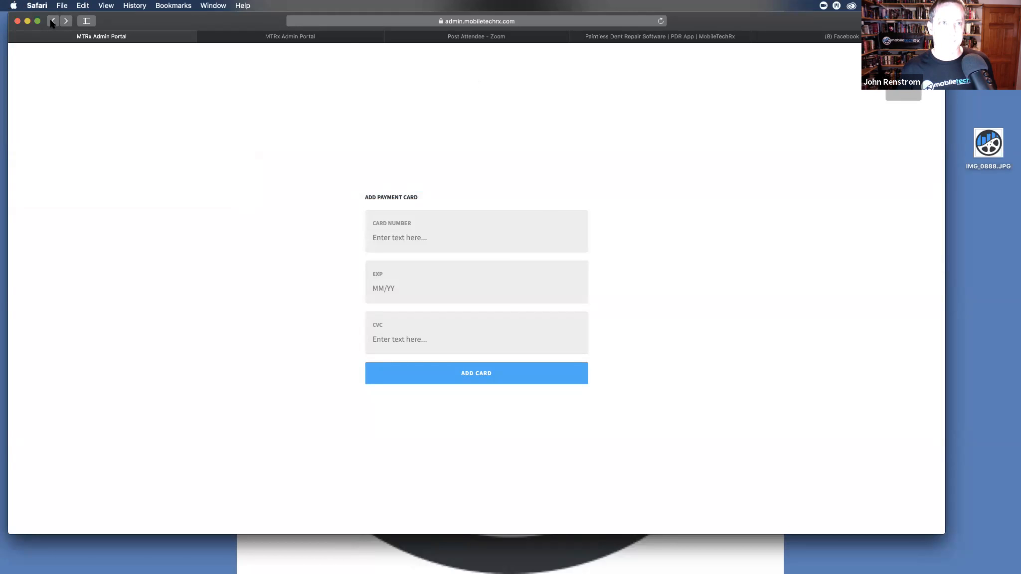
left_click(53, 20)
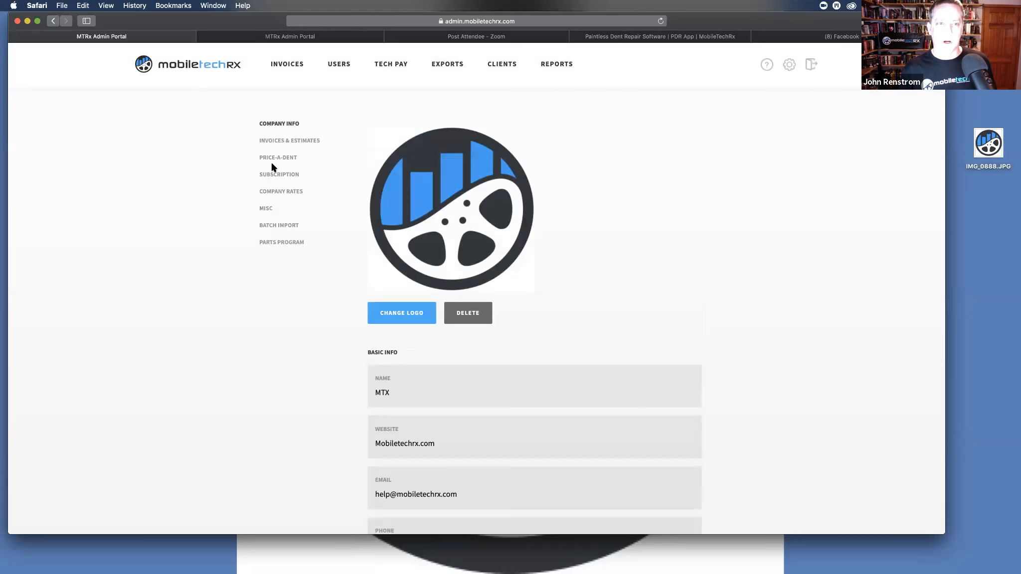
Review the Subscription settings showing the active $65 monthly plan with one active user
left_click(279, 173)
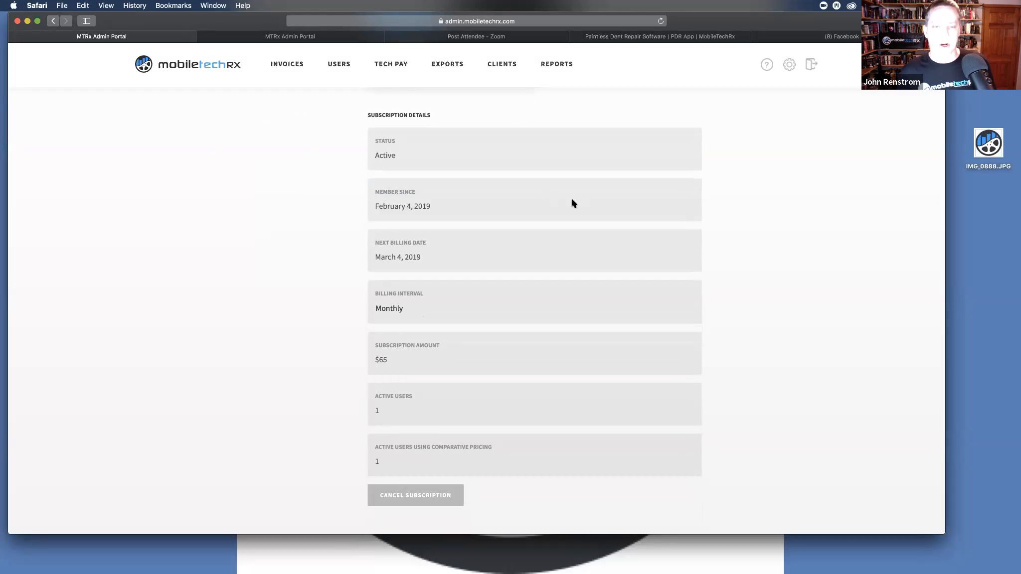
mouse_move(564, 198)
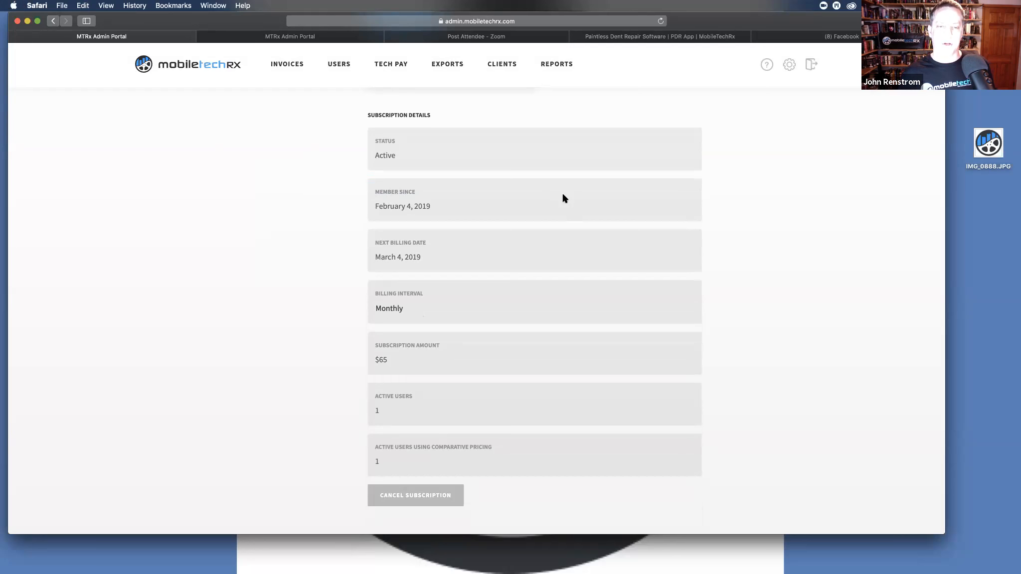
scroll("down", 3)
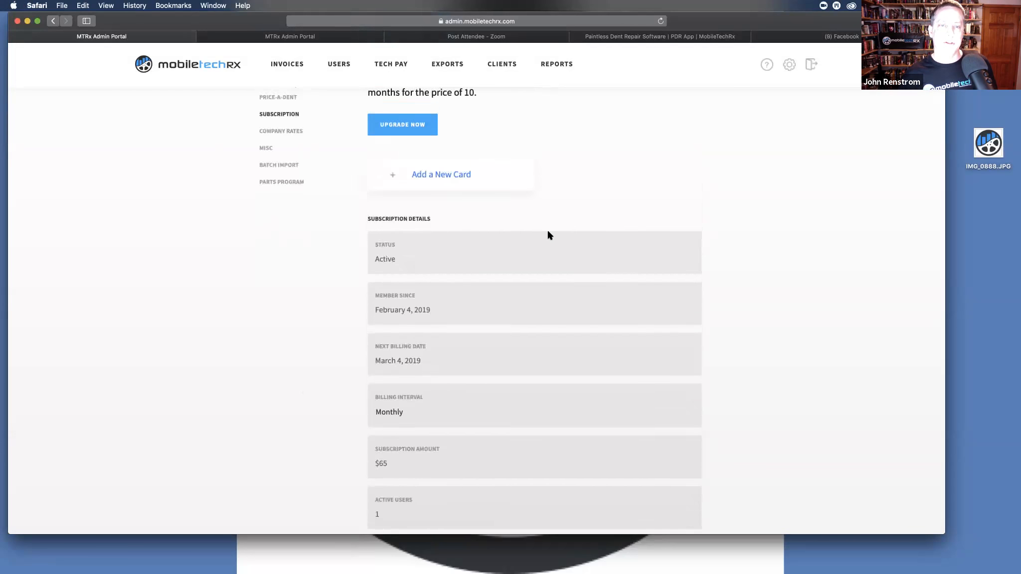
scroll("down", 3)
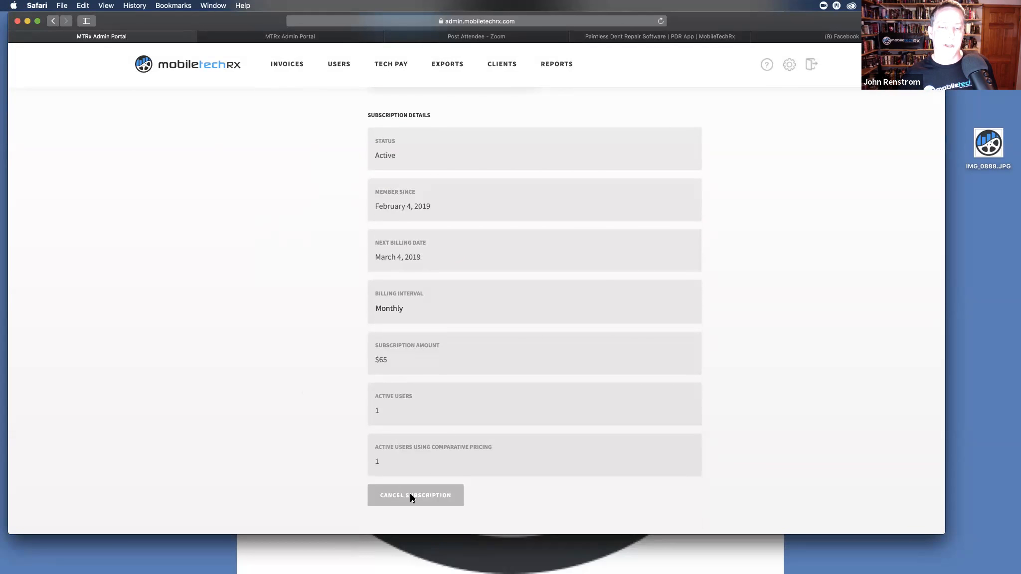
mouse_move(580, 408)
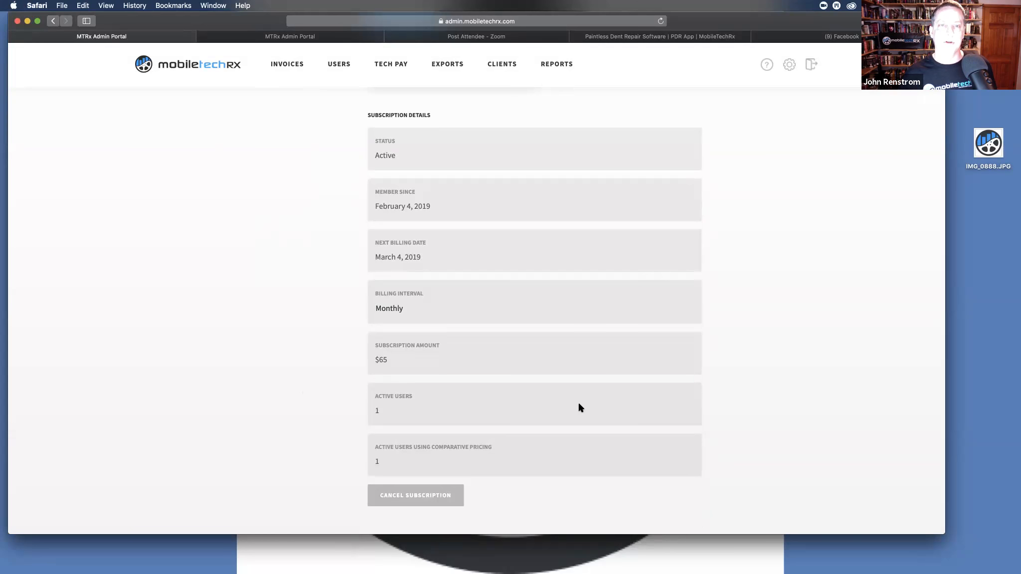
scroll("up", 3)
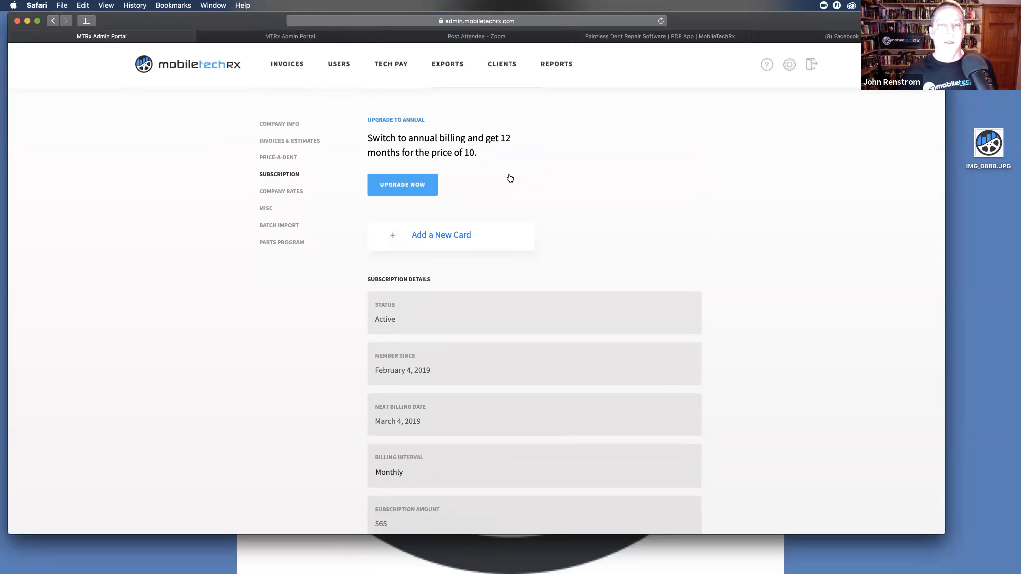
mouse_move(536, 192)
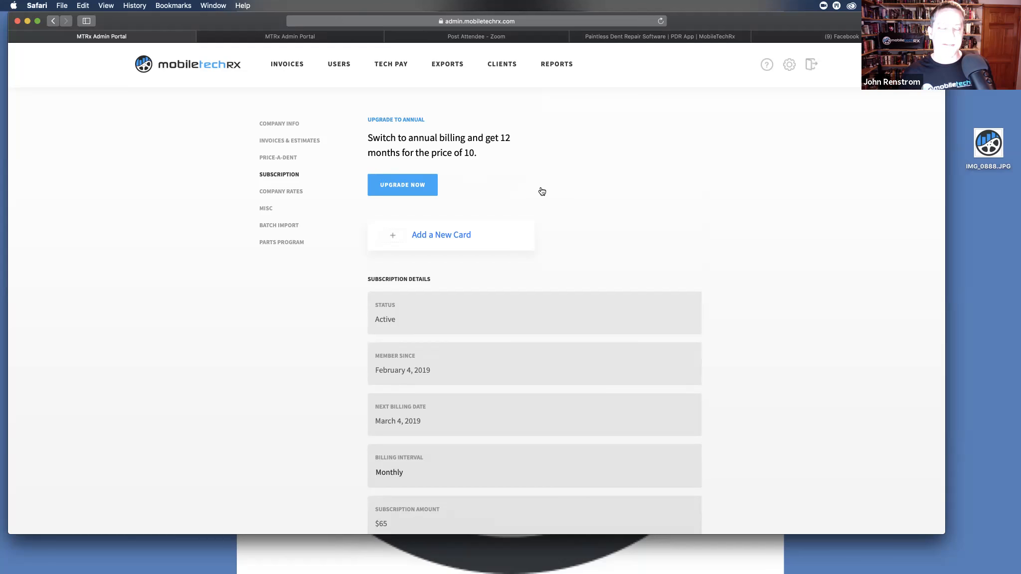
mouse_move(191, 174)
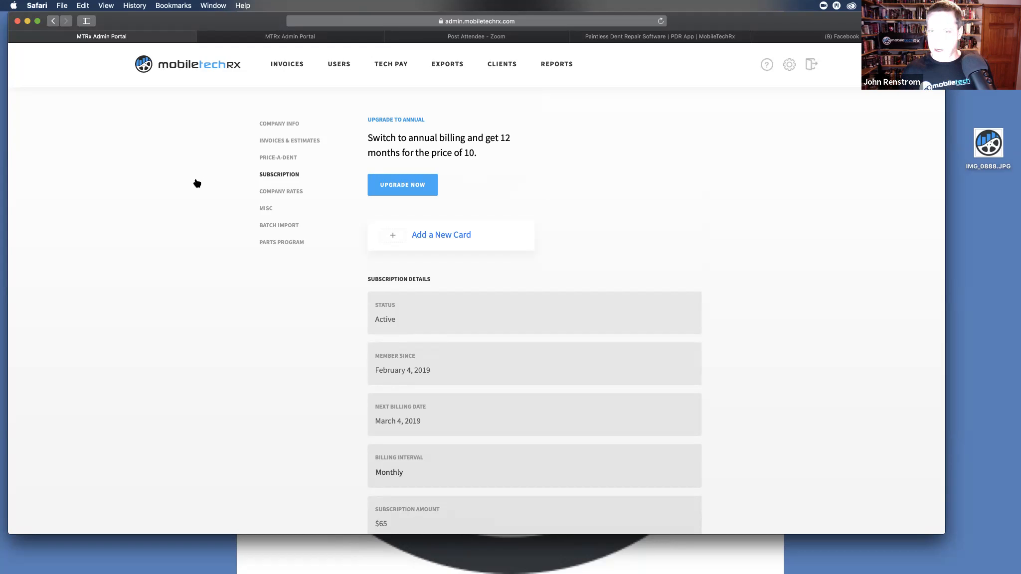
mouse_move(295, 194)
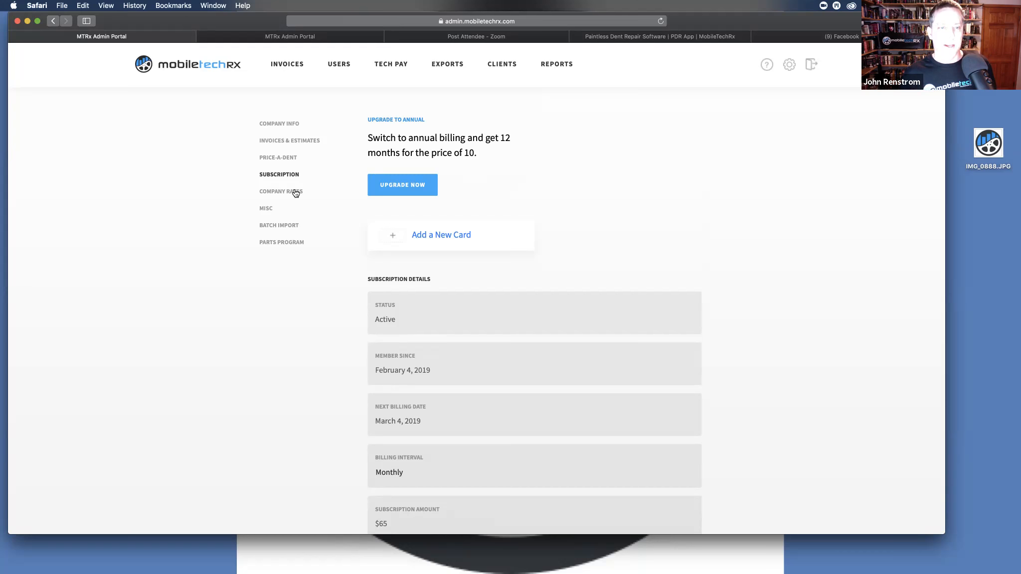
left_click(280, 191)
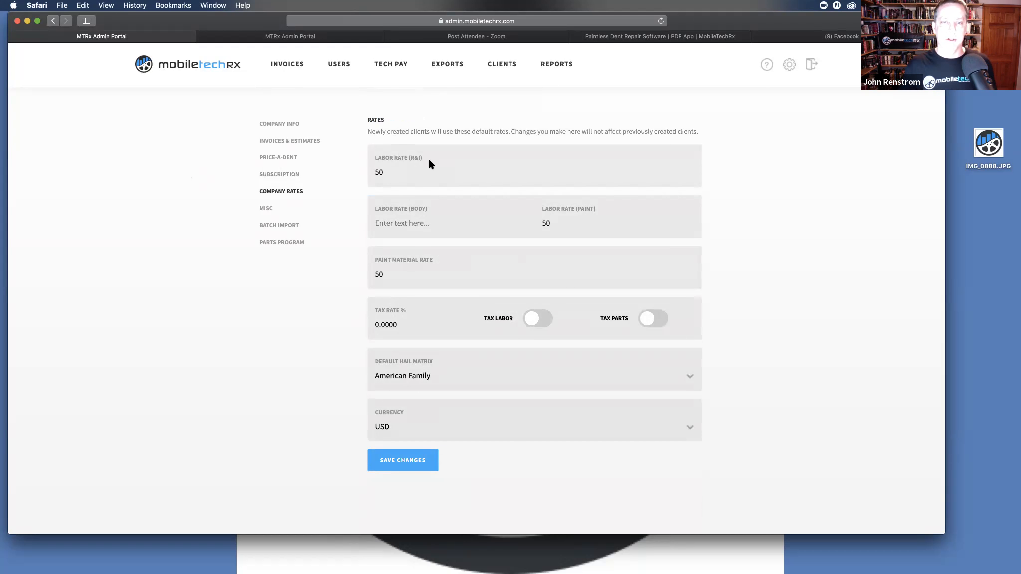
mouse_move(276, 184)
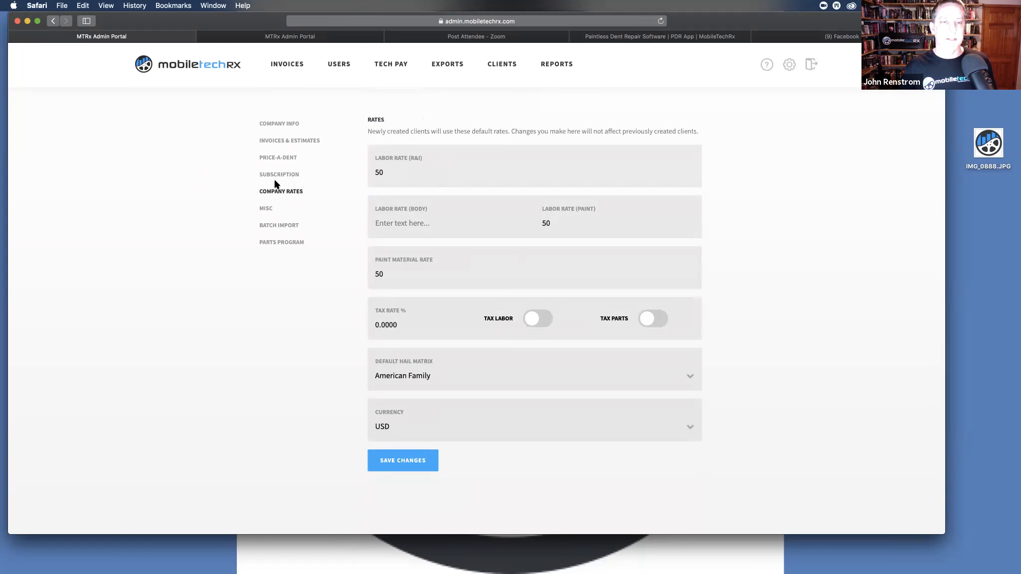
mouse_move(226, 162)
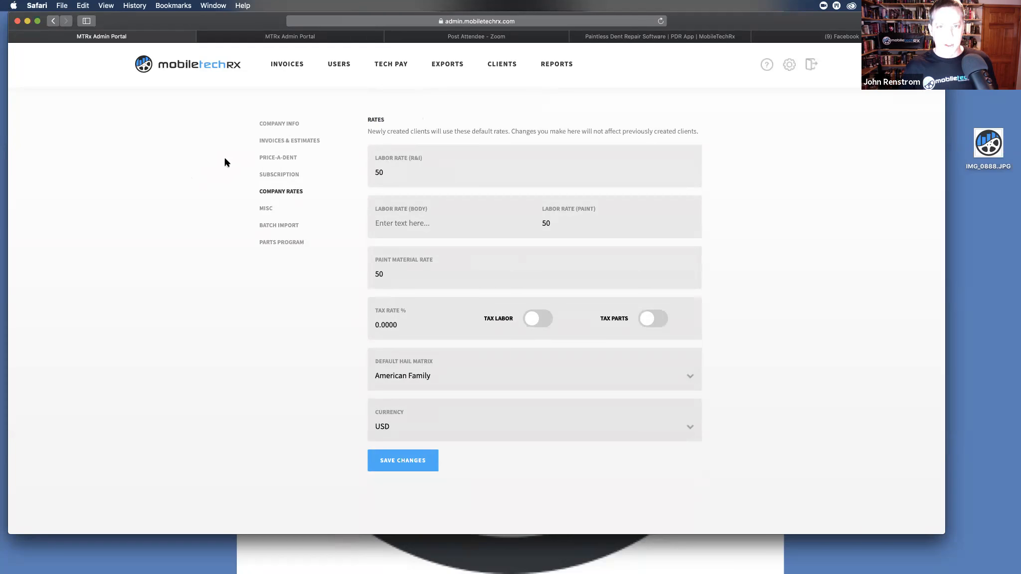
mouse_move(507, 60)
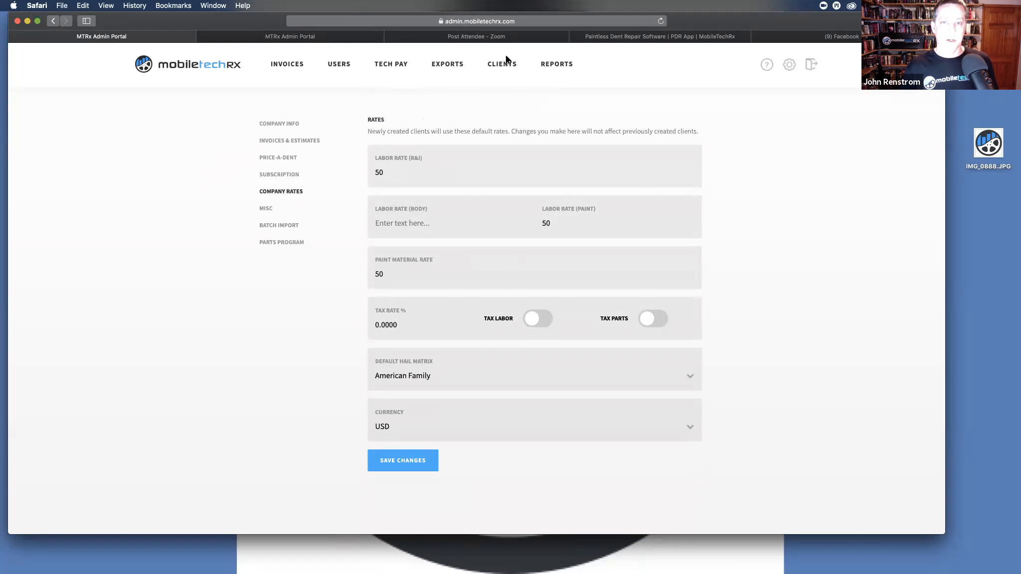
mouse_move(415, 173)
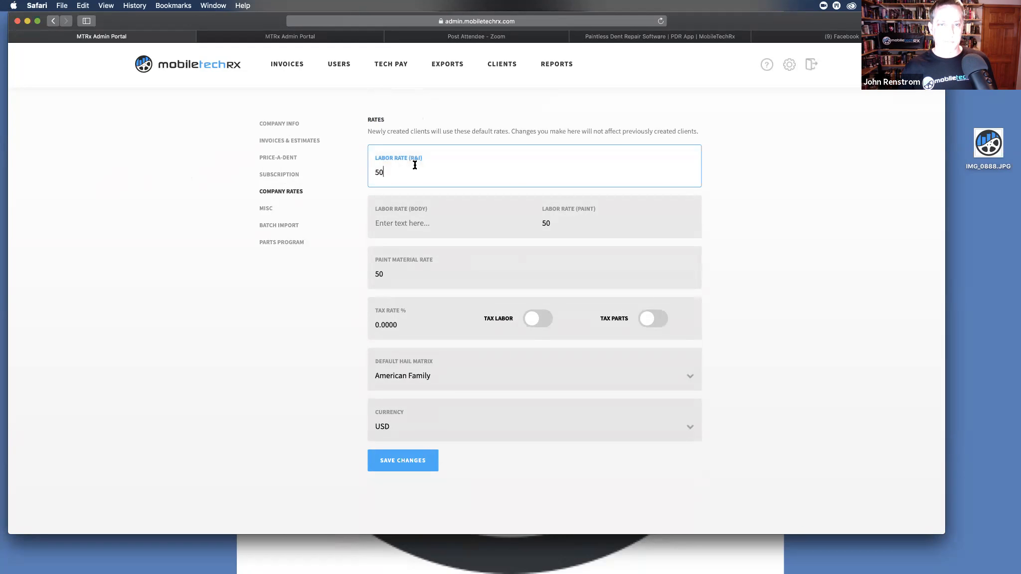
Set the body labor rate to 800 and the paint material rate to 80000
left_click(451, 222)
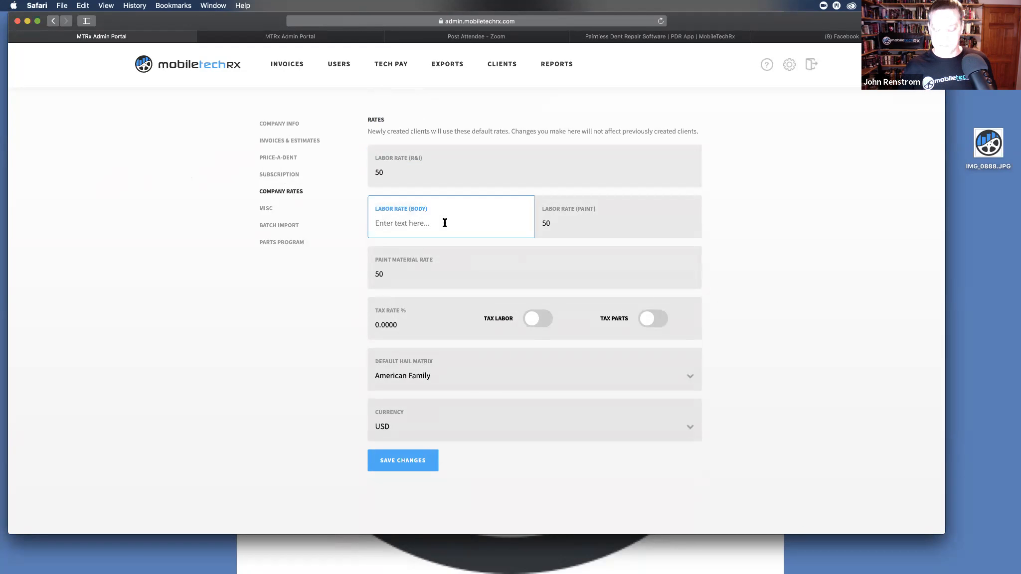
type("800")
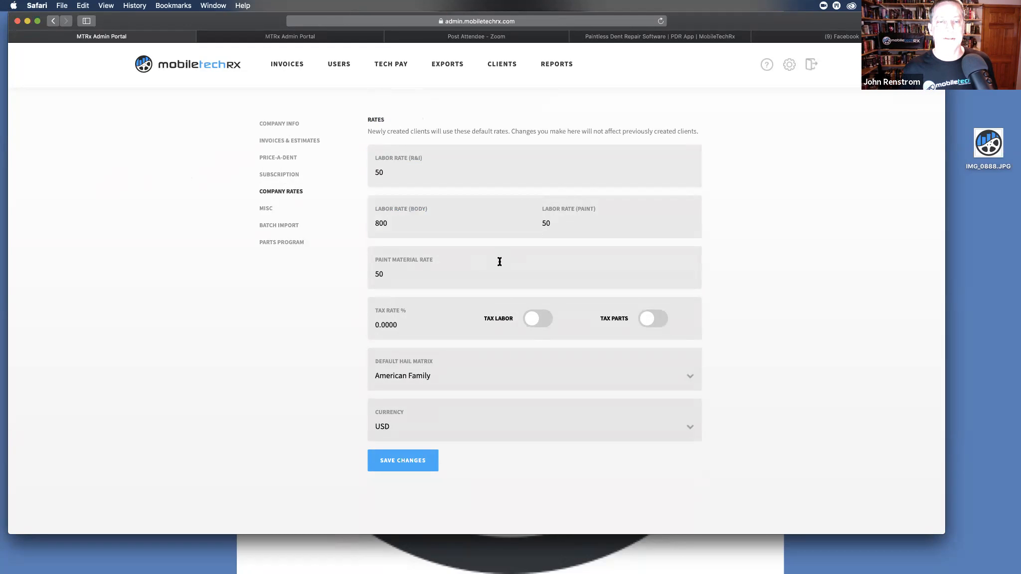
left_click(499, 273)
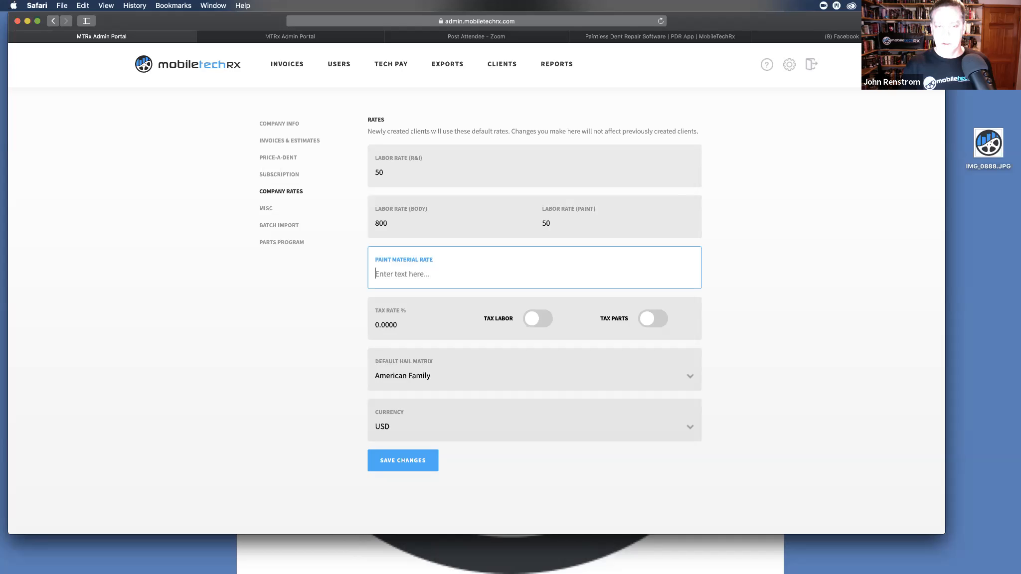
type("80000")
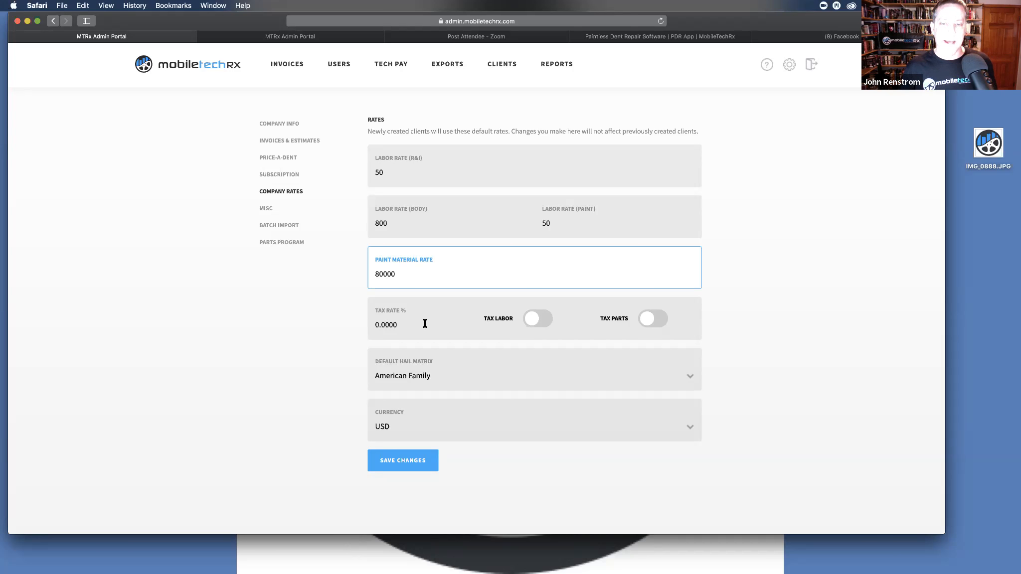
Turn on both Tax Labor and Tax Parts
left_click(537, 318)
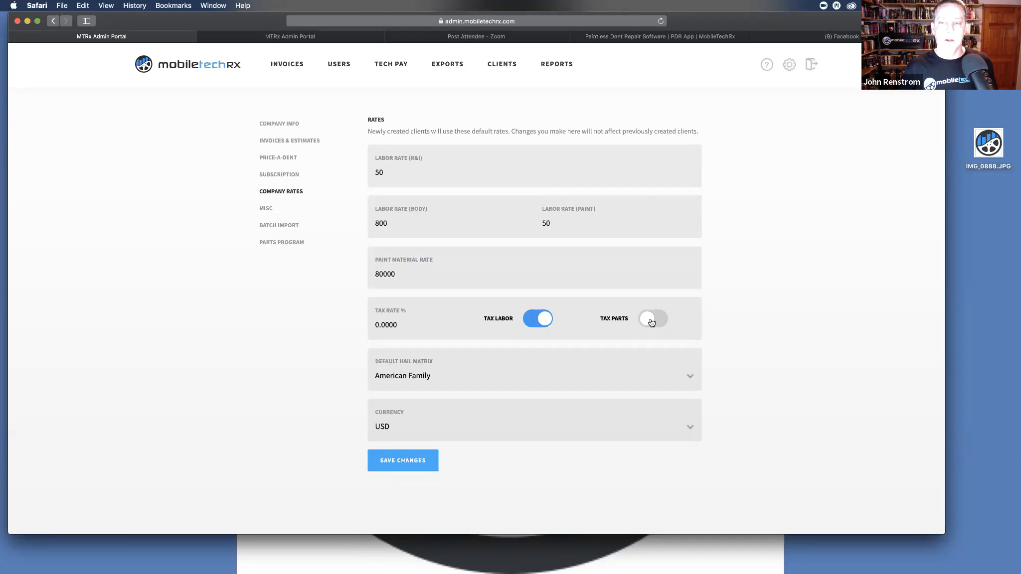
left_click(653, 318)
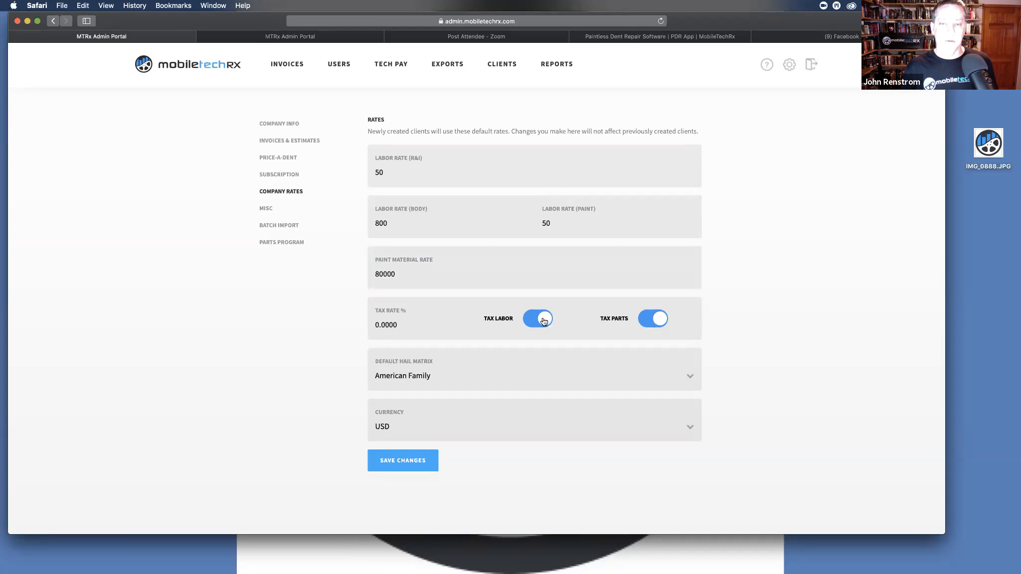
left_click(538, 319)
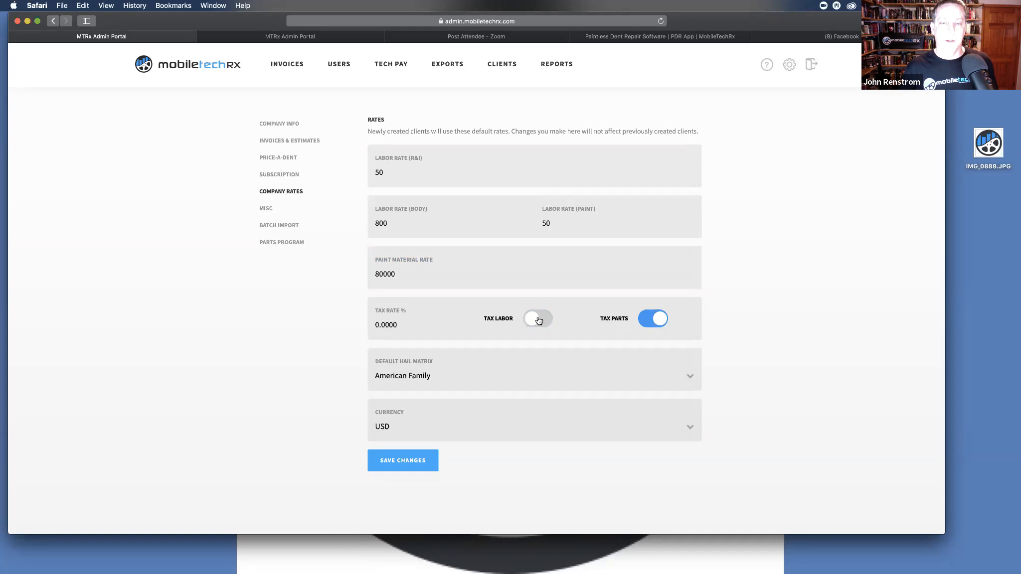
left_click(536, 318)
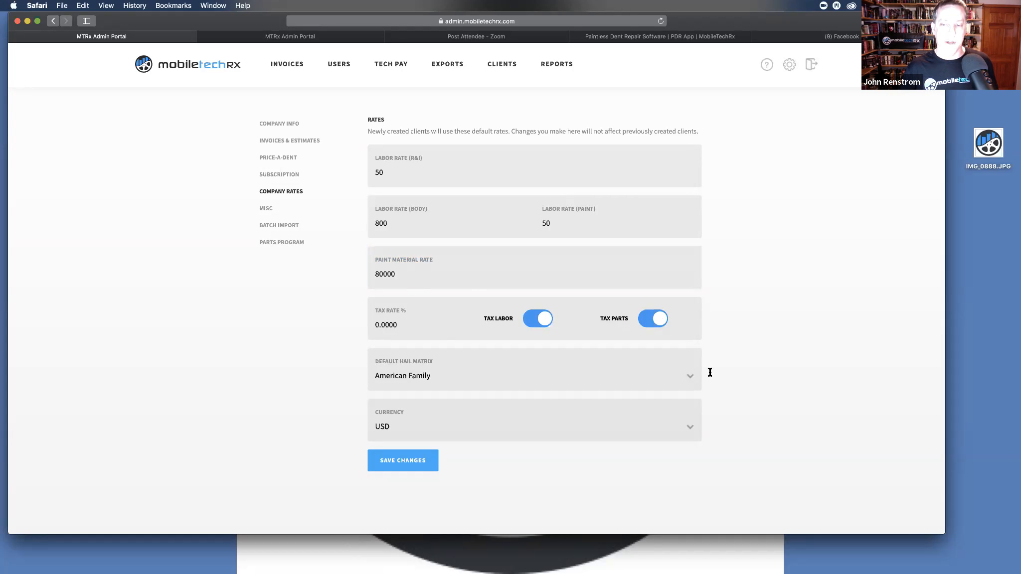
Check the Default Hail Matrix and Currency choices, keeping American Family and USD
left_click(535, 376)
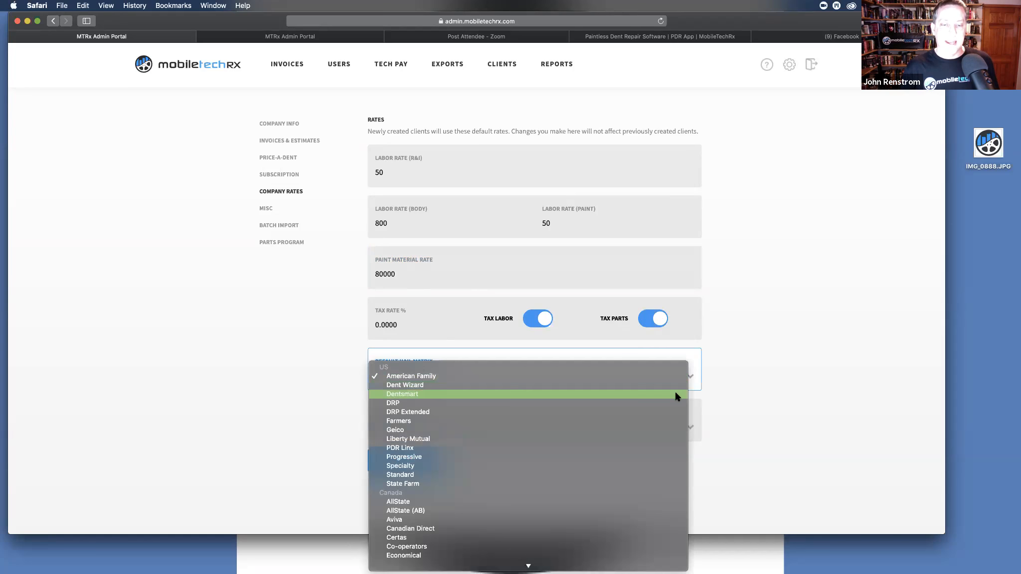
mouse_move(648, 401)
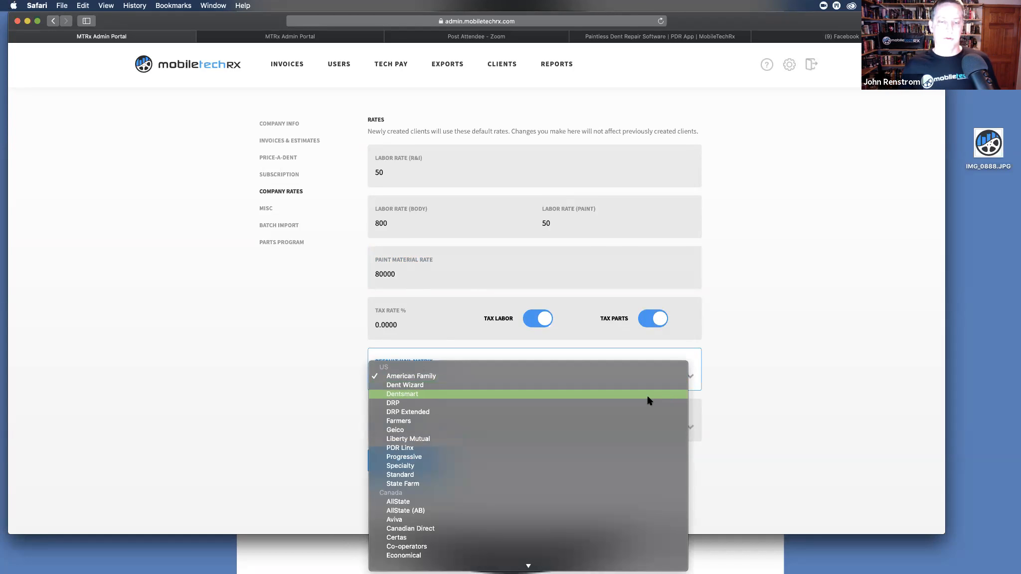
mouse_move(310, 351)
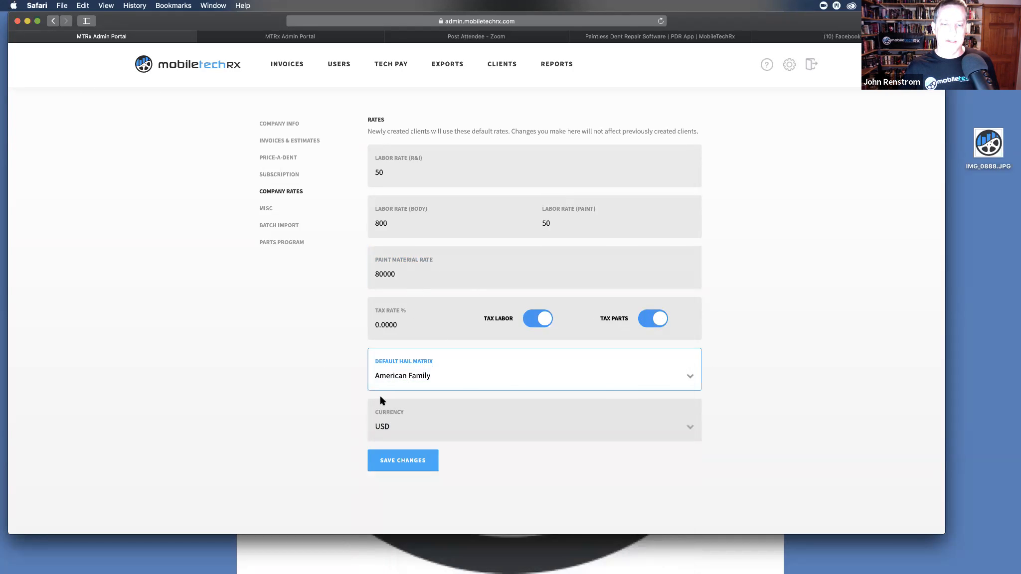
left_click(534, 420)
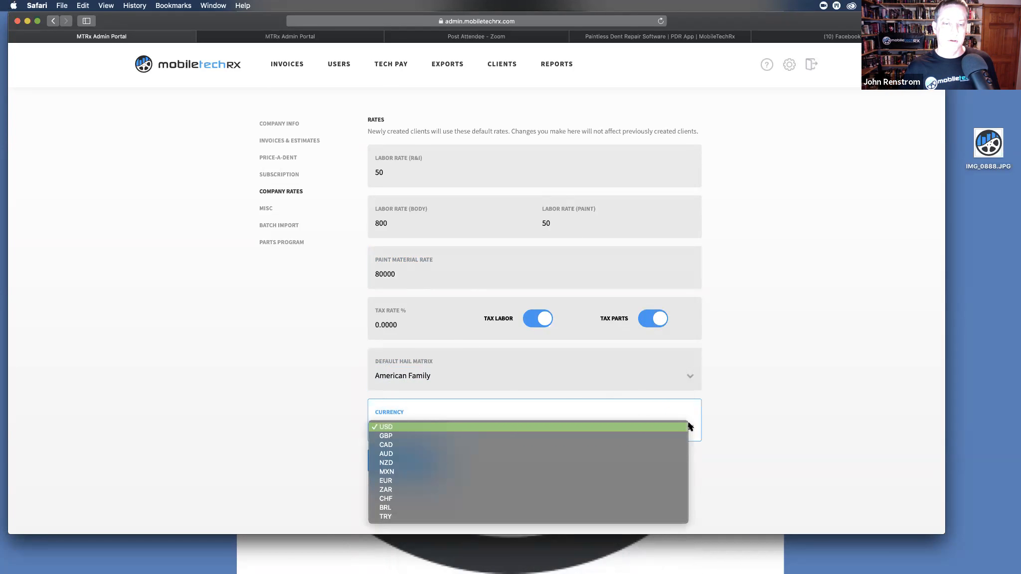
mouse_move(303, 318)
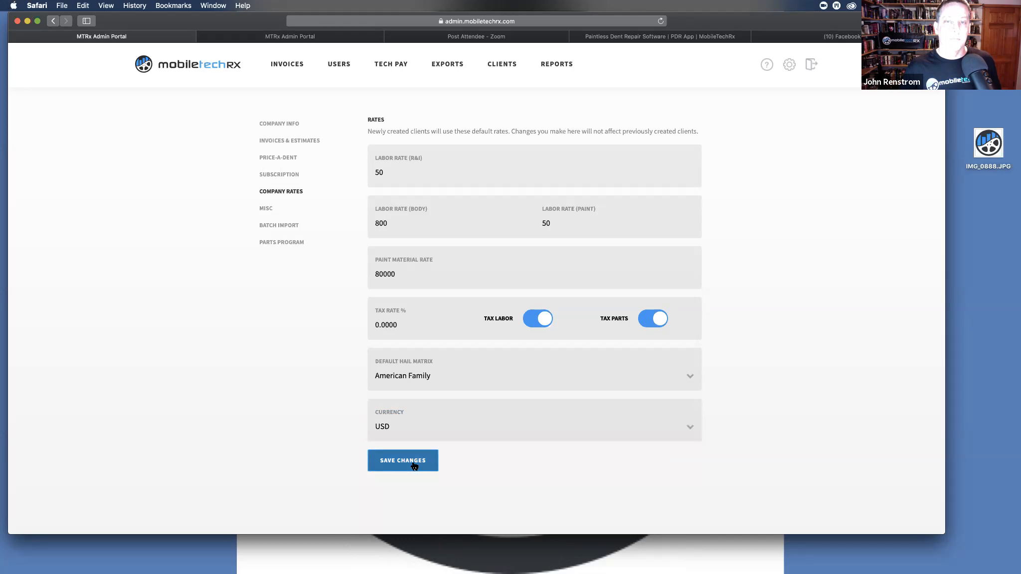
mouse_move(361, 358)
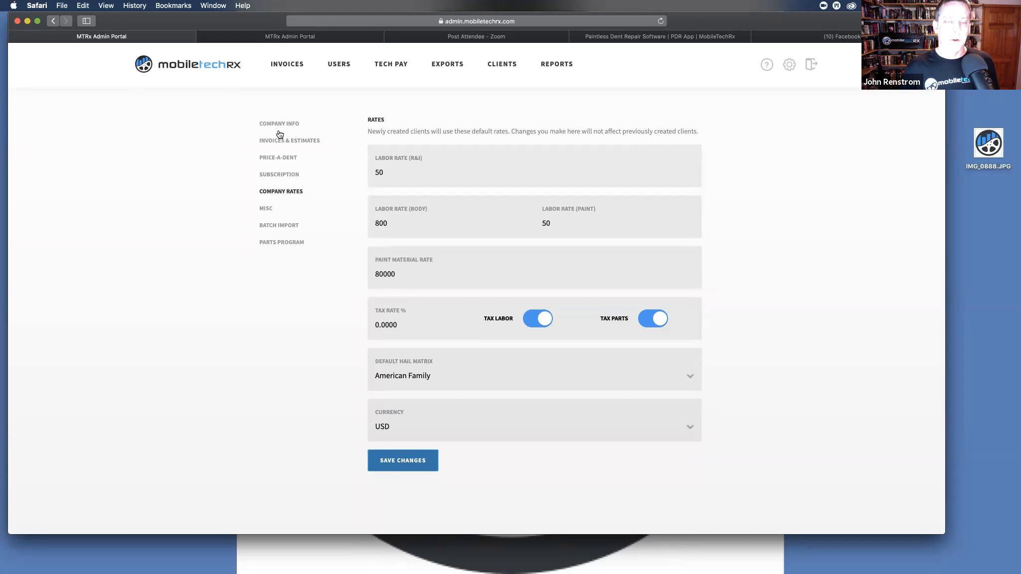
mouse_move(283, 144)
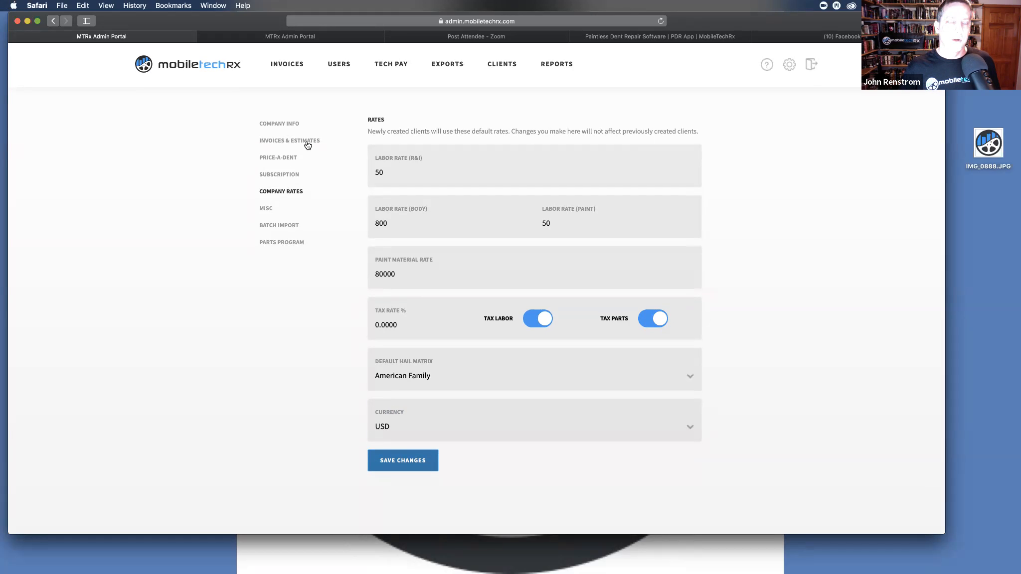
mouse_move(758, 107)
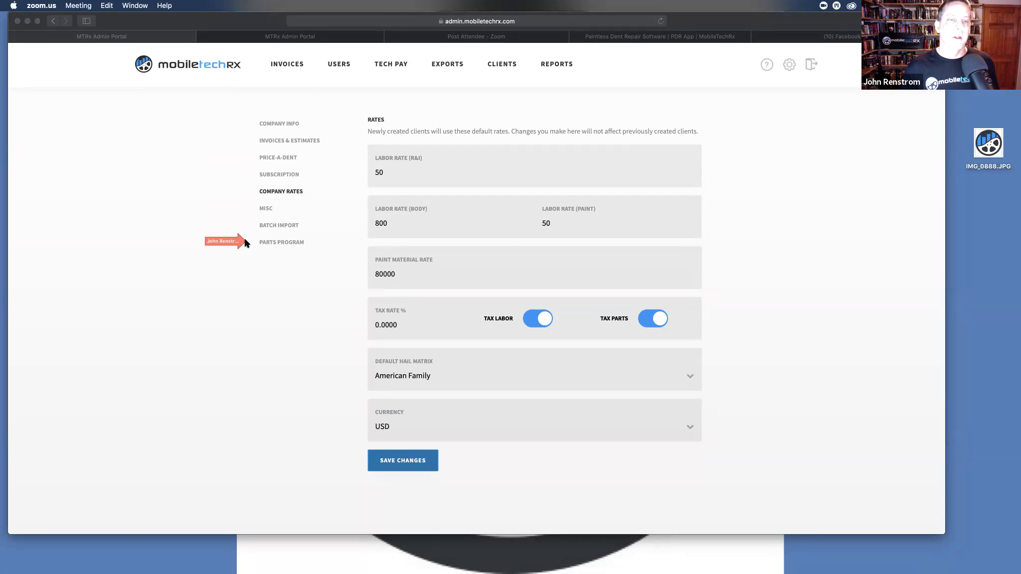
mouse_move(675, 123)
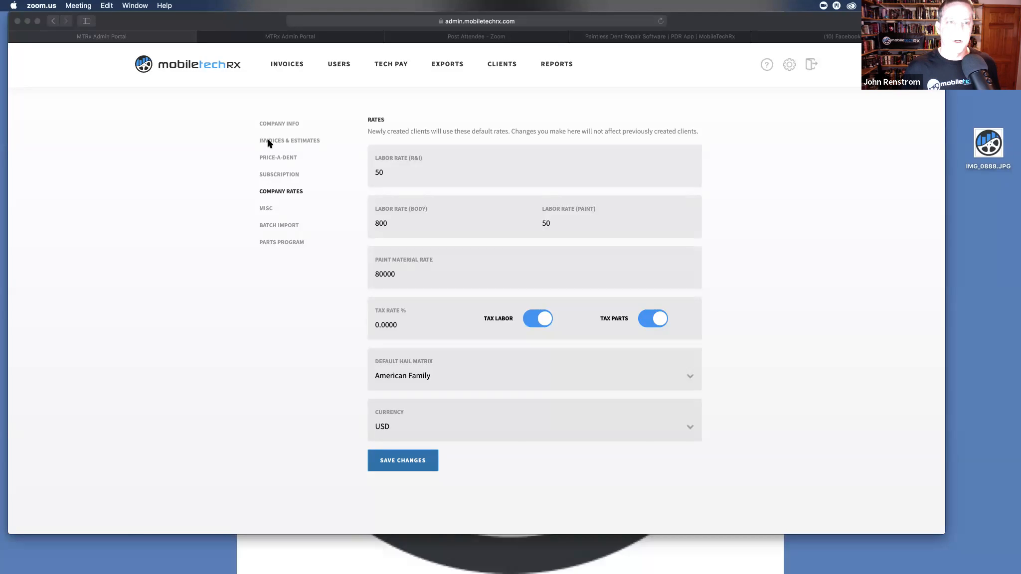
Show the Invoices & Estimates settings with signature disclosures and copied-email field
left_click(290, 140)
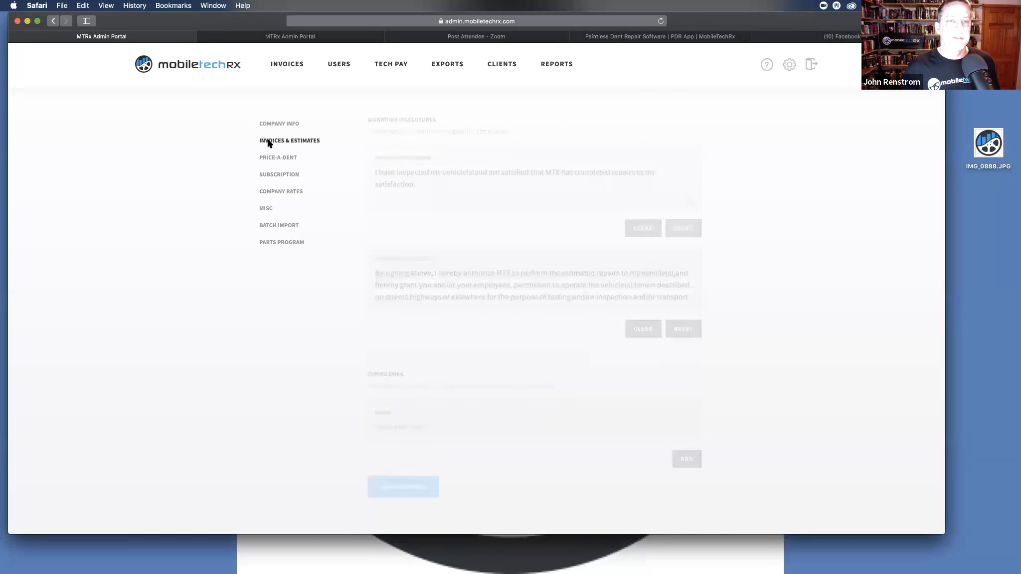
left_click(290, 140)
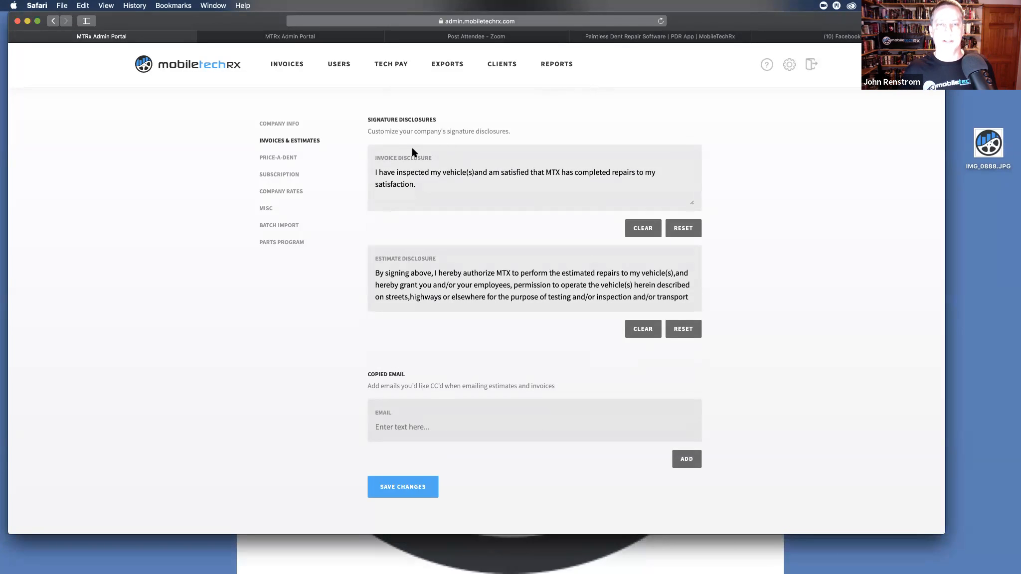
mouse_move(558, 269)
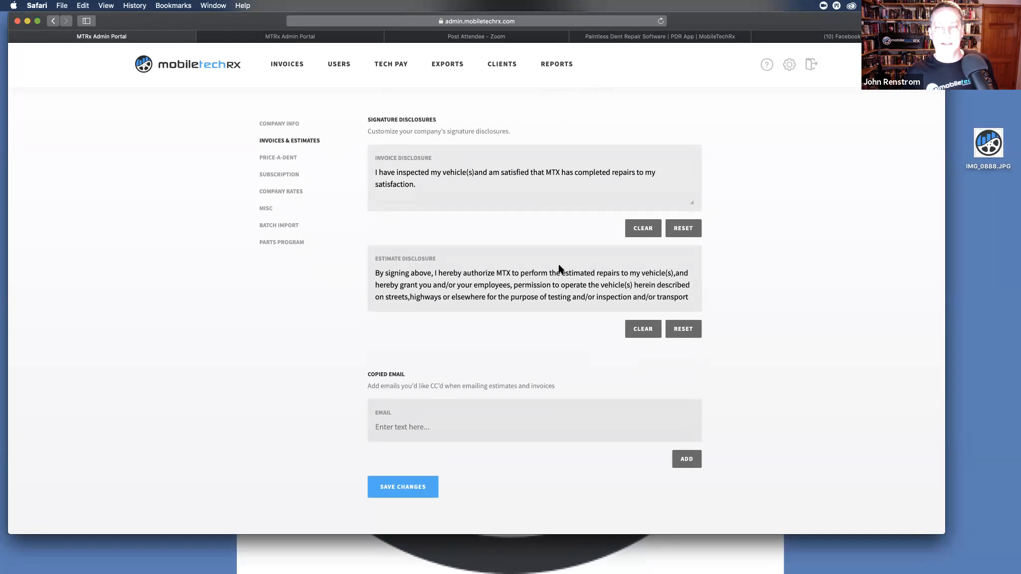
mouse_move(550, 225)
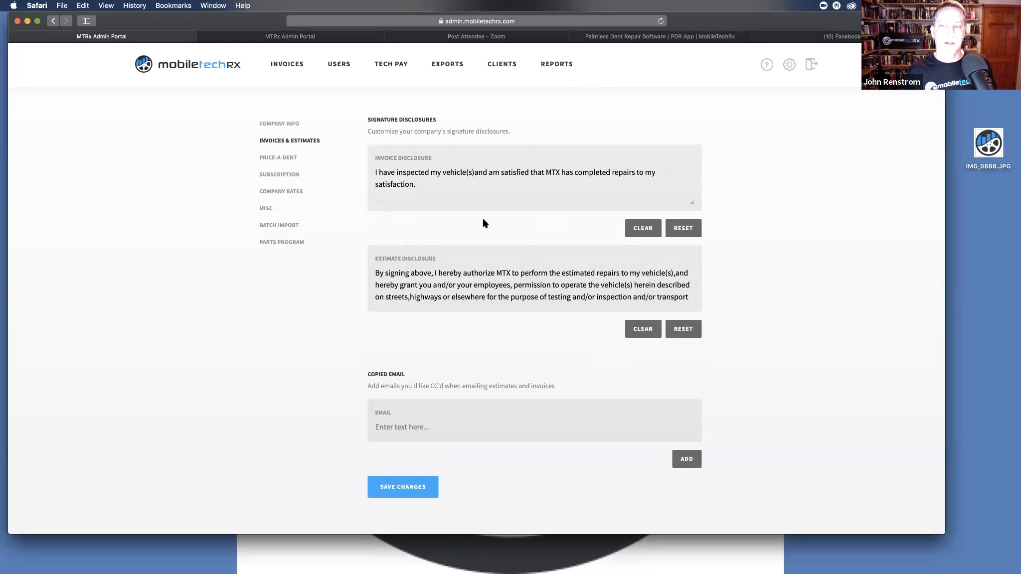
mouse_move(406, 252)
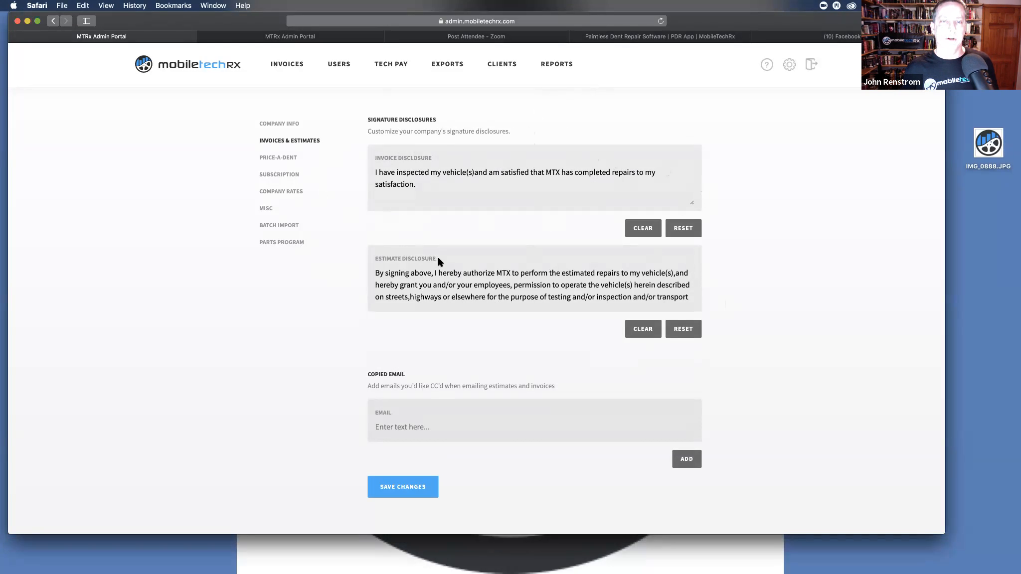
mouse_move(494, 216)
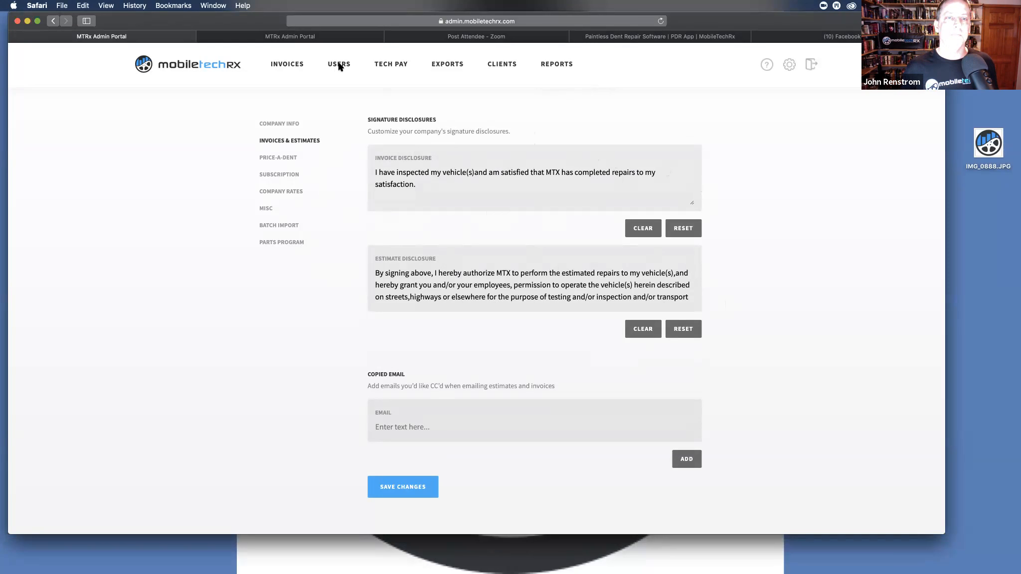
Go to the Users list showing the active admin and tech users
left_click(339, 63)
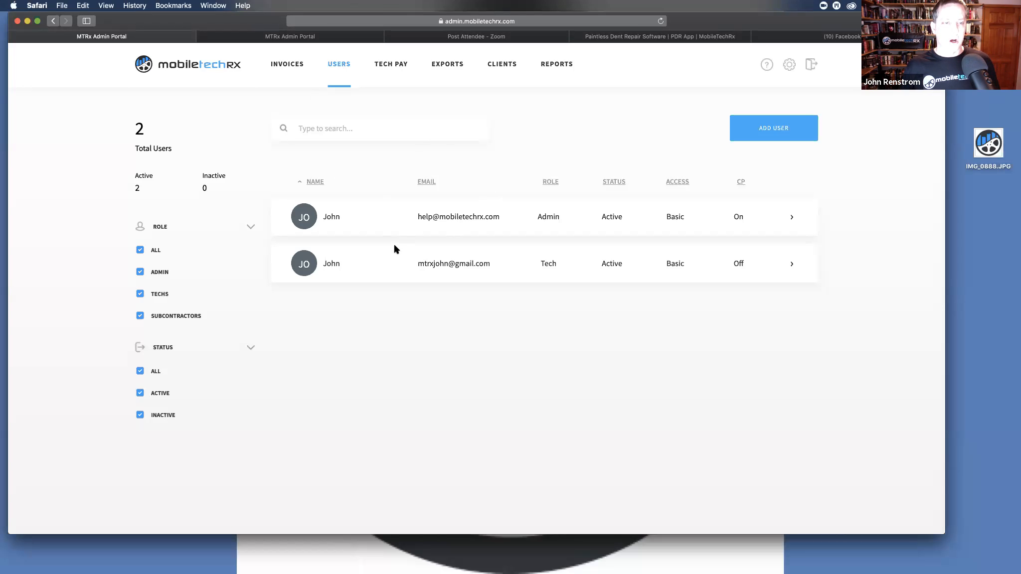
mouse_move(770, 128)
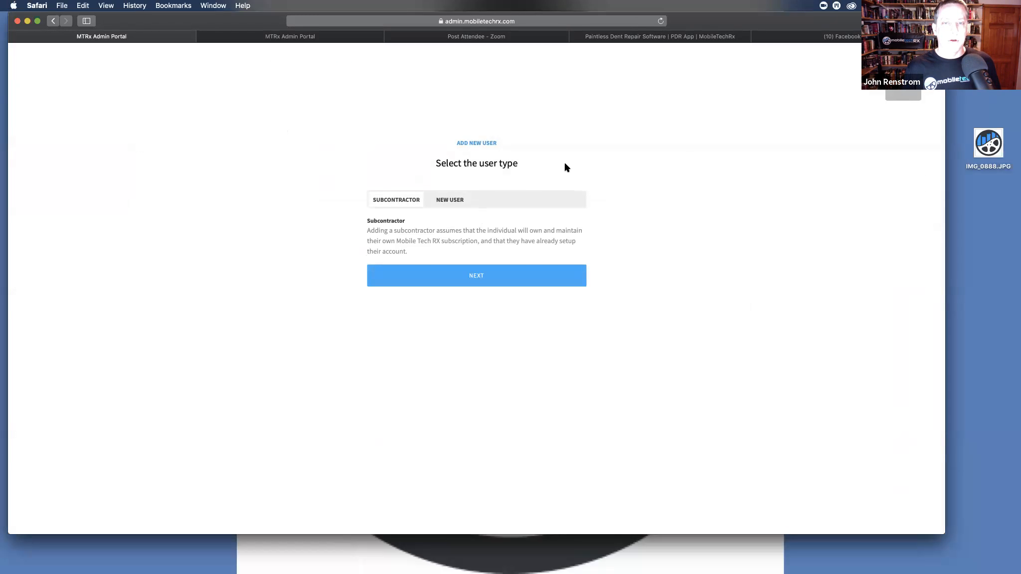
mouse_move(400, 173)
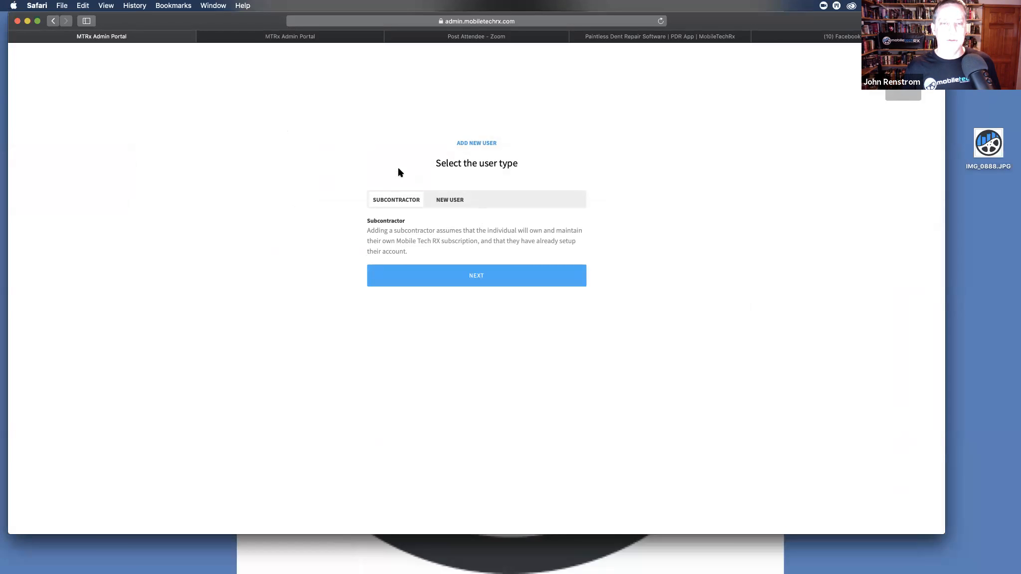
Step through the New User option and back, then exit the add-user prompt without adding anyone
left_click(450, 199)
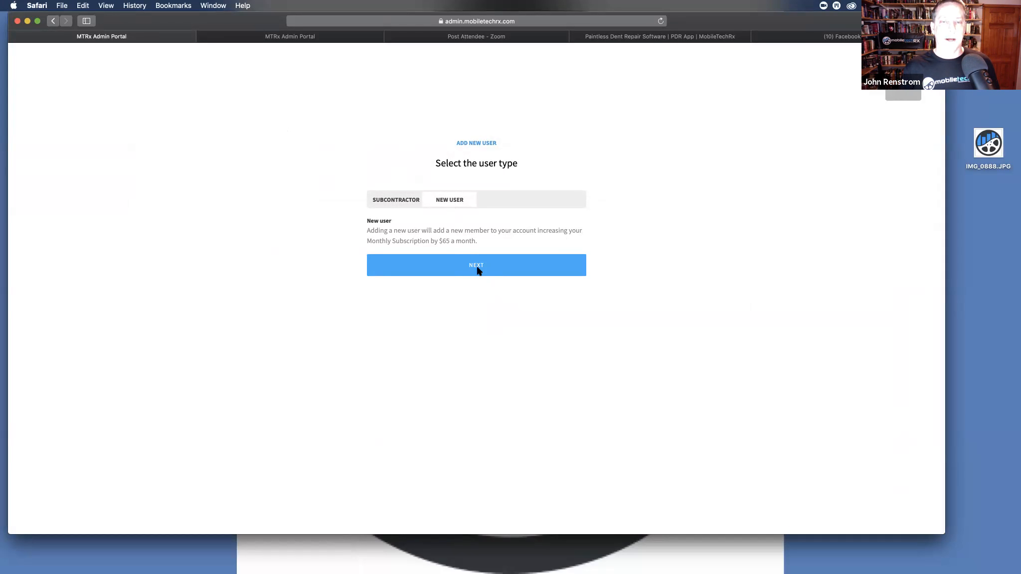
left_click(475, 266)
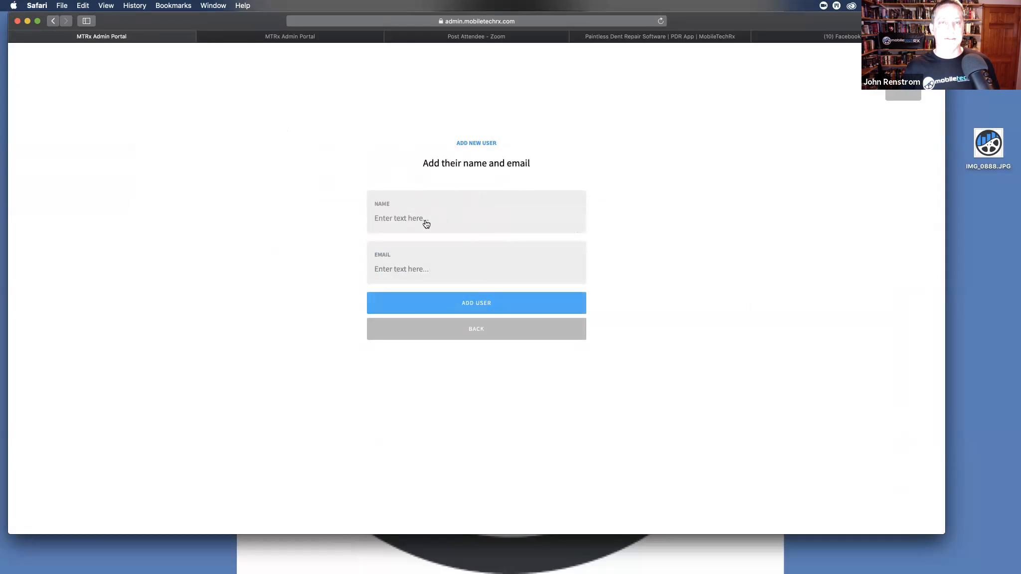
mouse_move(443, 223)
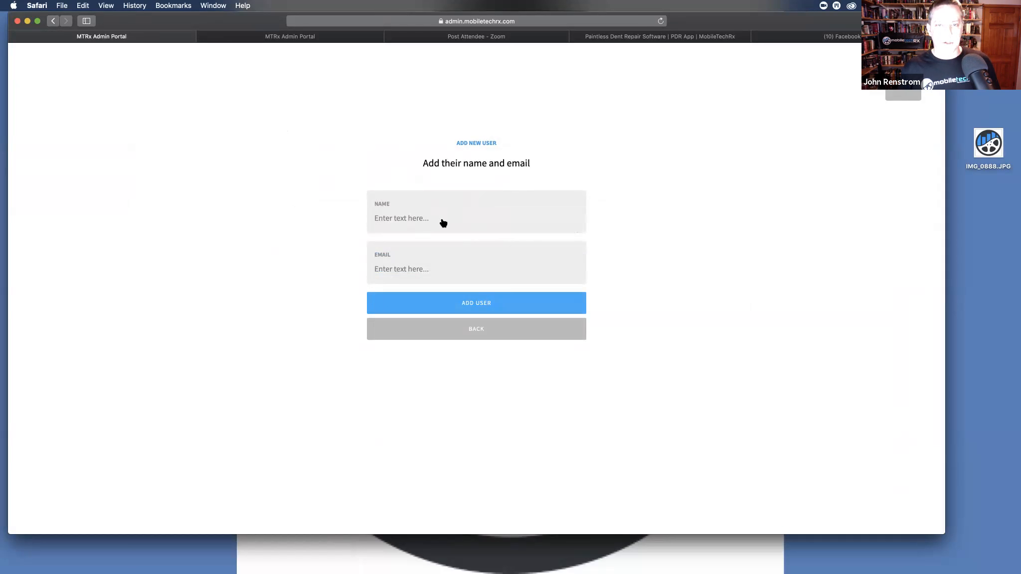
mouse_move(452, 272)
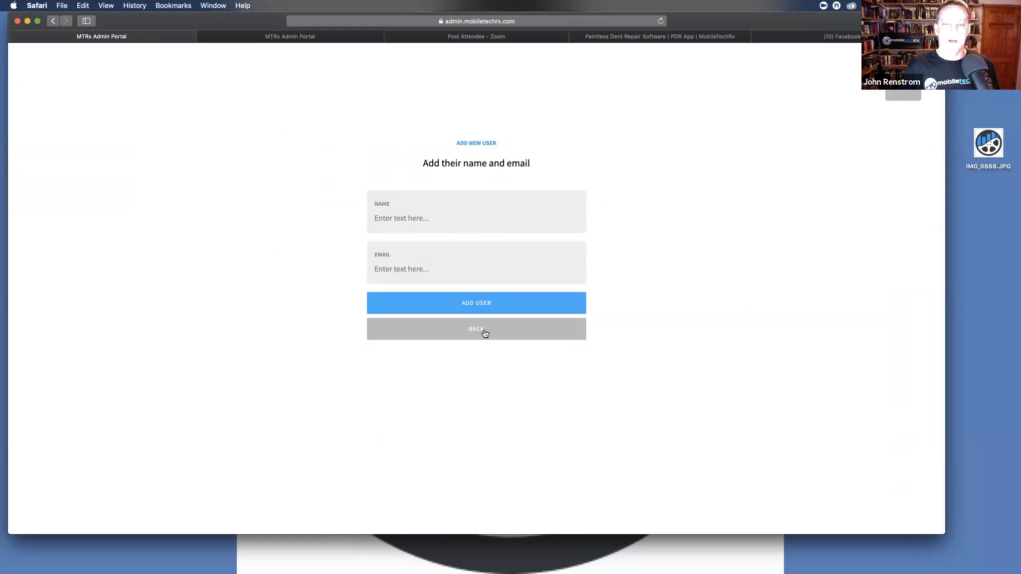
left_click(476, 329)
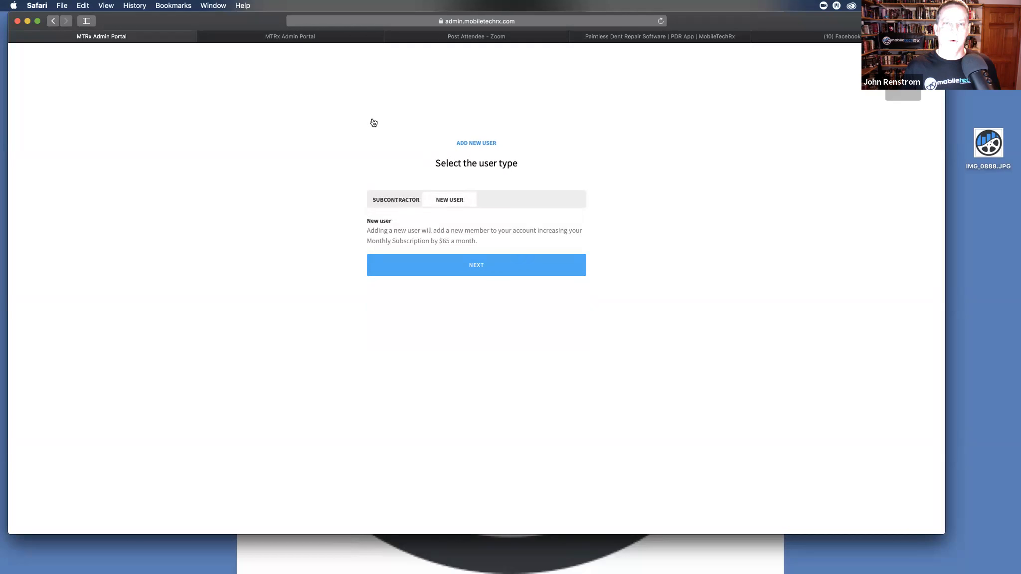
left_click(54, 21)
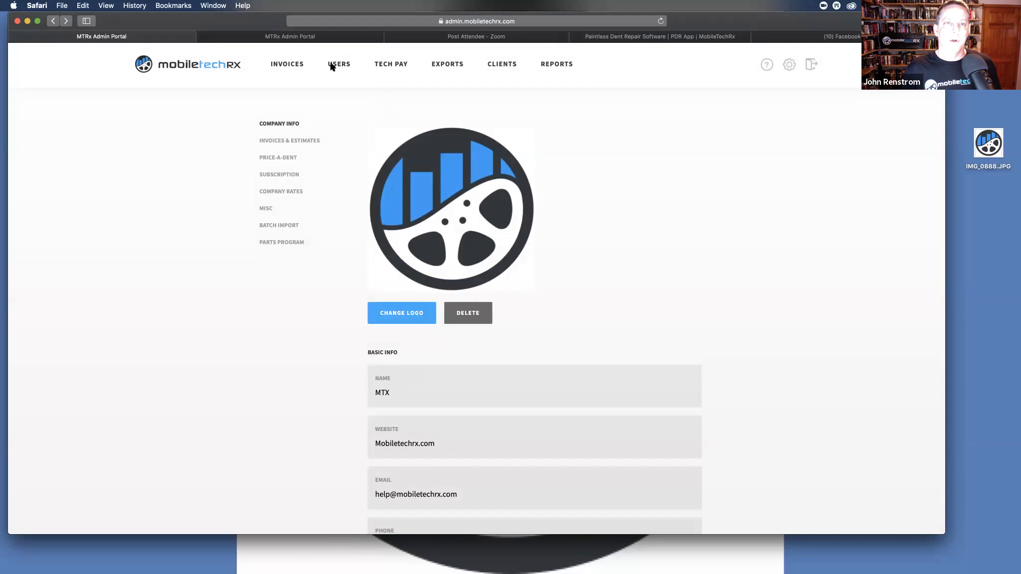
Show the Users list with the admin and tech accounts
left_click(339, 64)
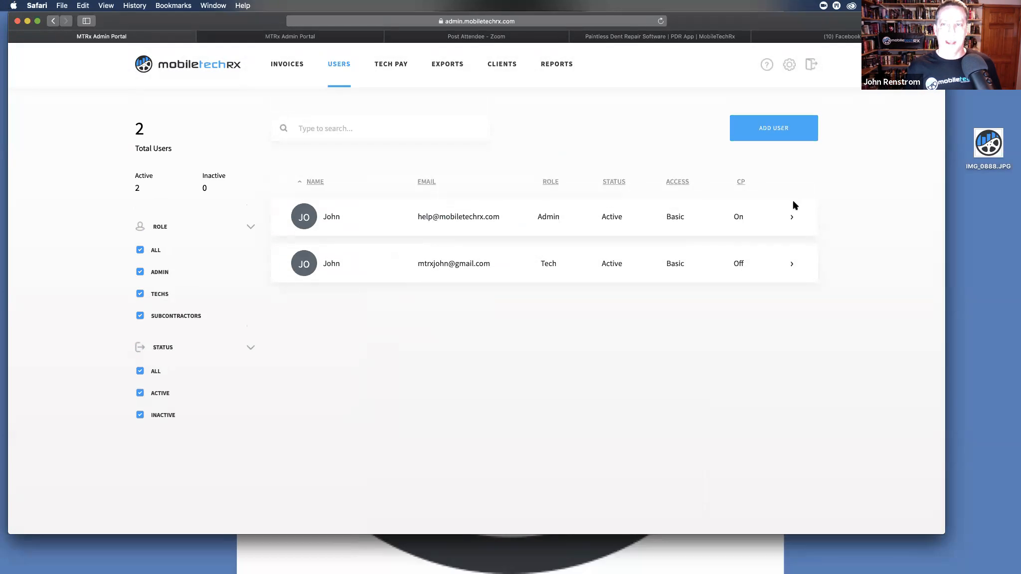
mouse_move(608, 173)
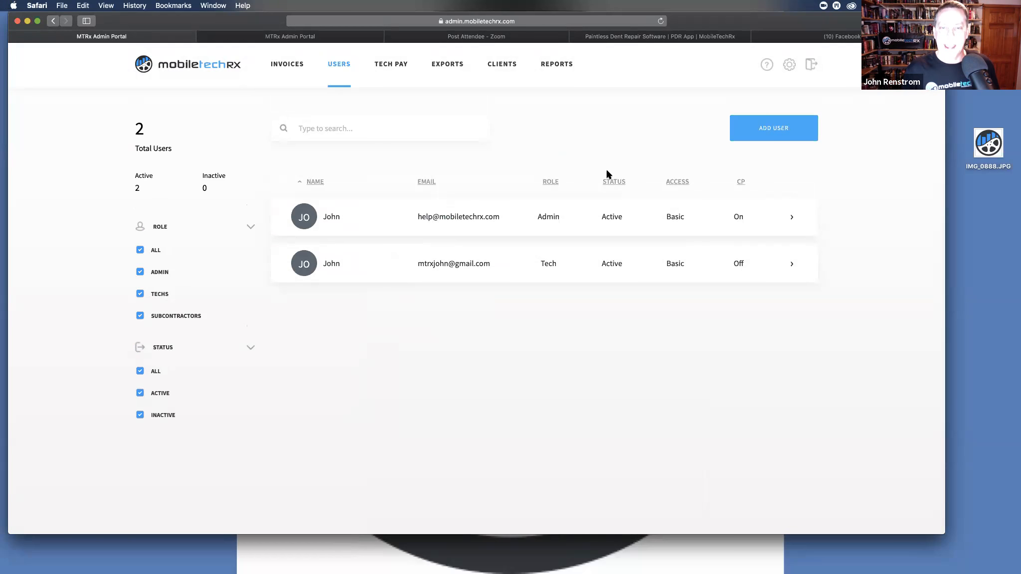
mouse_move(528, 271)
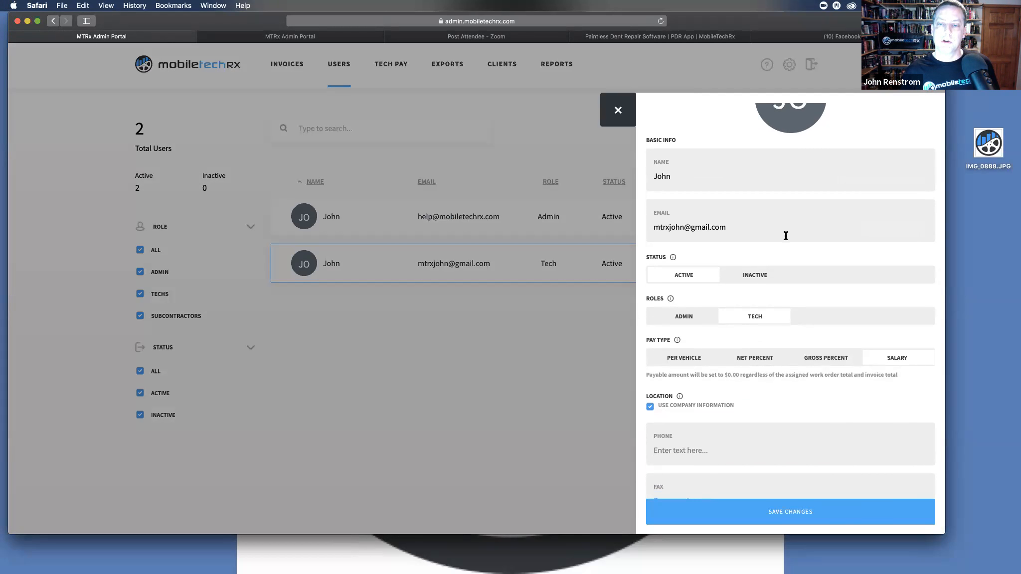
Cycle the tech's pay type through Net Percent and Salary, settling on Gross Percent at 70
scroll("down", 3)
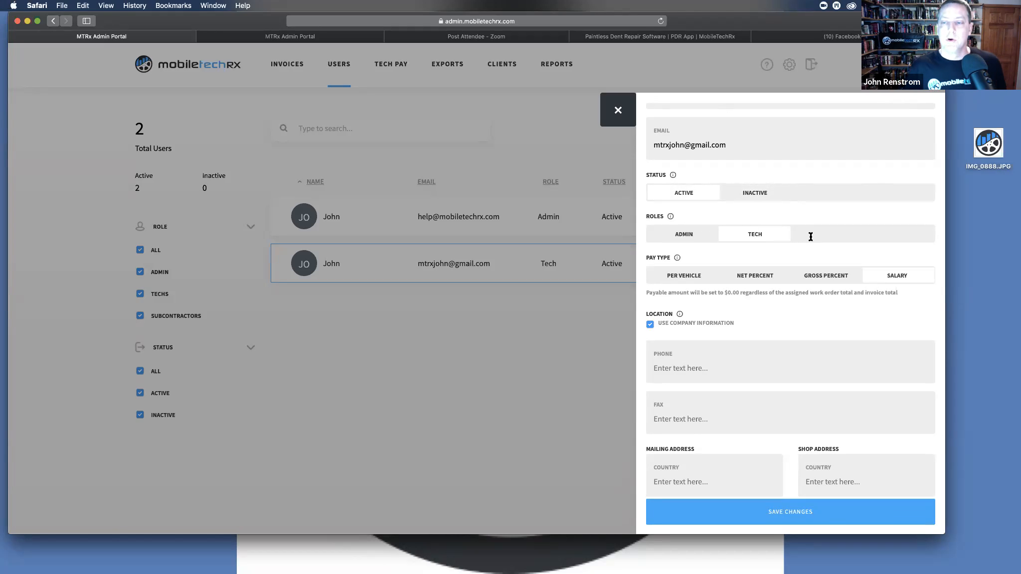
scroll("down", 3)
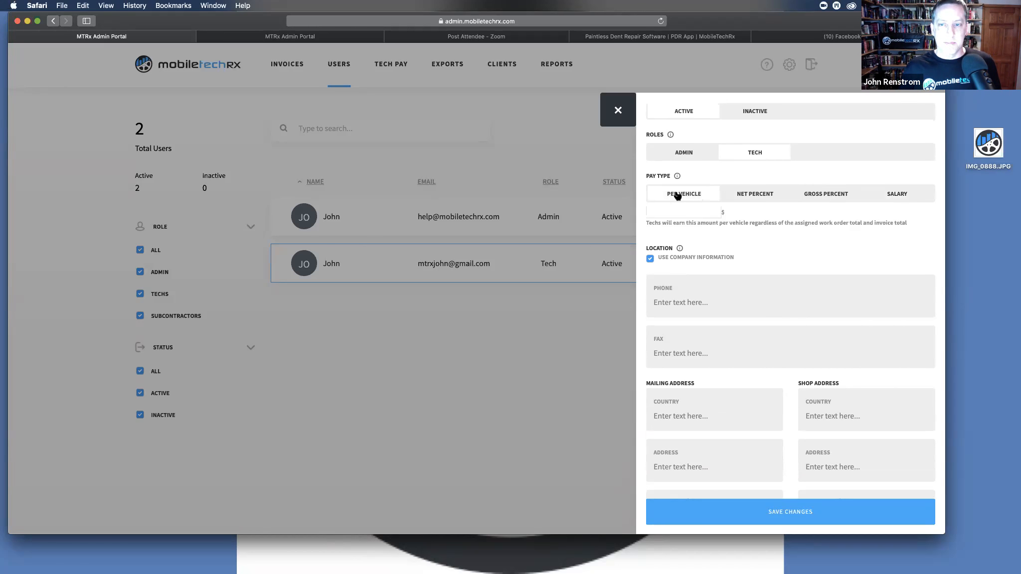
left_click(754, 194)
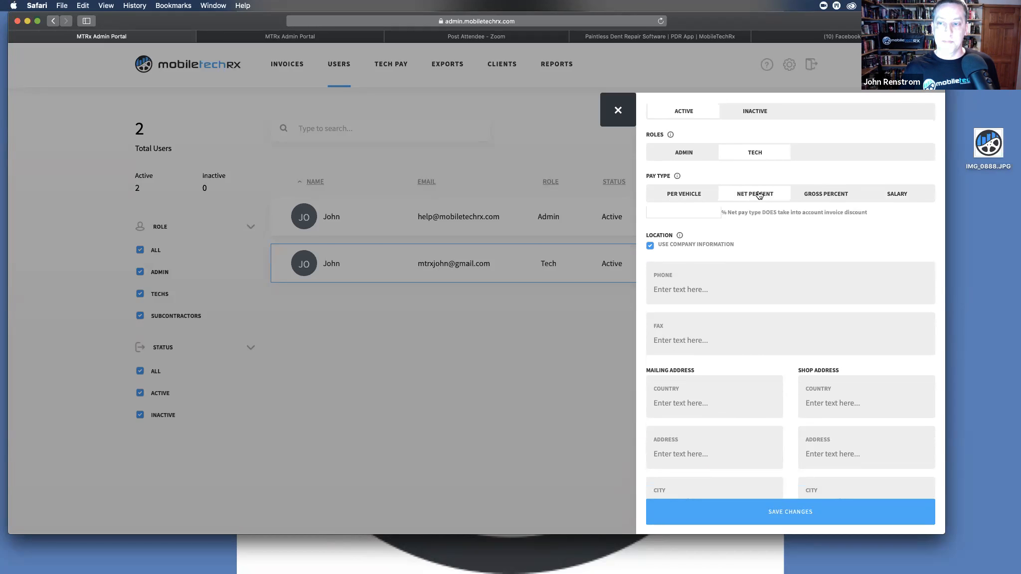
left_click(826, 193)
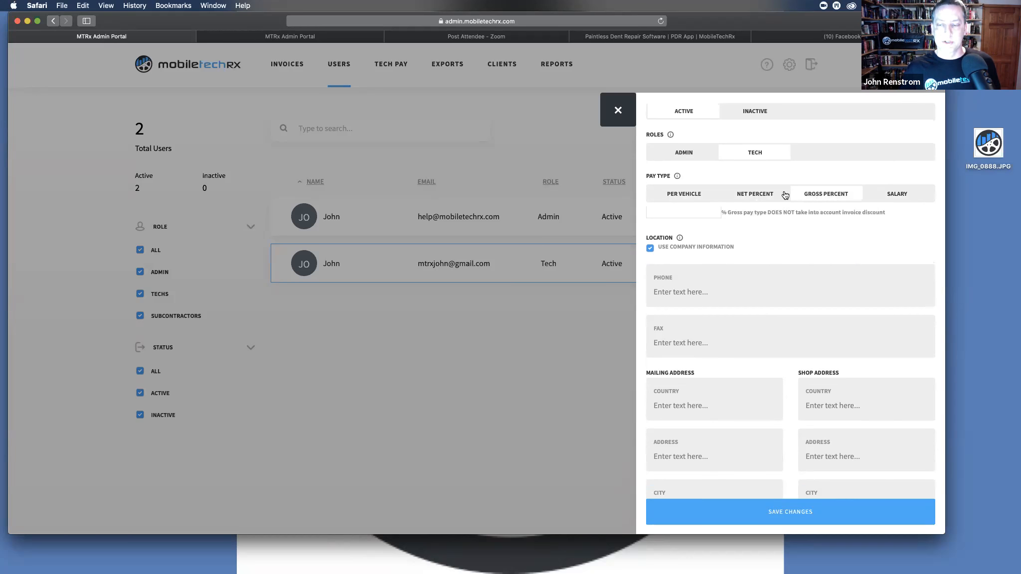
left_click(755, 194)
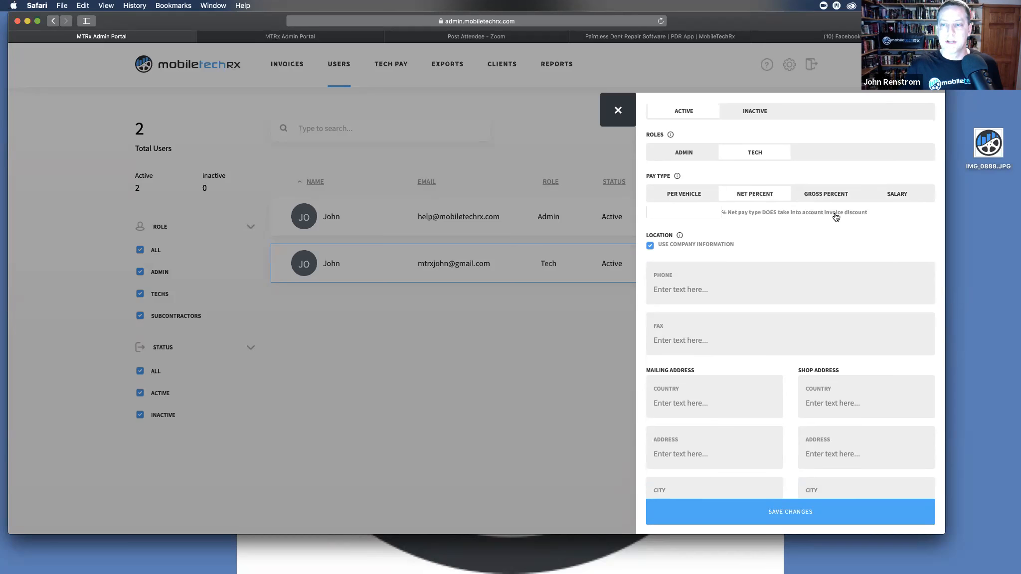
left_click(825, 194)
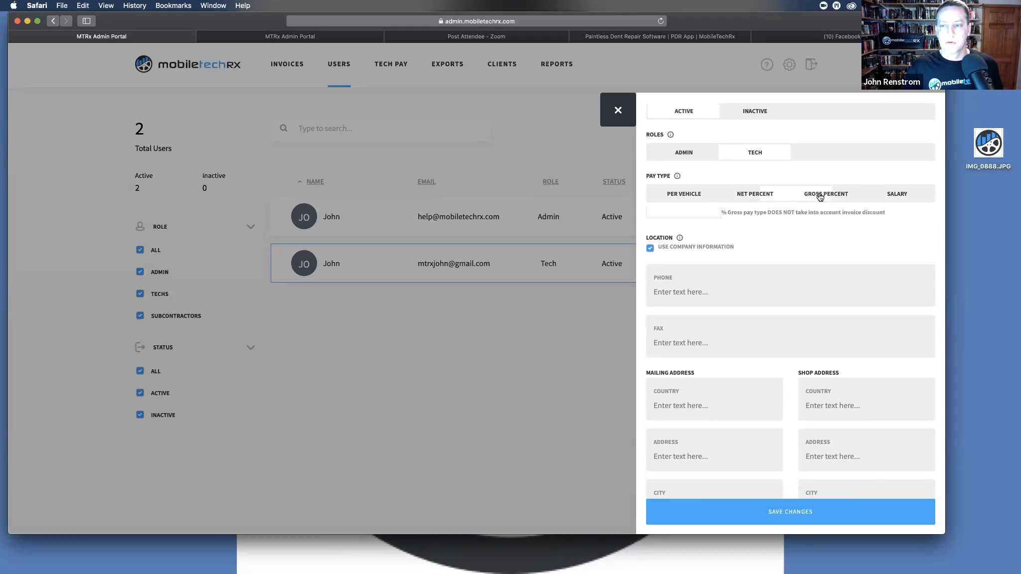
left_click(896, 193)
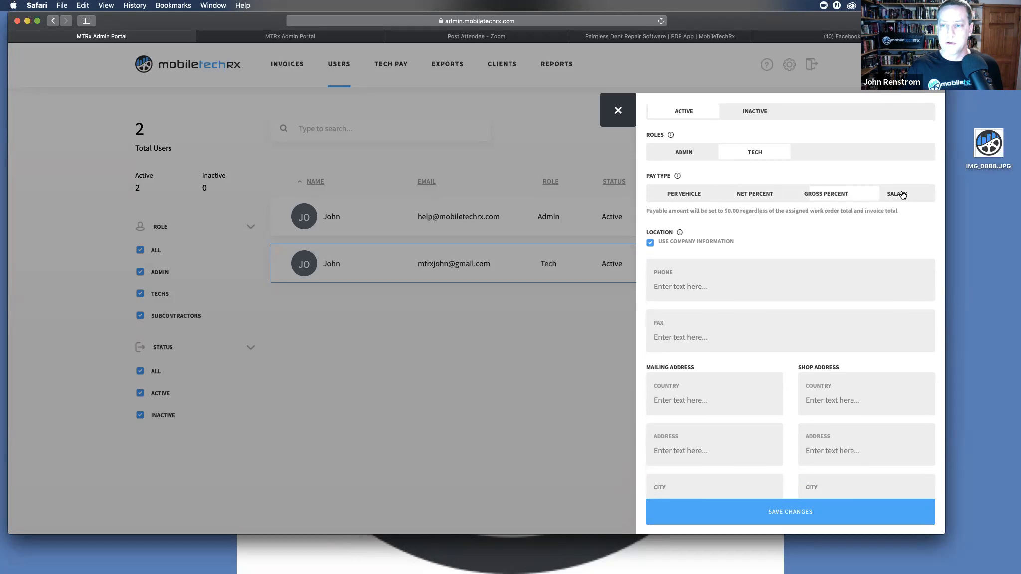
left_click(897, 194)
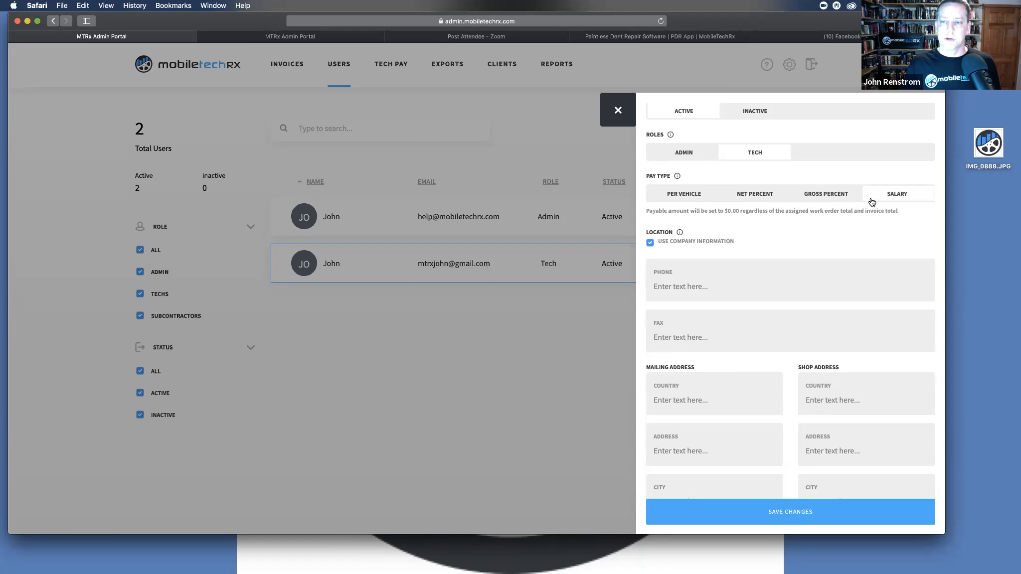
left_click(826, 194)
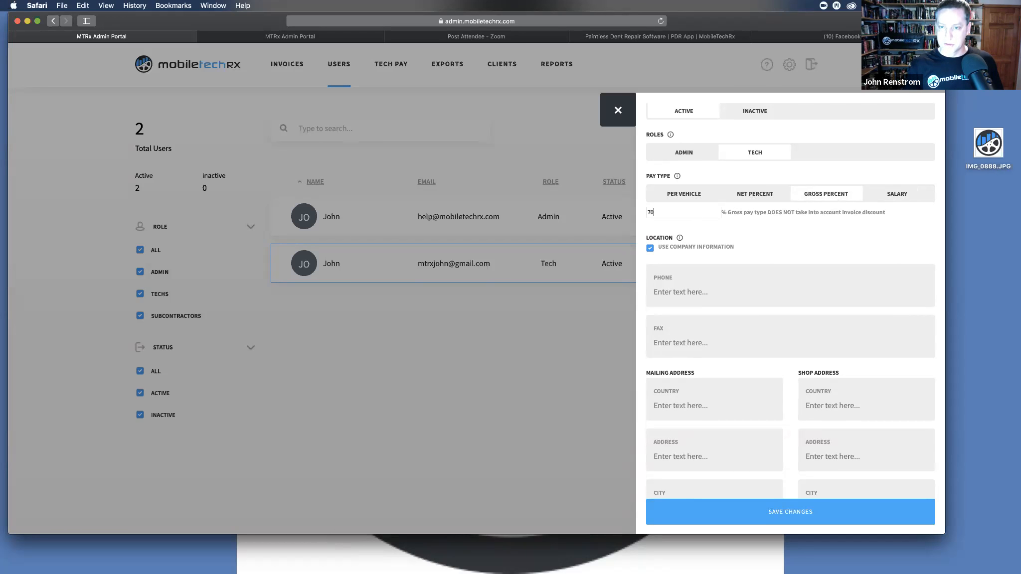
mouse_move(690, 251)
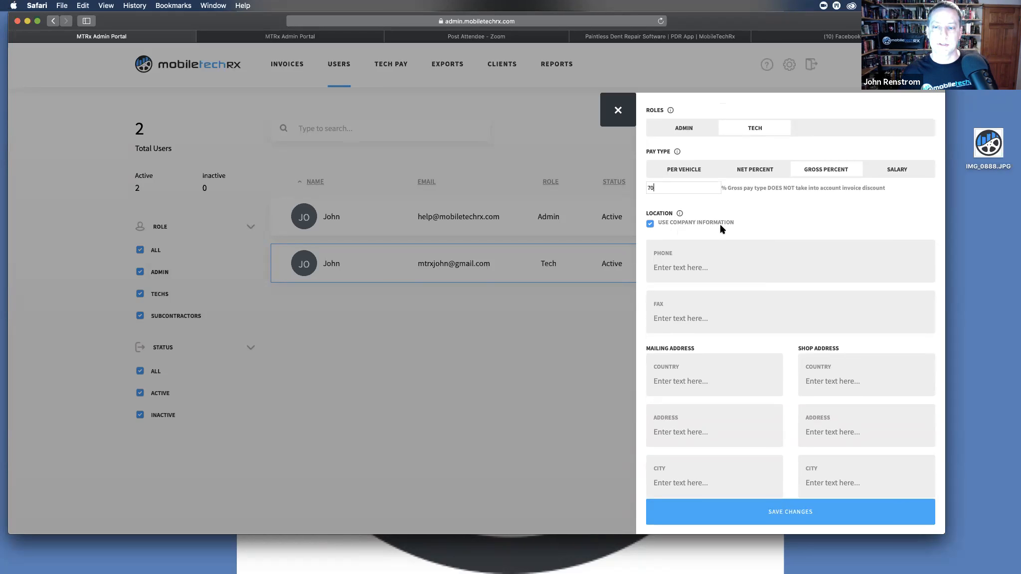
scroll("down", 3)
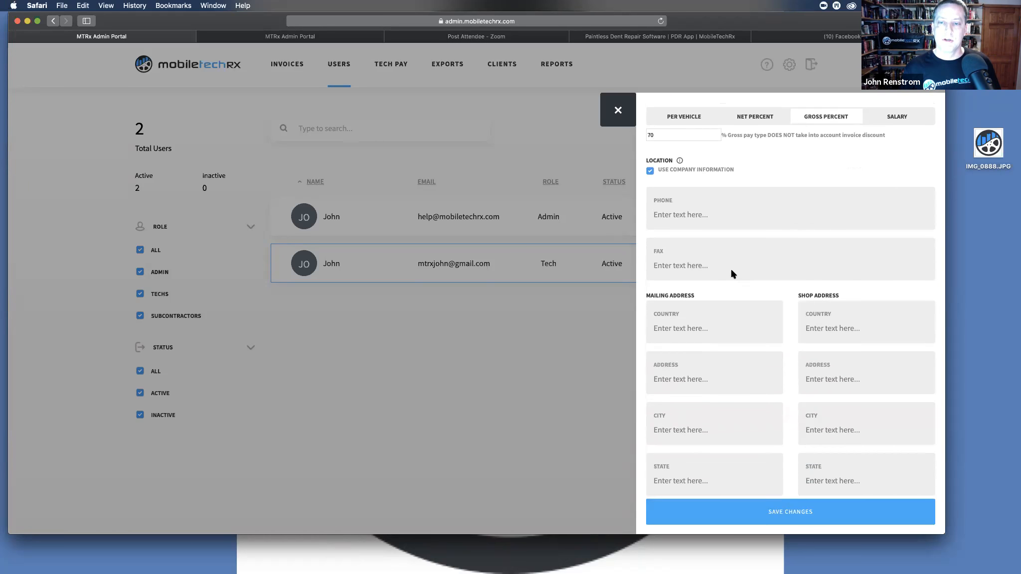
scroll("down", 3)
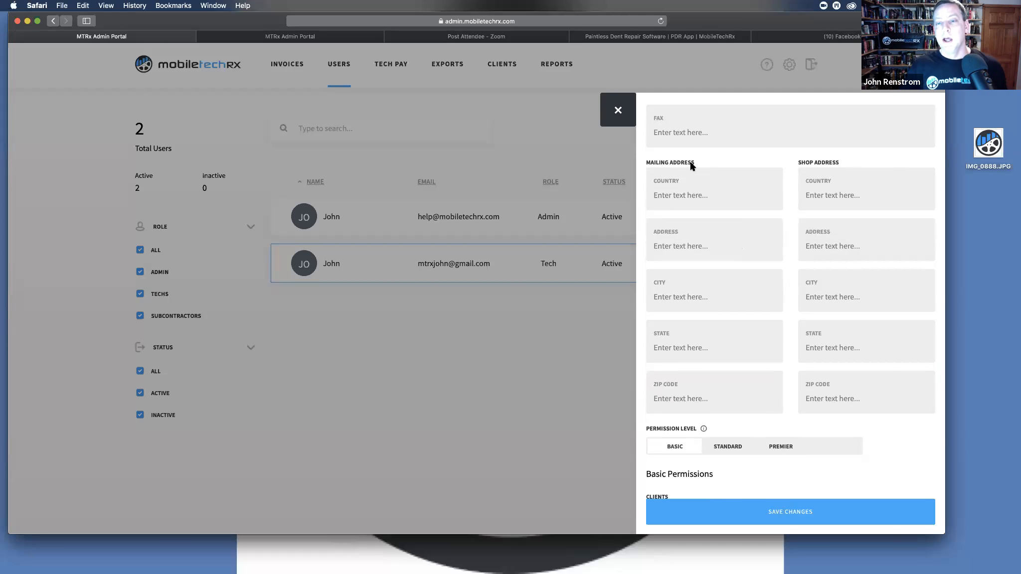
mouse_move(868, 186)
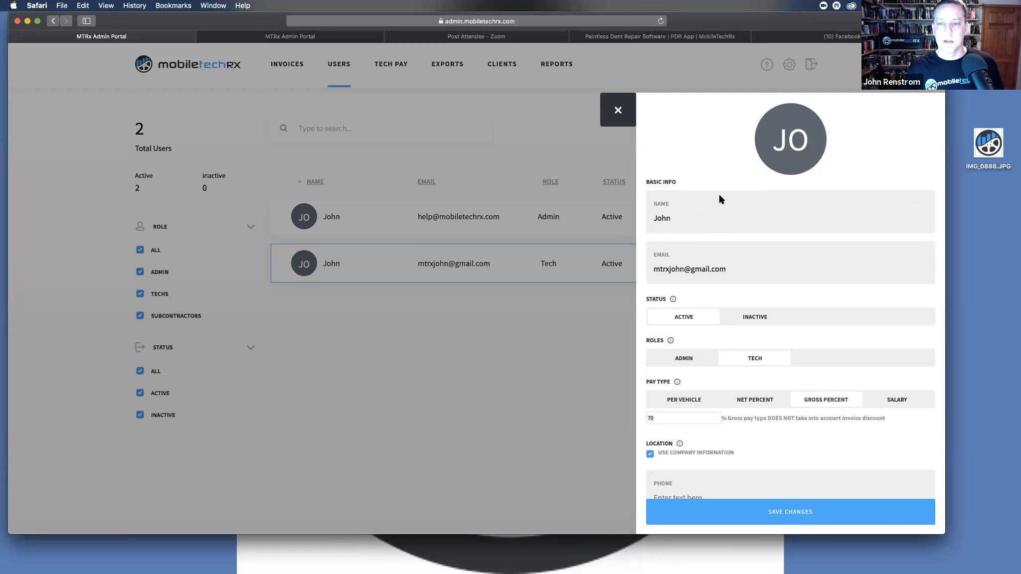
Preview the Standard permission level, then set the technician to Premier
scroll("down", 3)
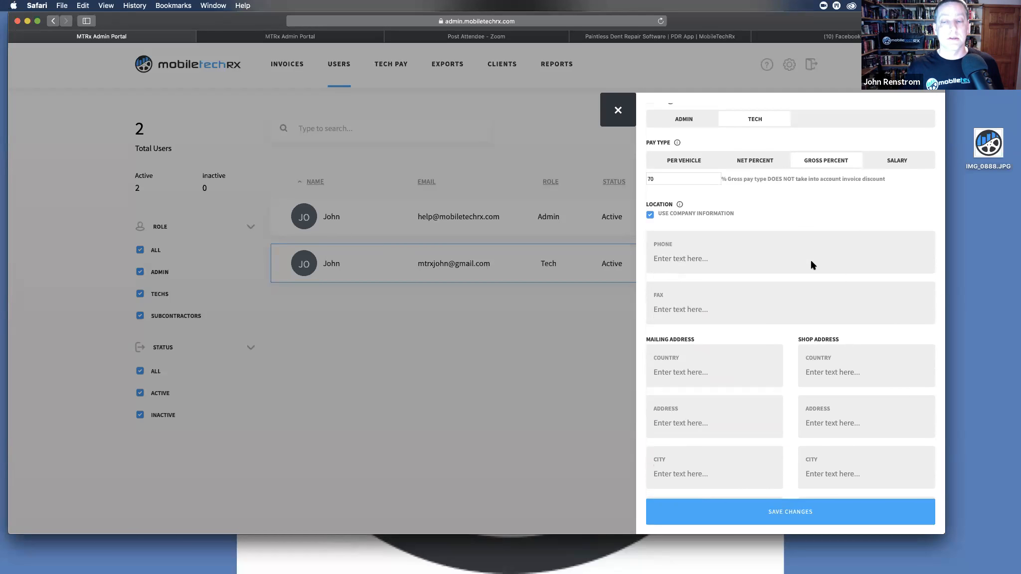
scroll("down", 3)
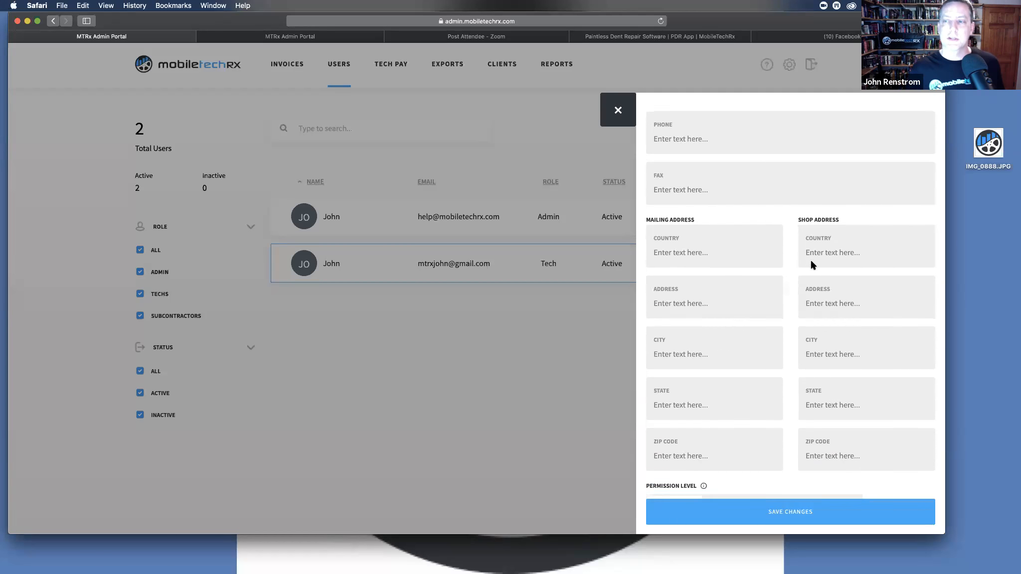
scroll("down", 3)
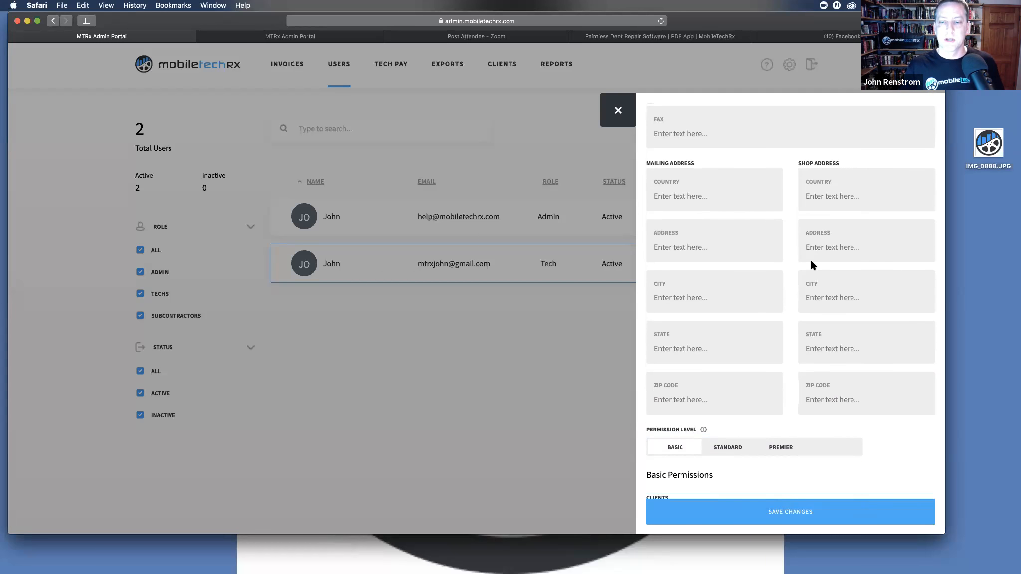
scroll("down", 3)
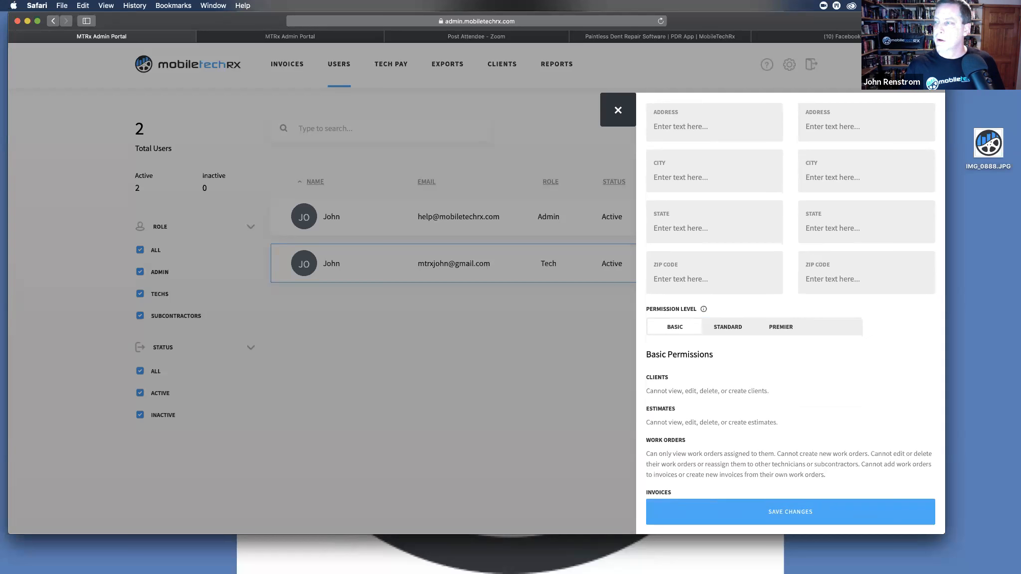
mouse_move(796, 277)
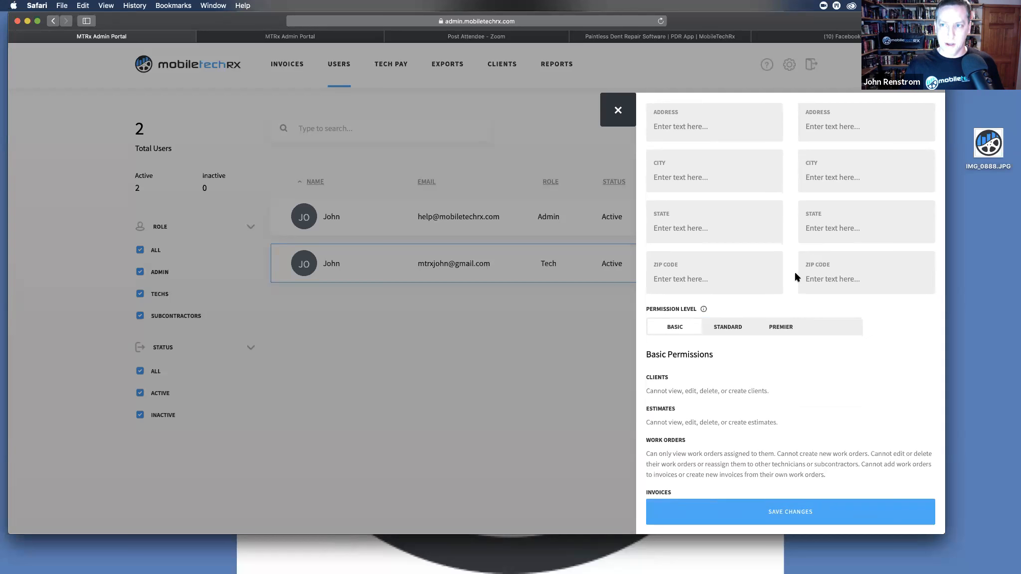
scroll("down", 3)
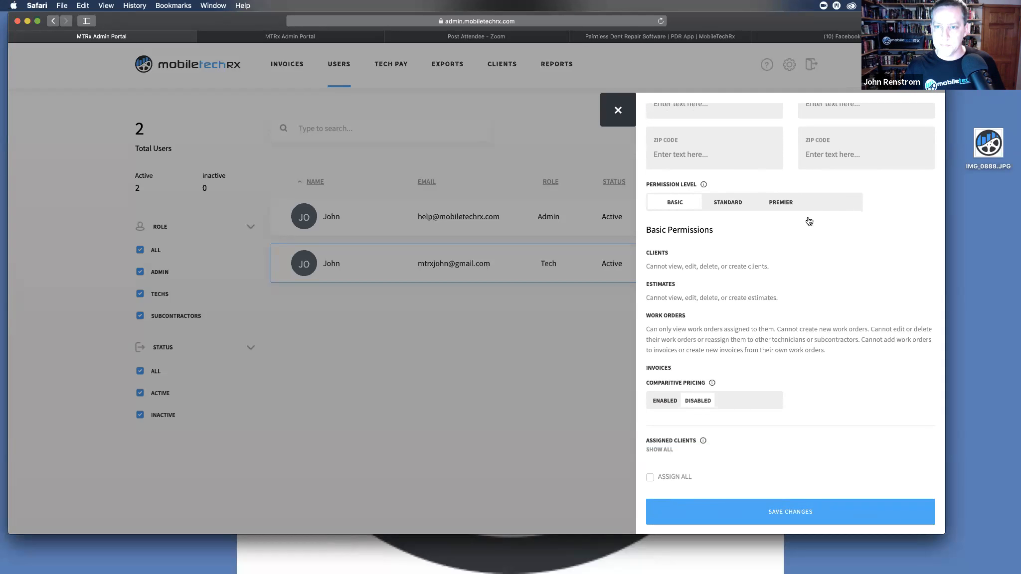
mouse_move(718, 242)
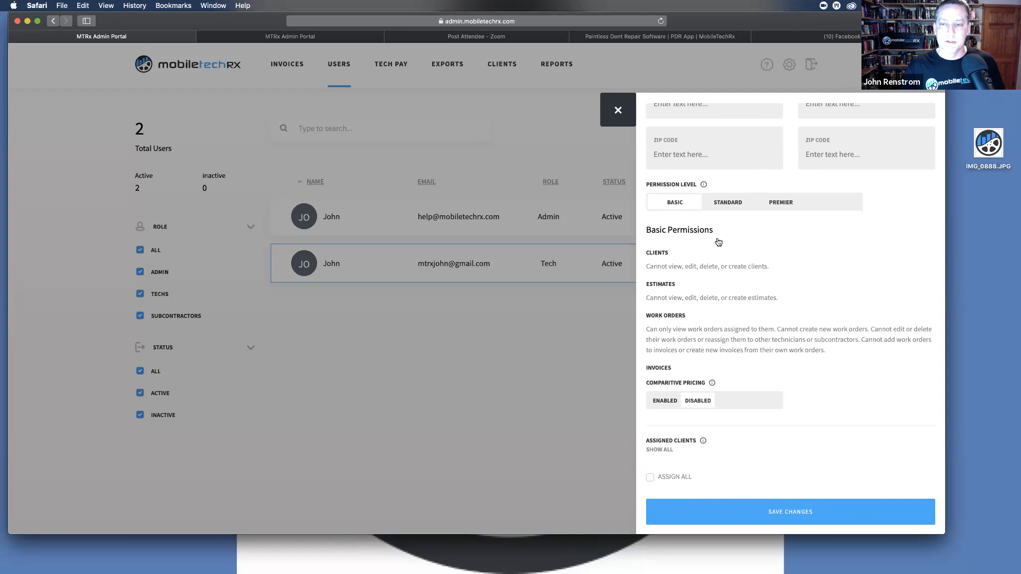
mouse_move(801, 343)
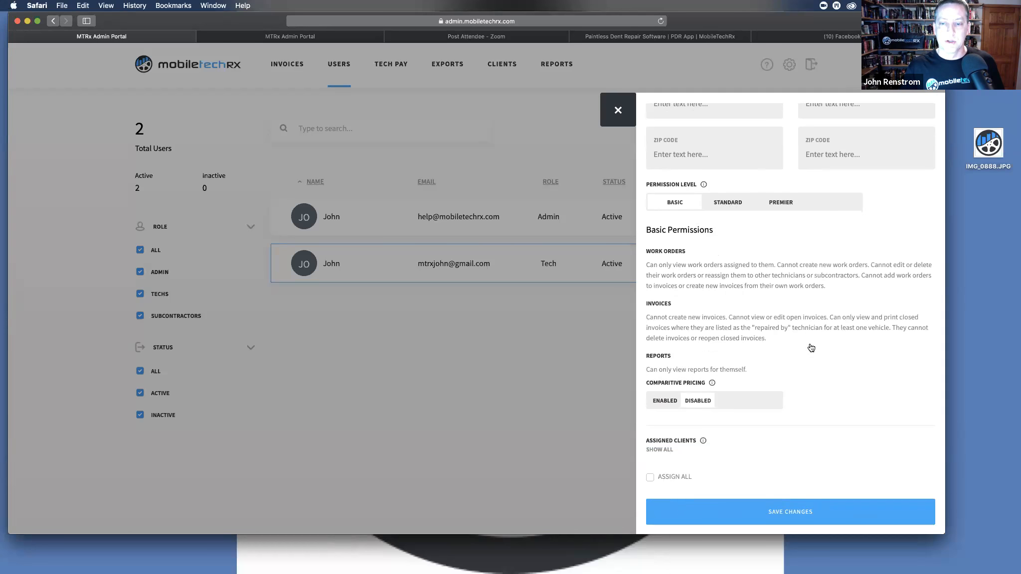
scroll("down", 3)
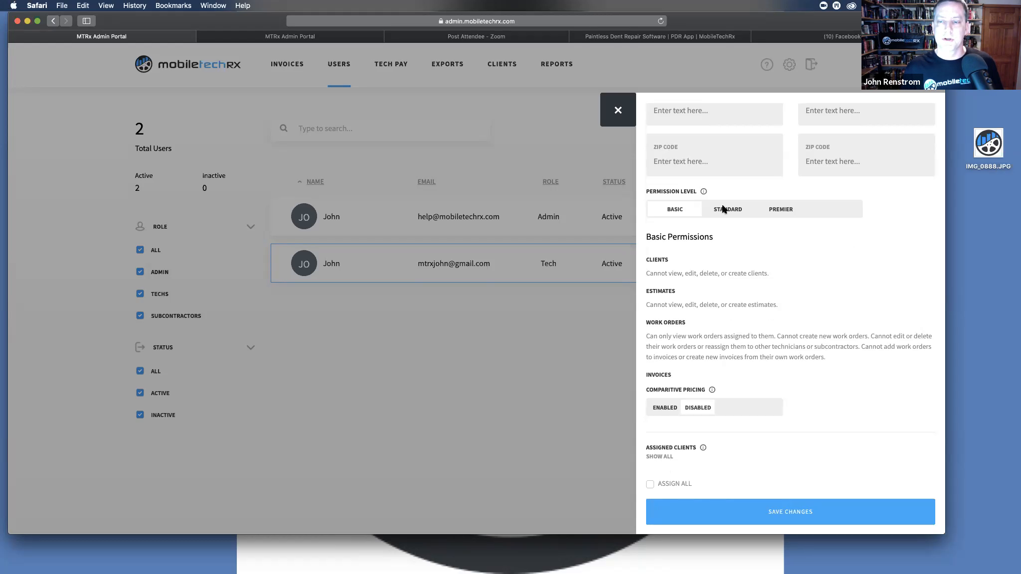
left_click(727, 209)
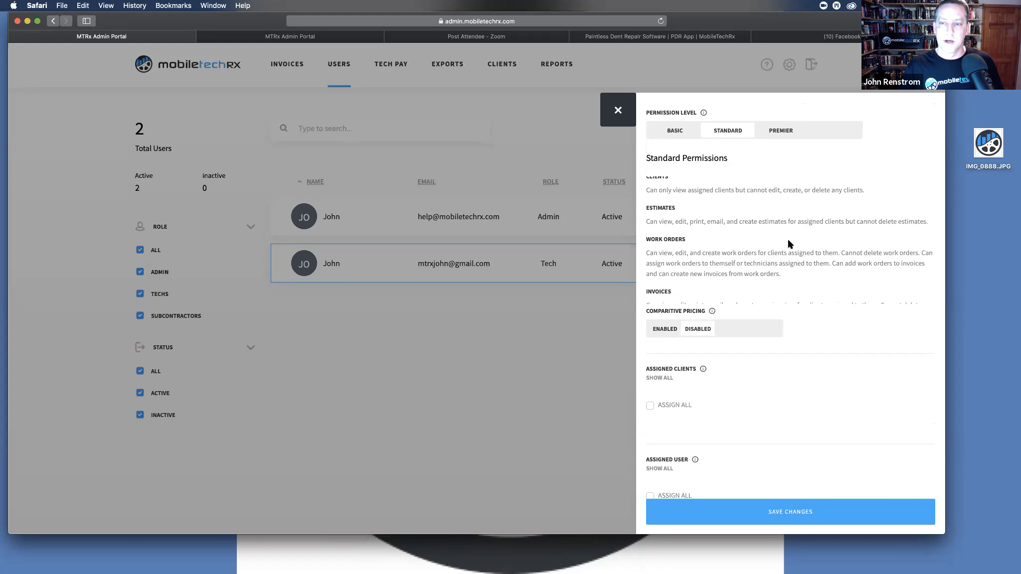
scroll("down", 3)
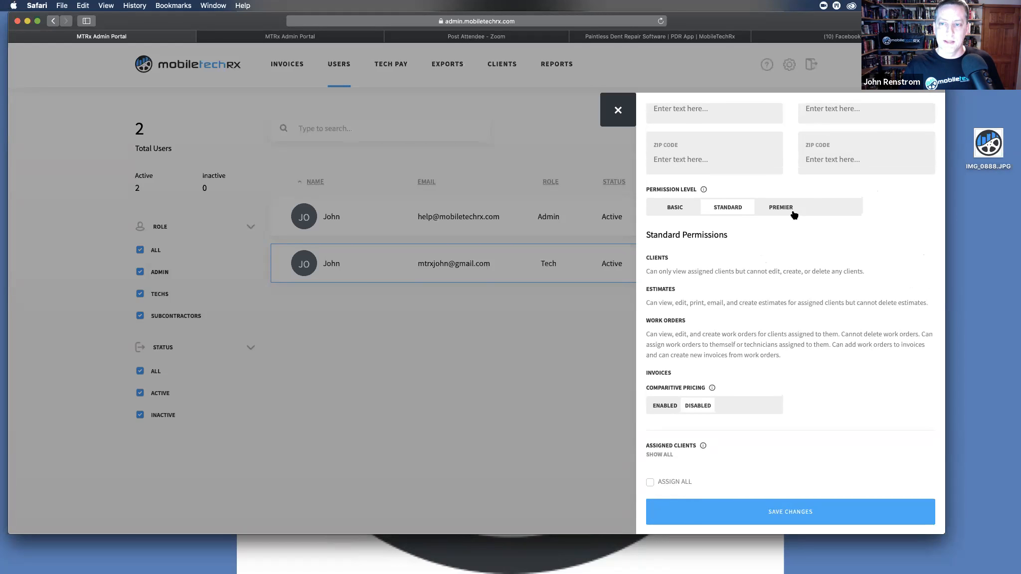
left_click(780, 208)
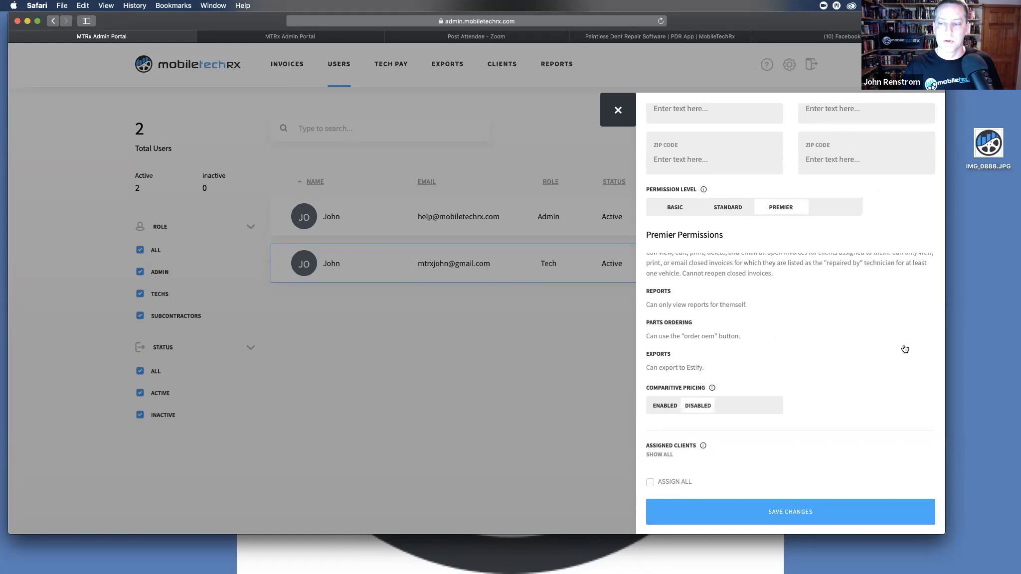
mouse_move(935, 333)
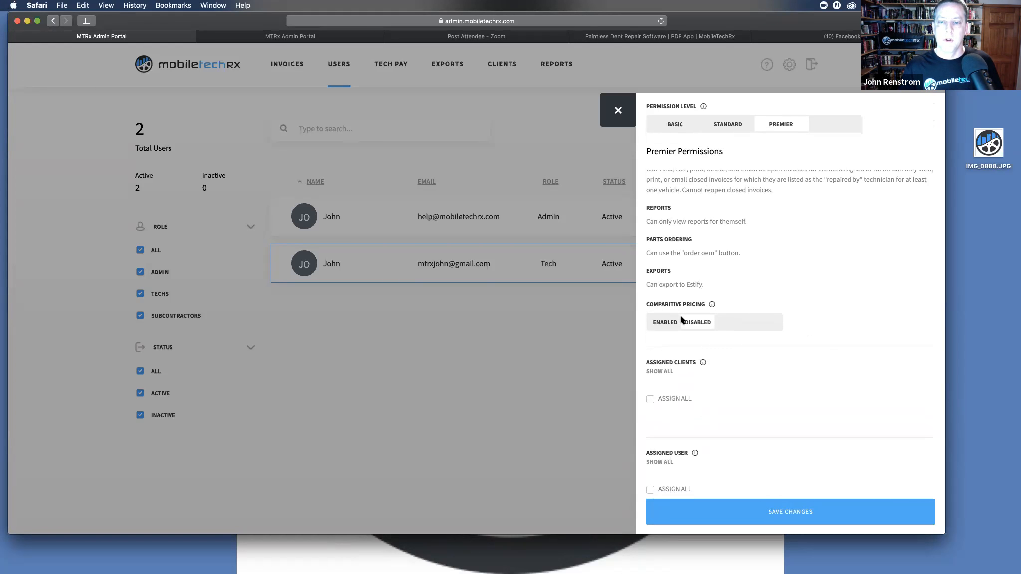
left_click(697, 320)
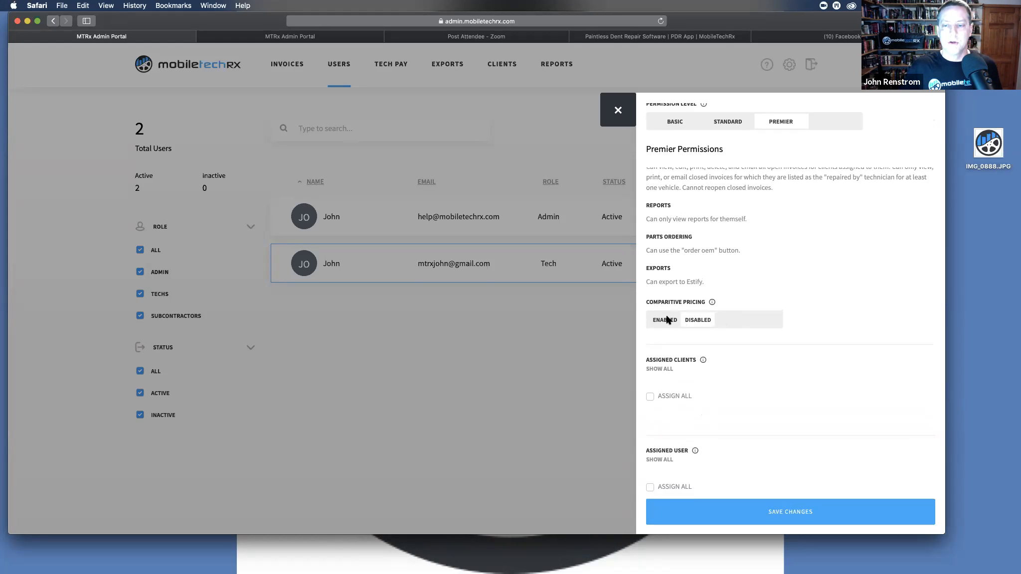
left_click(697, 320)
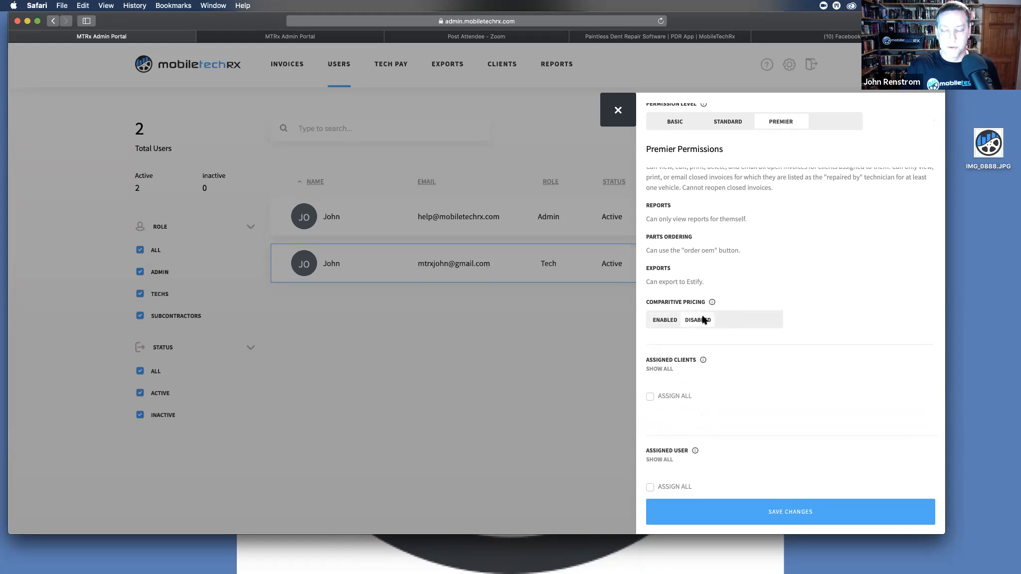
mouse_move(799, 309)
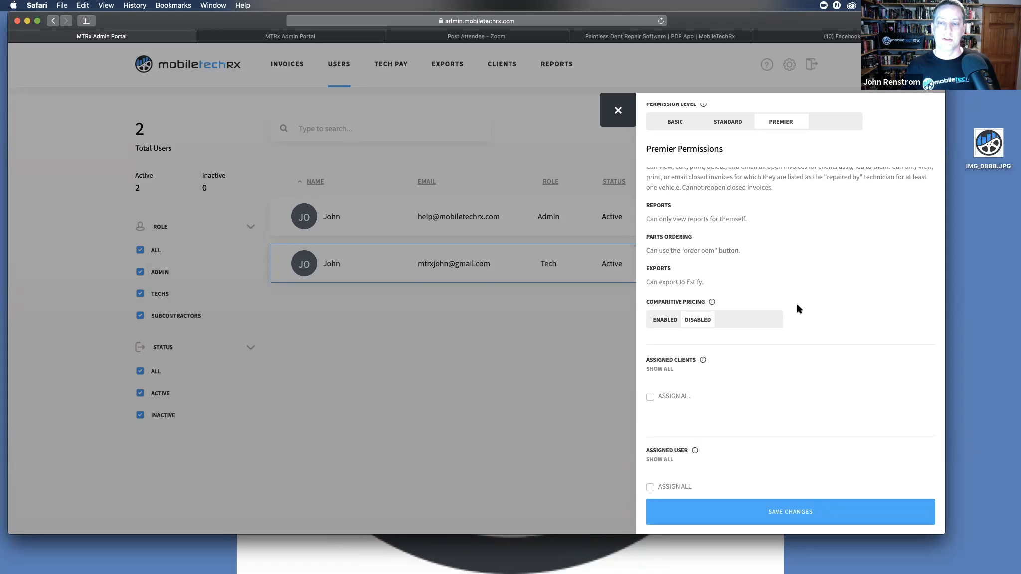
mouse_move(710, 295)
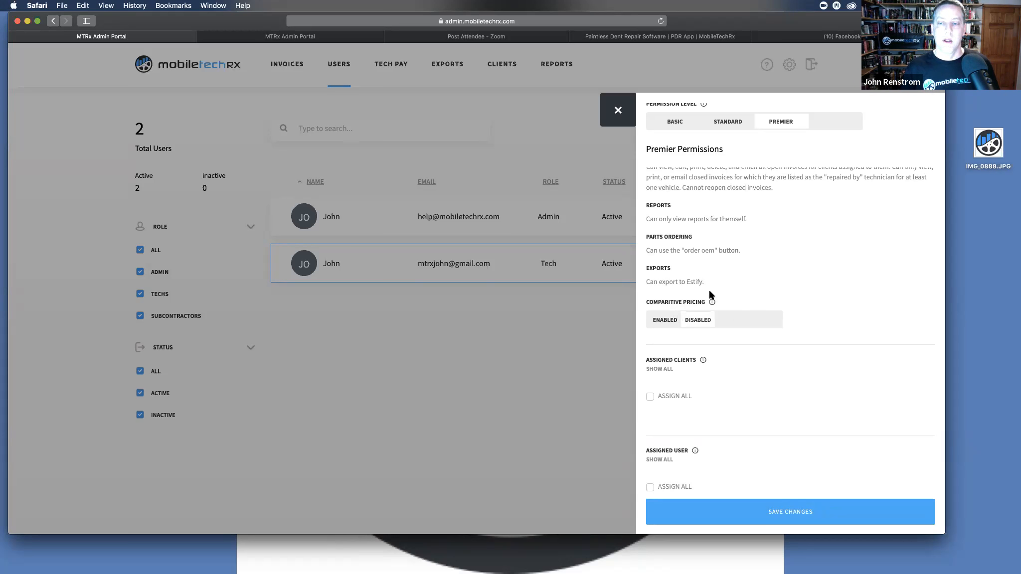
mouse_move(815, 314)
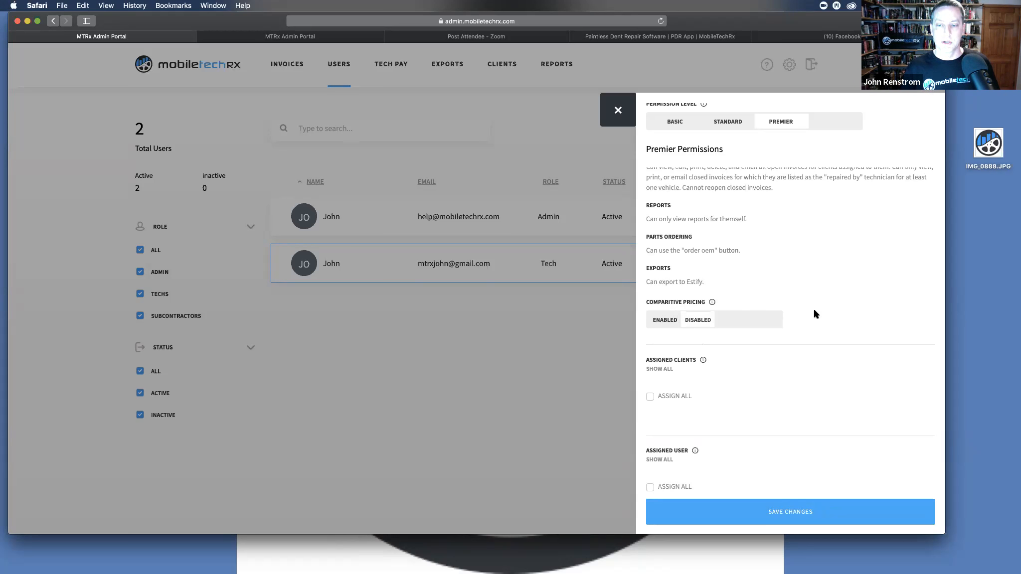
Assign all clients and all users to the technician and save the changes
scroll("down", 3)
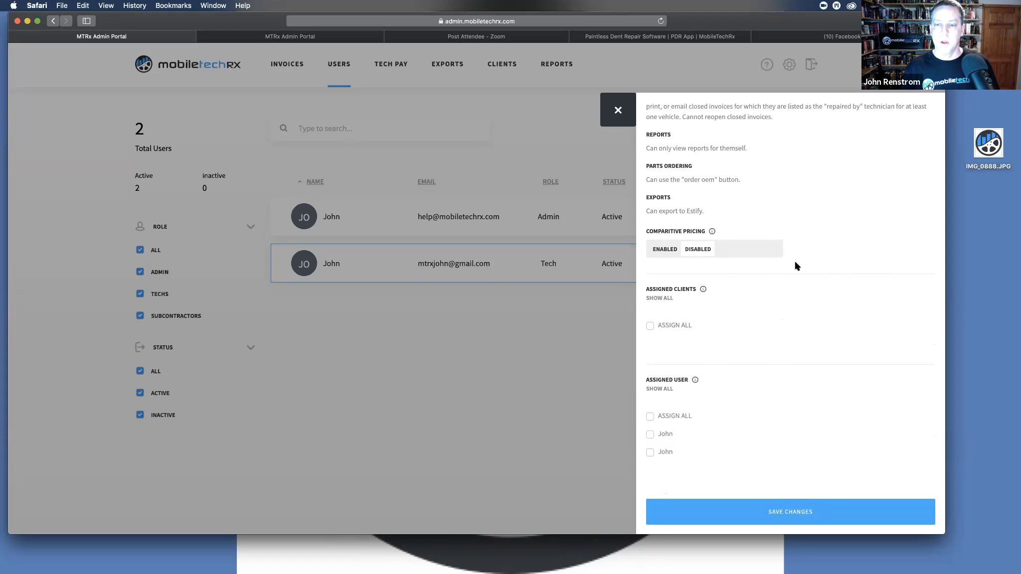
left_click(650, 325)
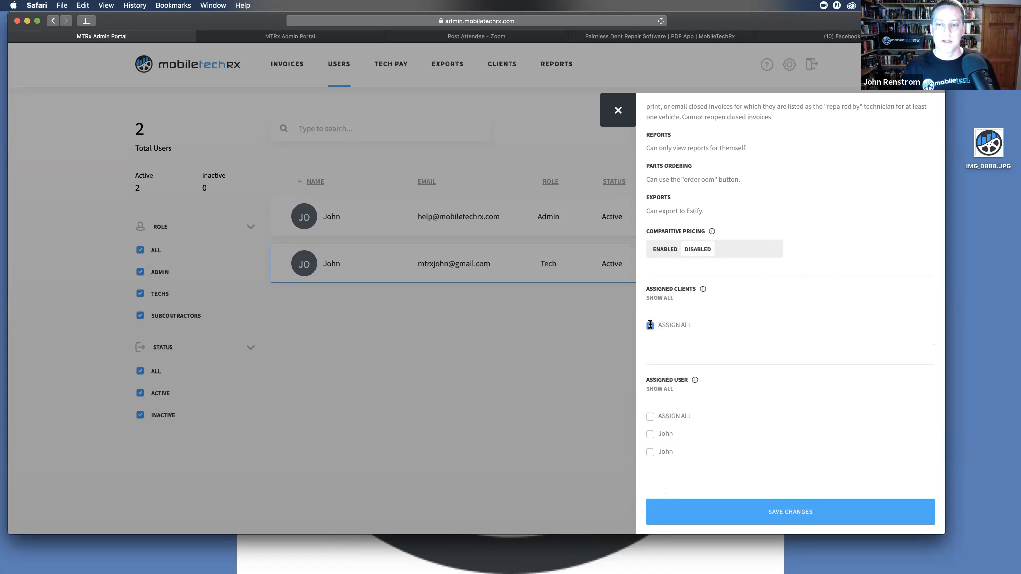
left_click(650, 325)
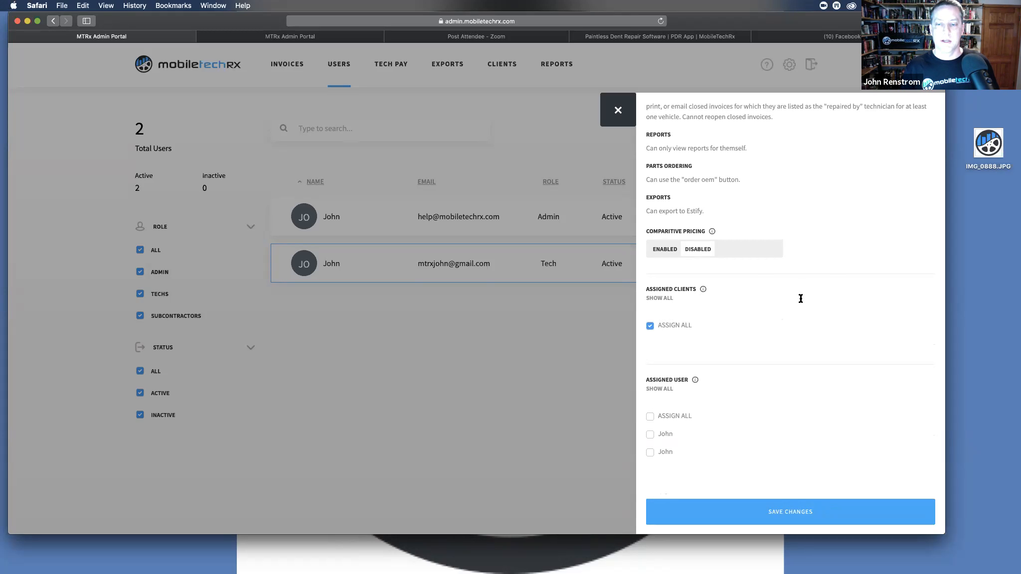
mouse_move(723, 385)
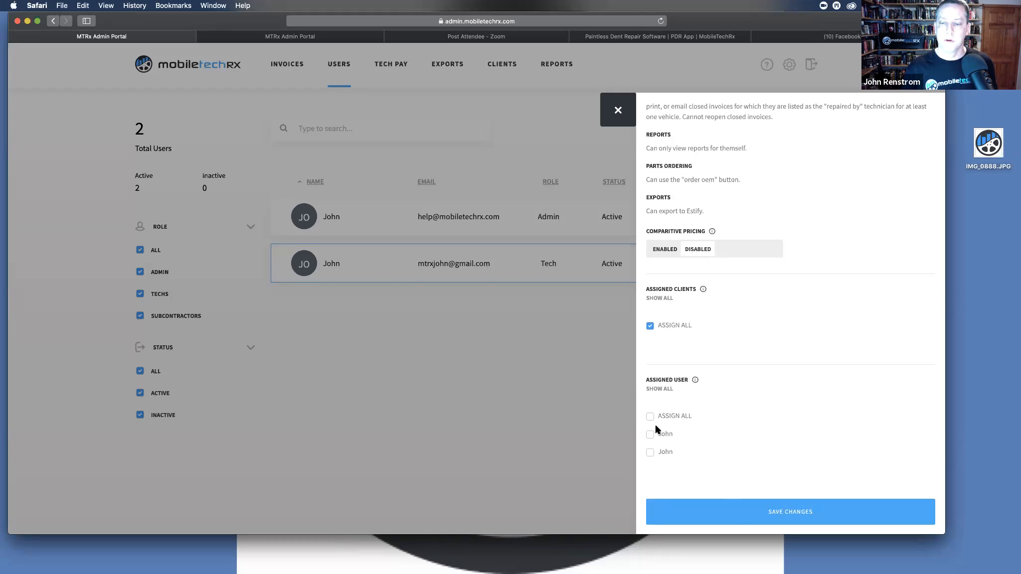
left_click(649, 416)
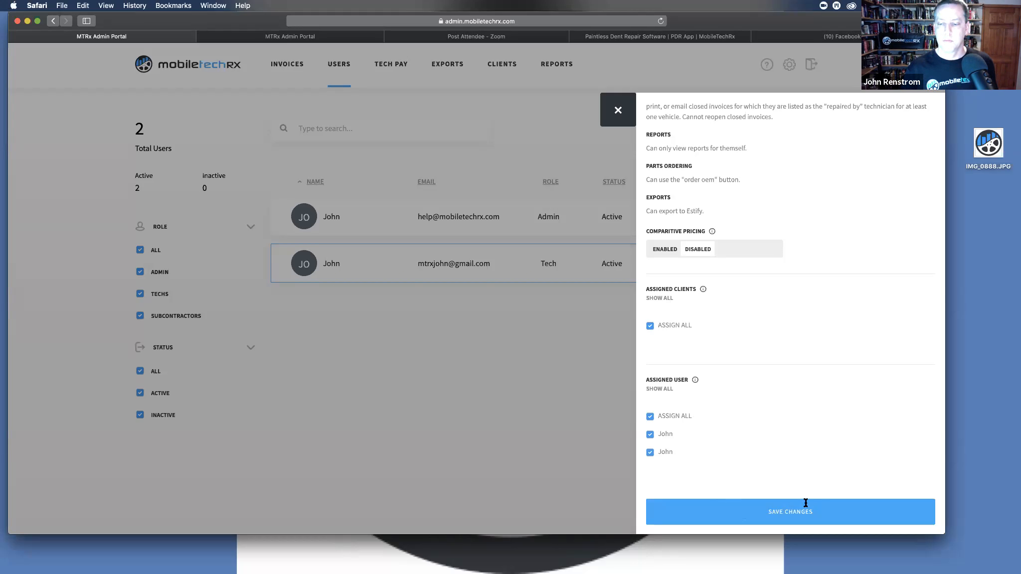
left_click(790, 512)
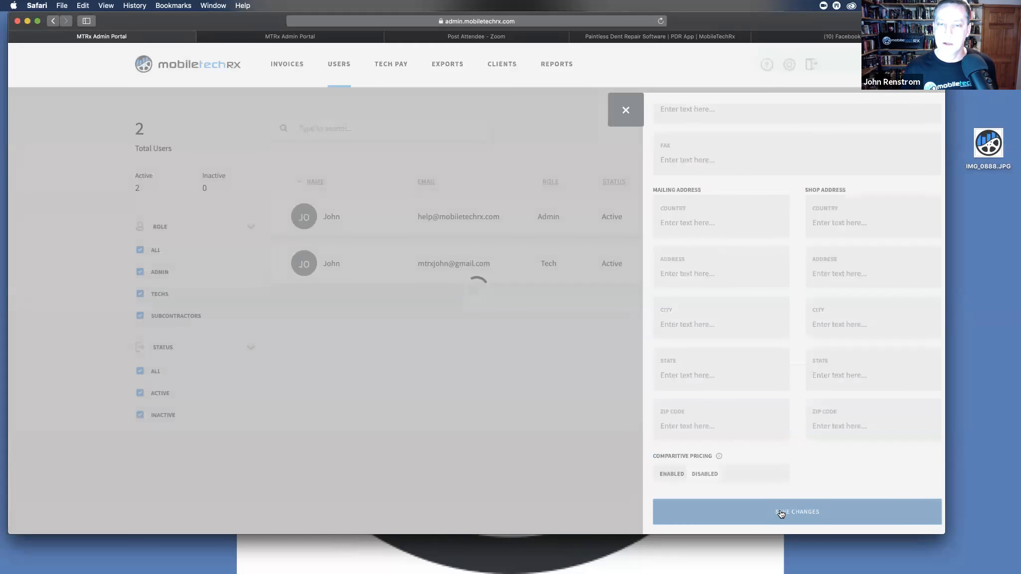
left_click(796, 512)
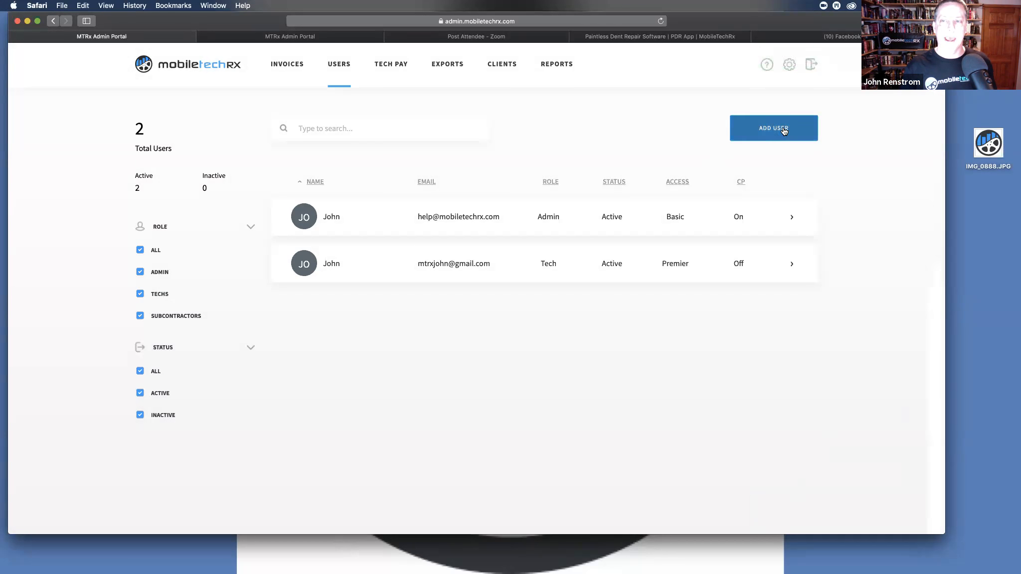
left_click(774, 128)
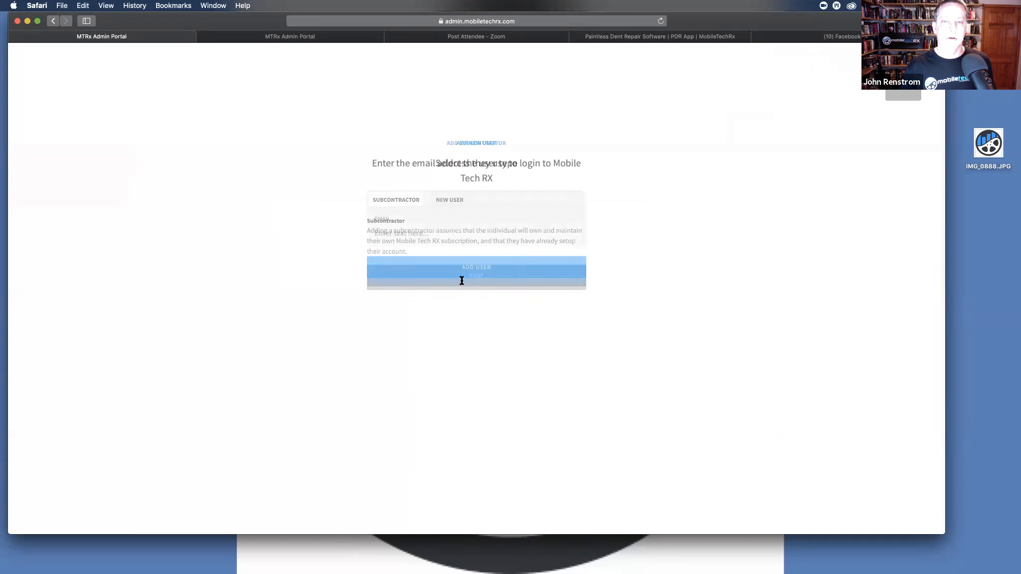
left_click(395, 199)
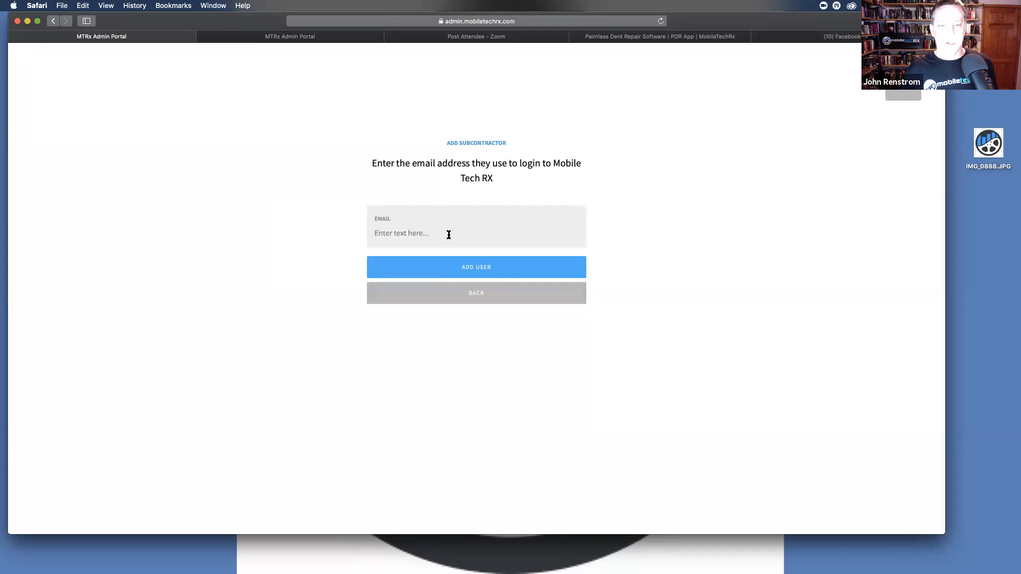
left_click(476, 233)
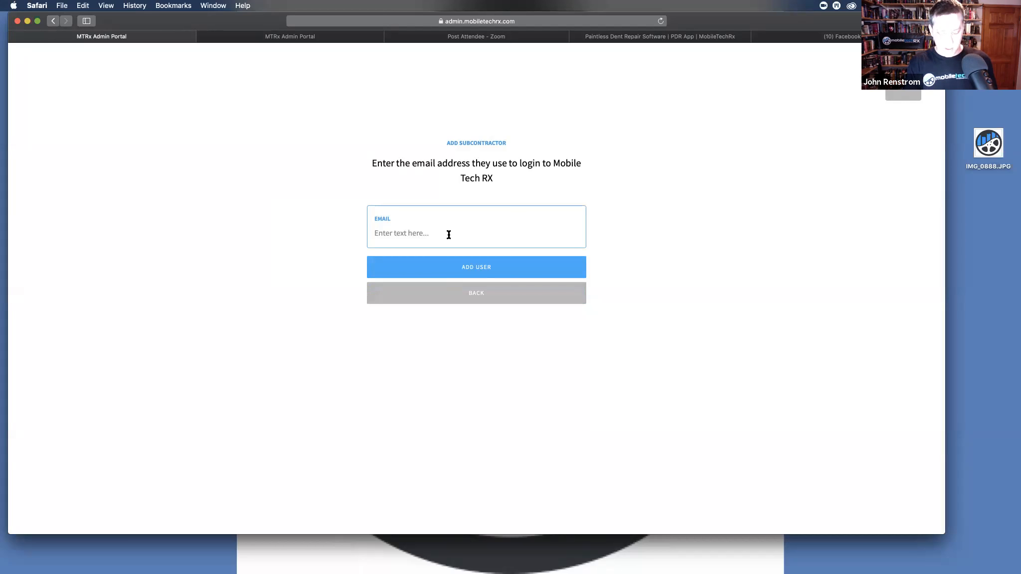
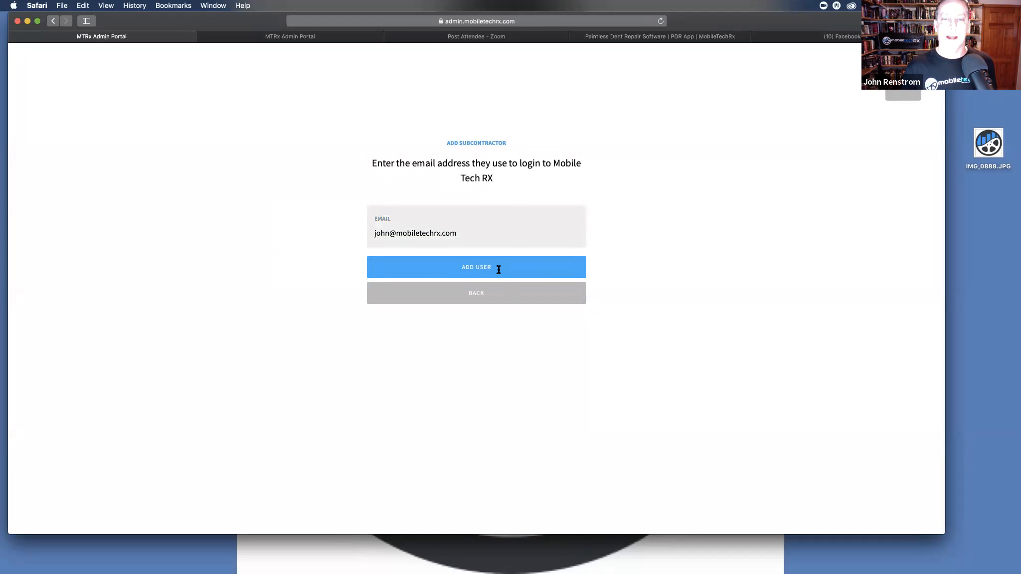
left_click(476, 268)
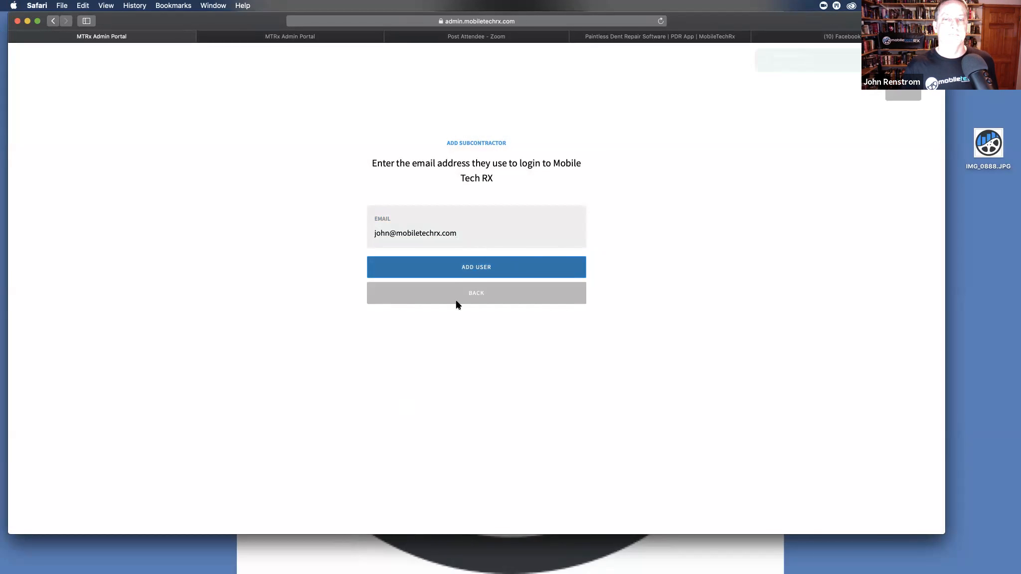
left_click(476, 292)
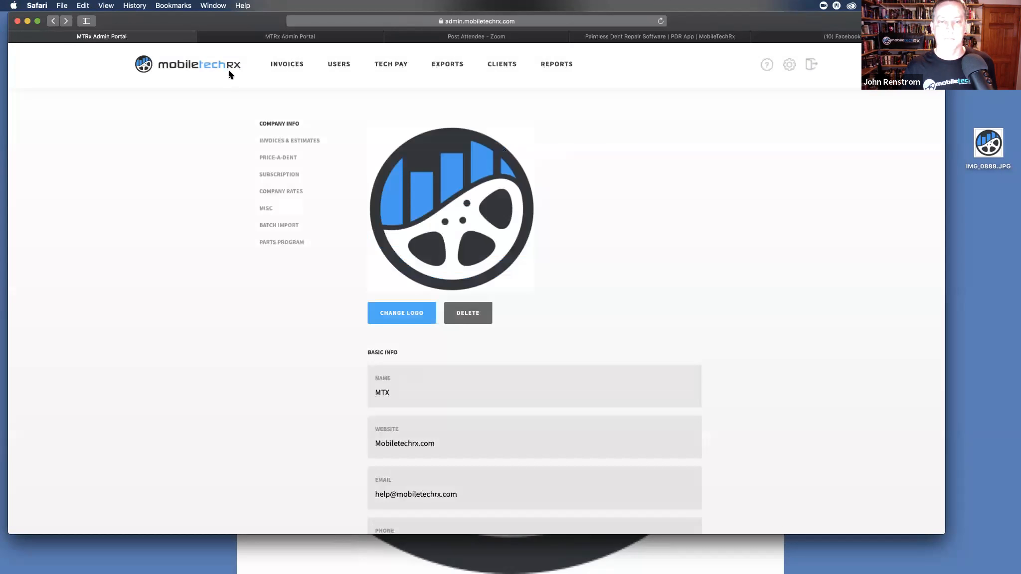
Show the Users list, now with the inactive subcontractor john, via a brief detour to settings
left_click(339, 64)
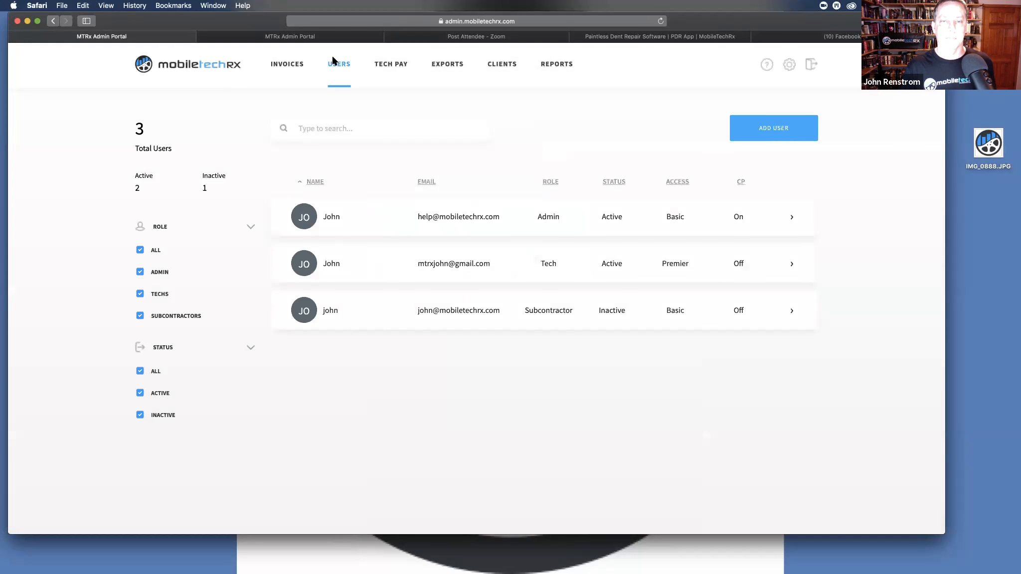
mouse_move(527, 141)
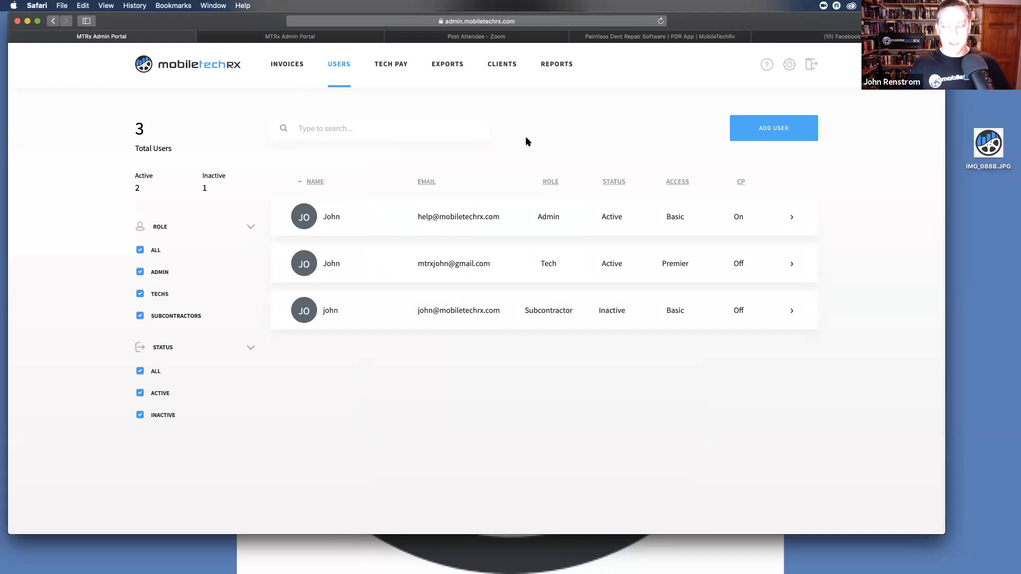
mouse_move(519, 294)
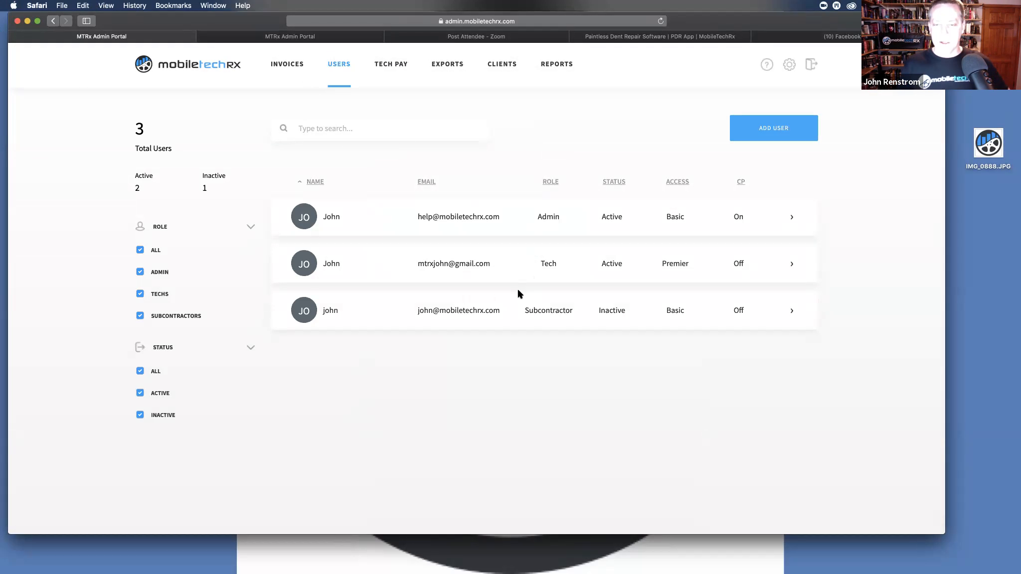
mouse_move(498, 312)
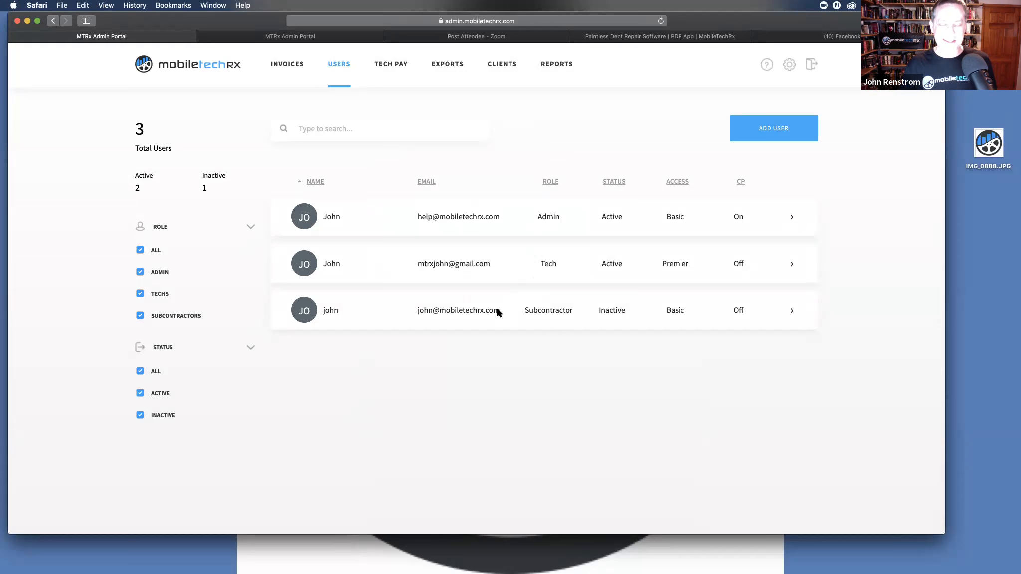
mouse_move(515, 311)
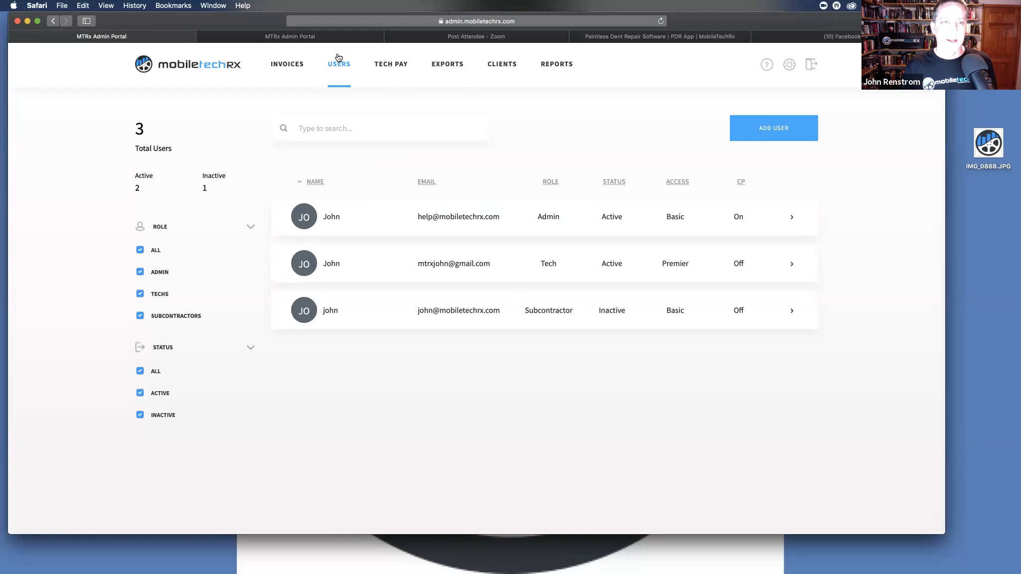
left_click(789, 64)
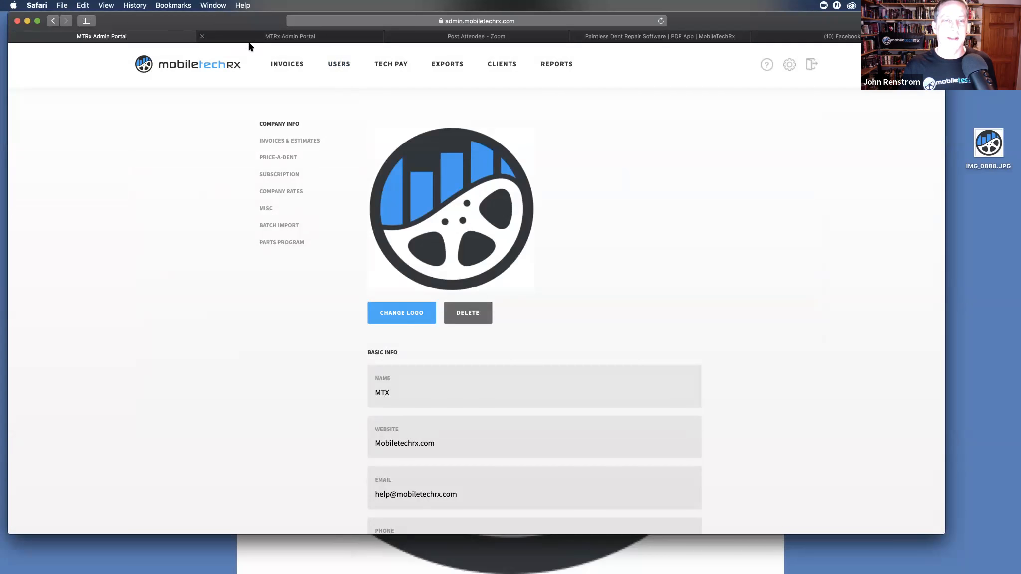
left_click(340, 64)
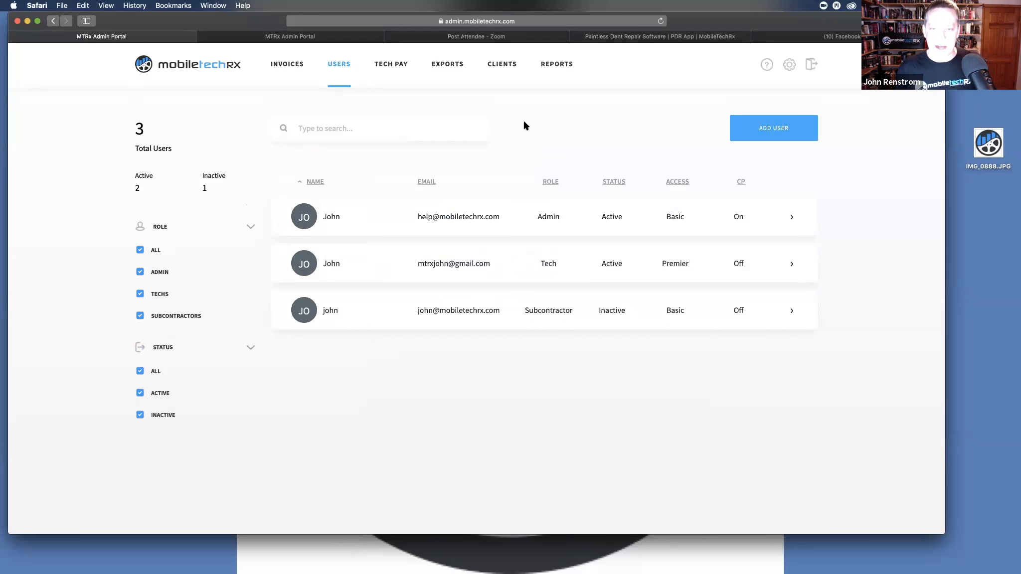
mouse_move(569, 253)
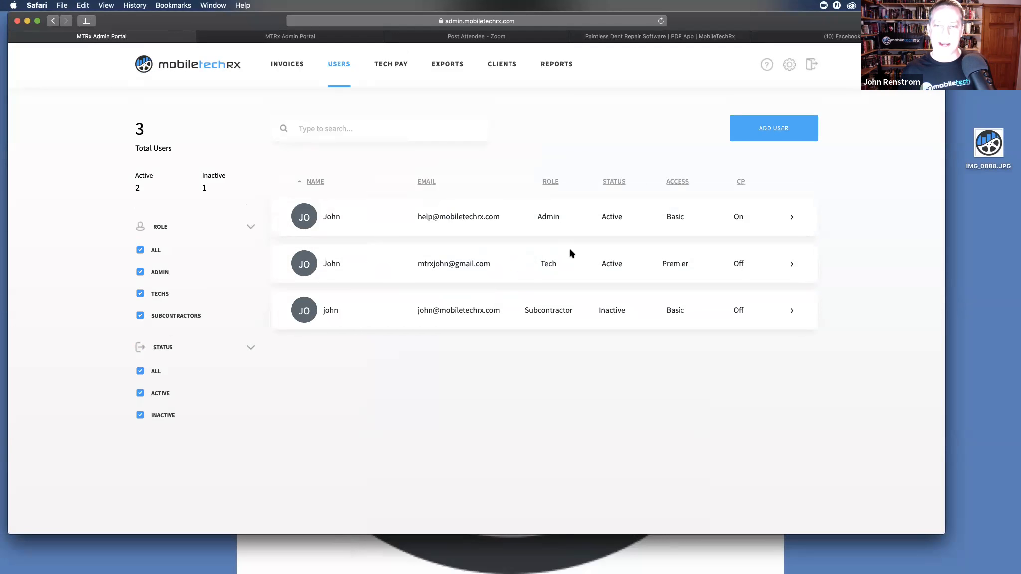
mouse_move(571, 326)
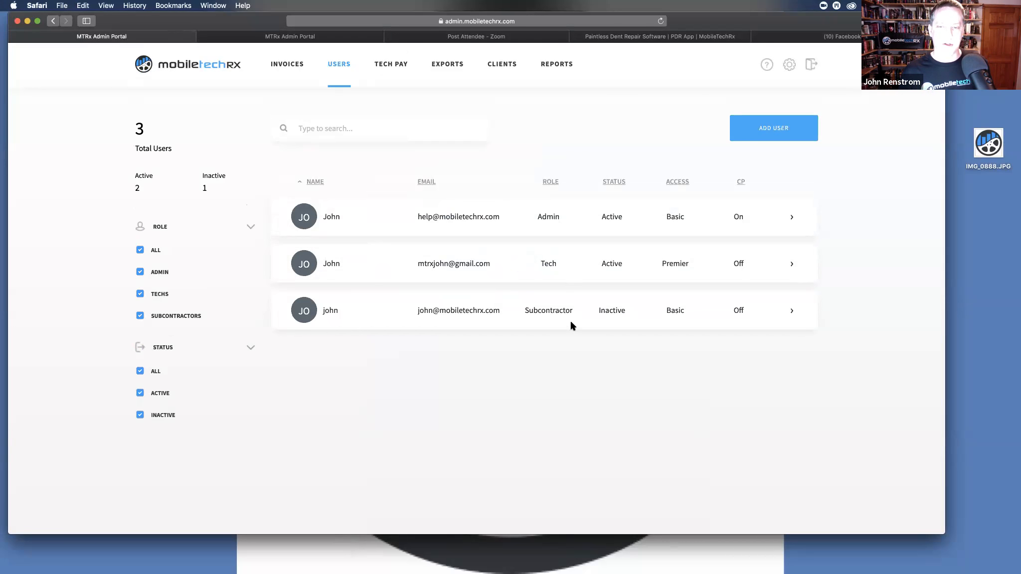
mouse_move(509, 312)
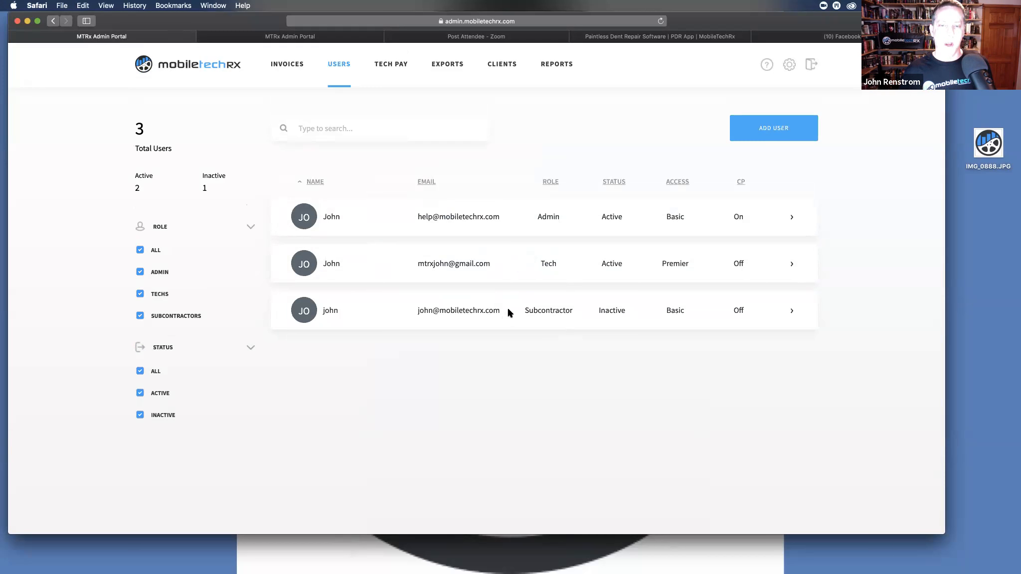
Set subcontractor john to use company information and leave Assign All clients unticked
left_click(456, 310)
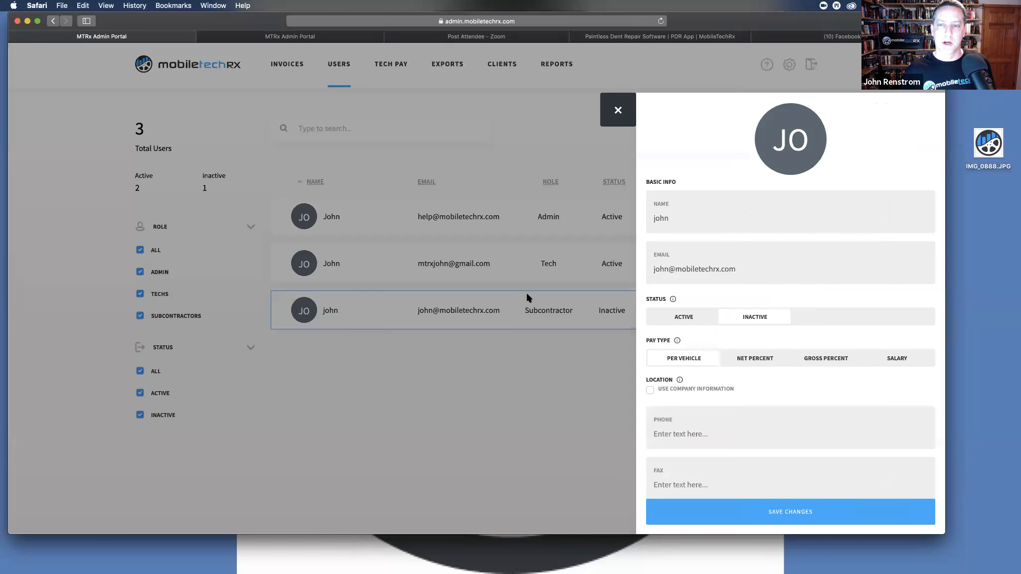
mouse_move(814, 287)
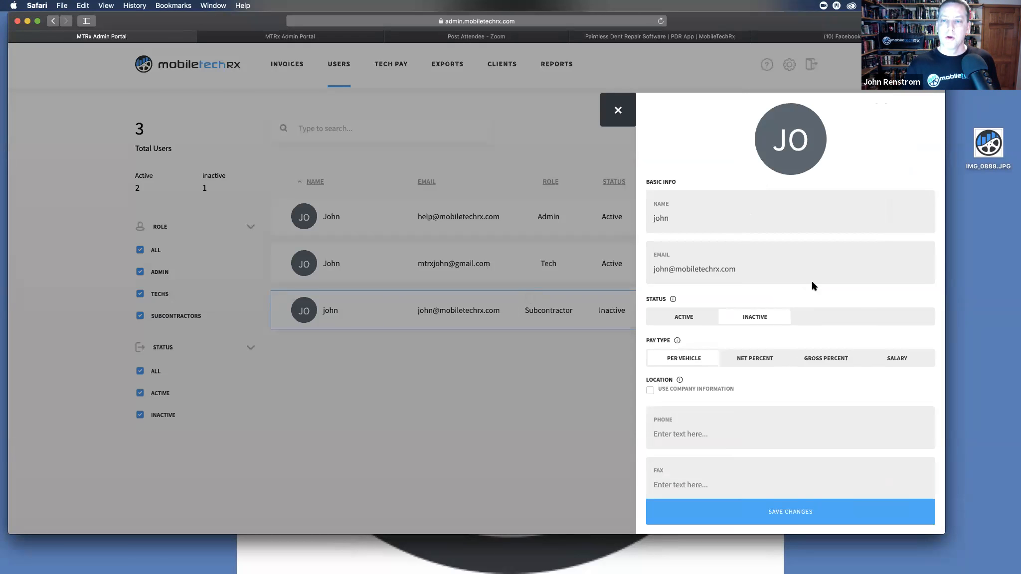
scroll("down", 3)
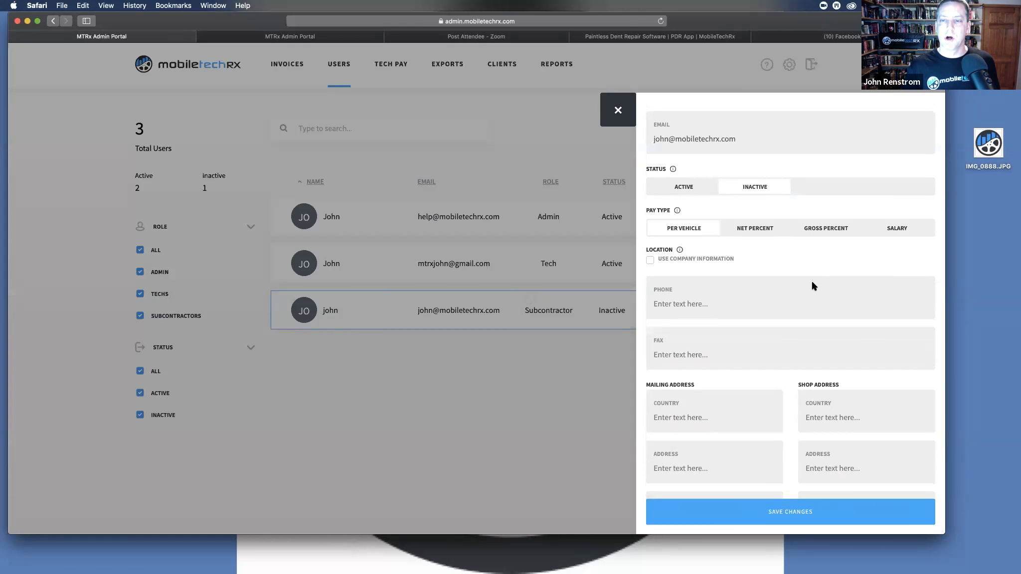
mouse_move(889, 266)
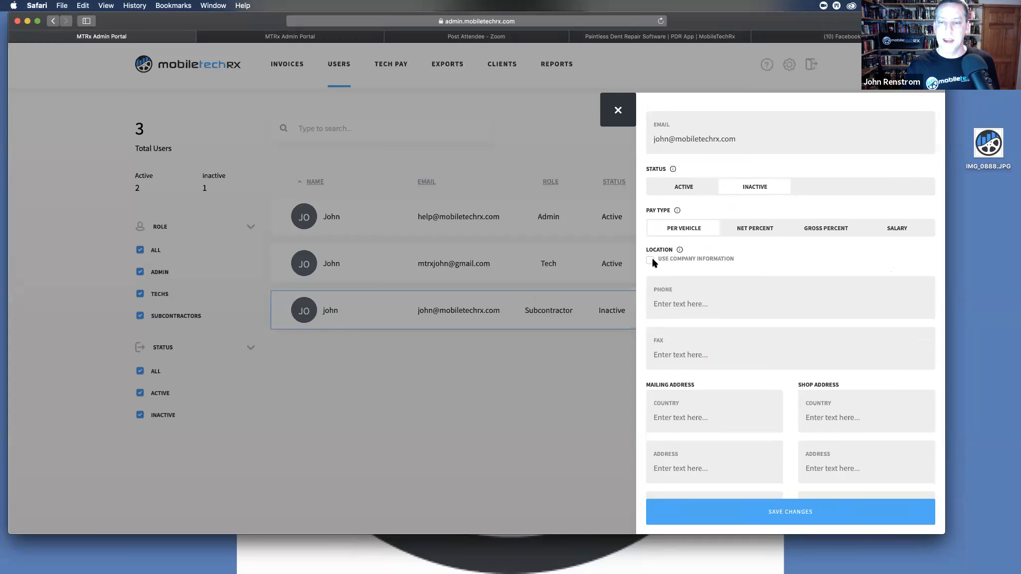
left_click(651, 259)
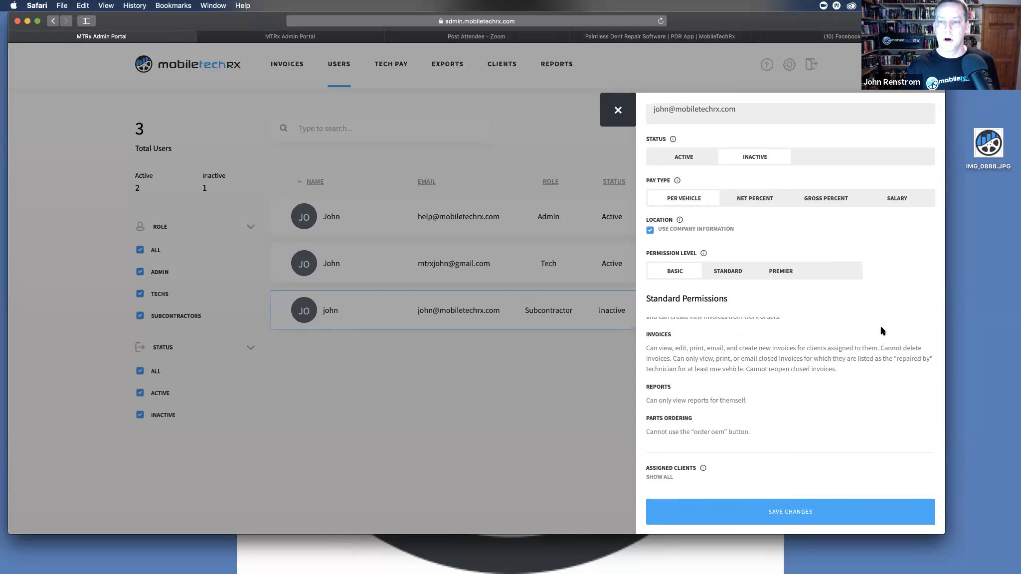
scroll("down", 3)
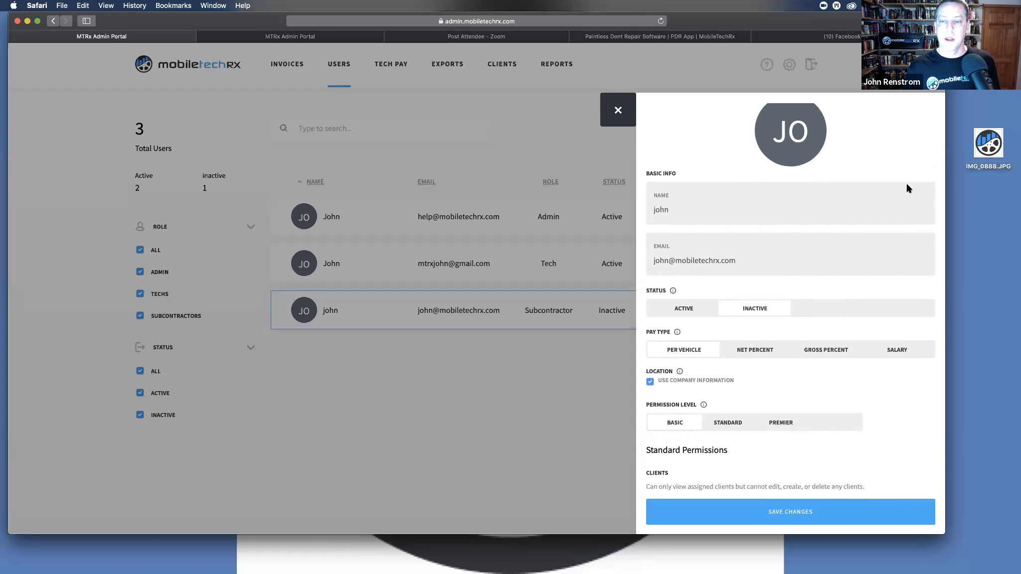
scroll("down", 3)
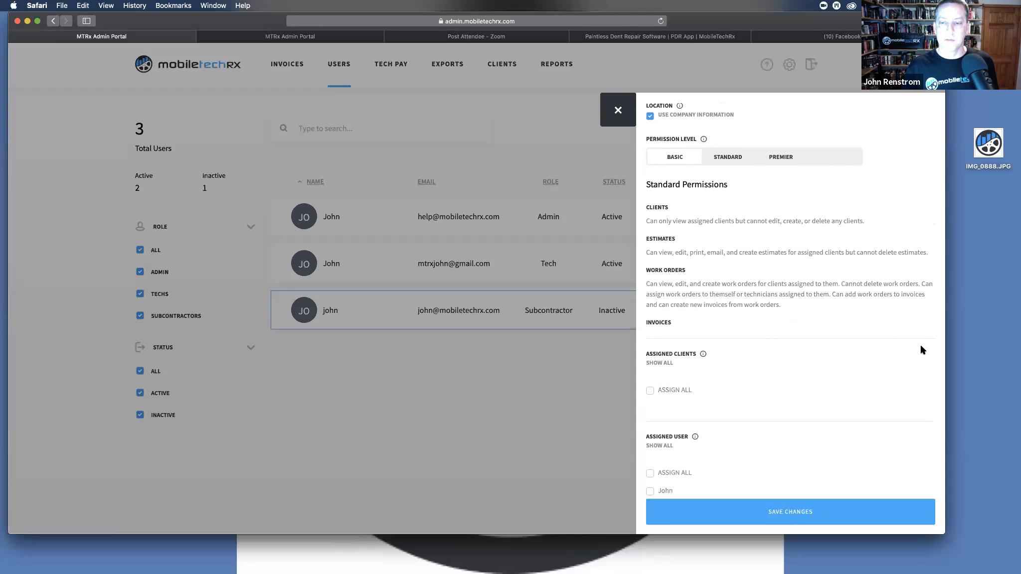
scroll("down", 3)
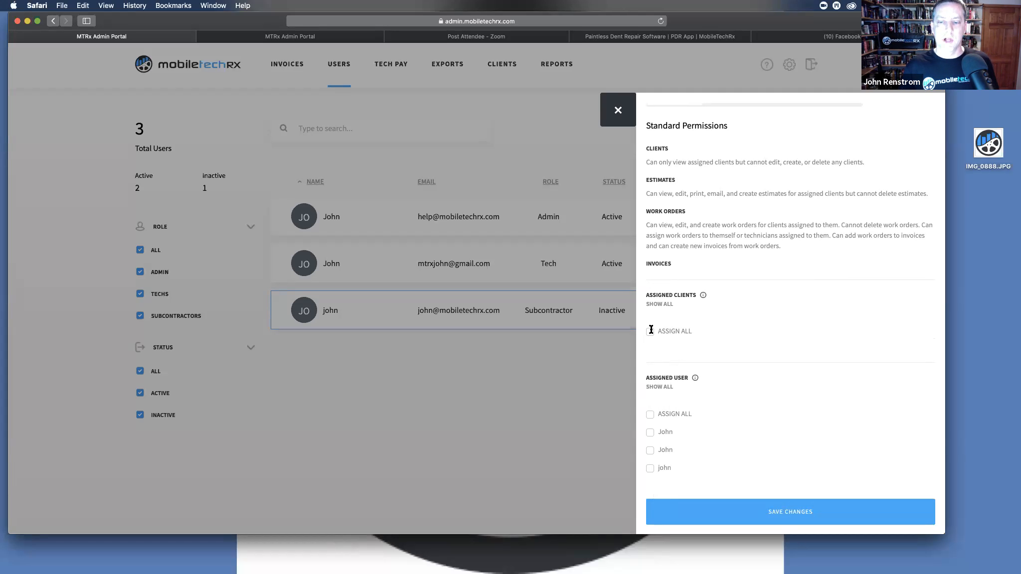
left_click(650, 331)
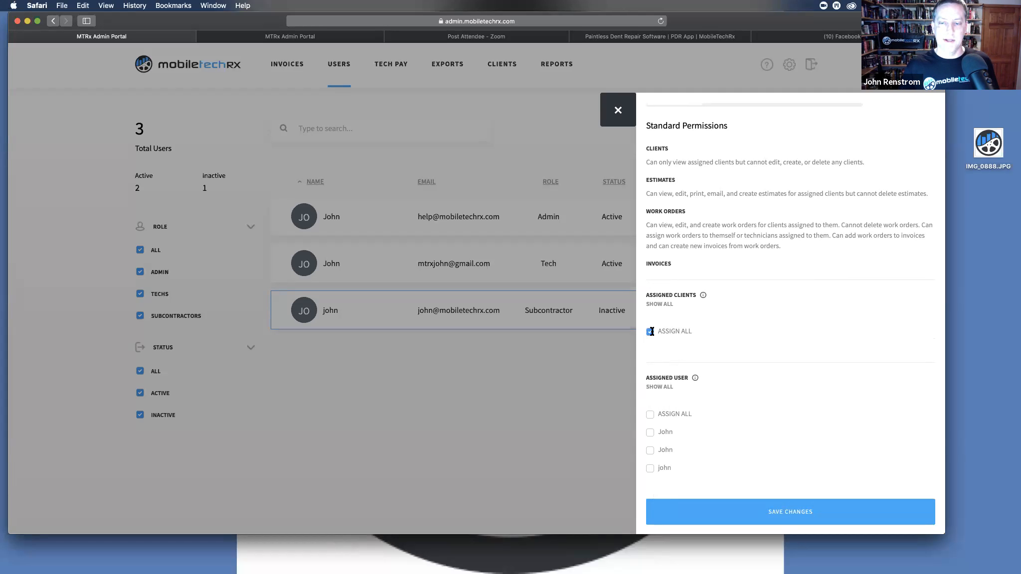
left_click(649, 332)
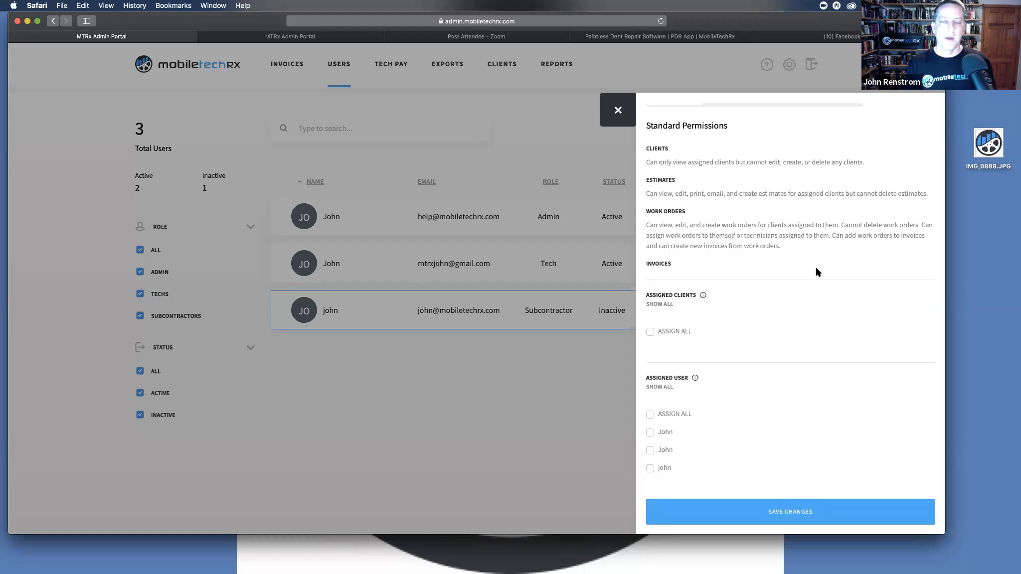
mouse_move(809, 291)
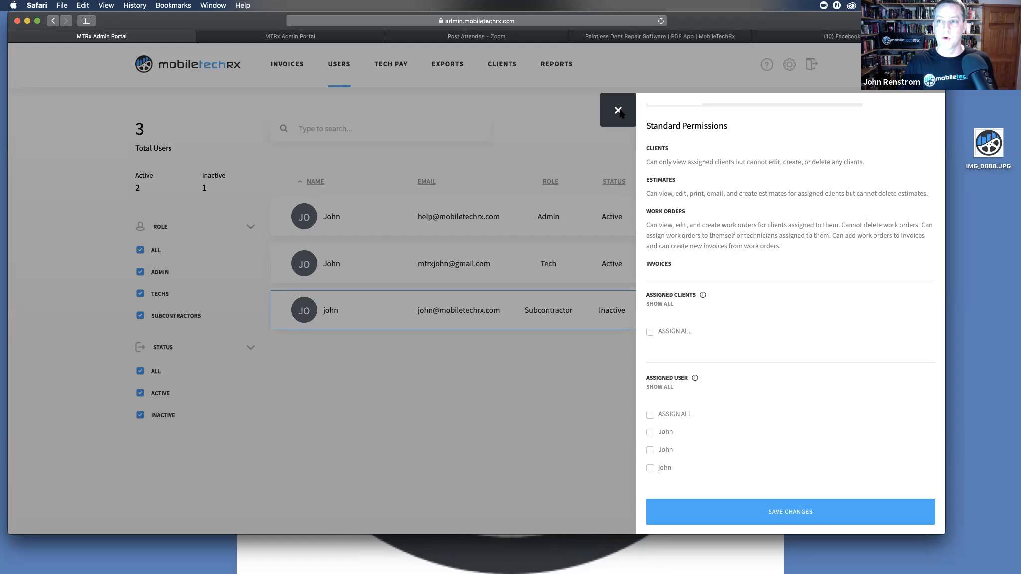
Close john's details and show the empty Clients page
left_click(617, 109)
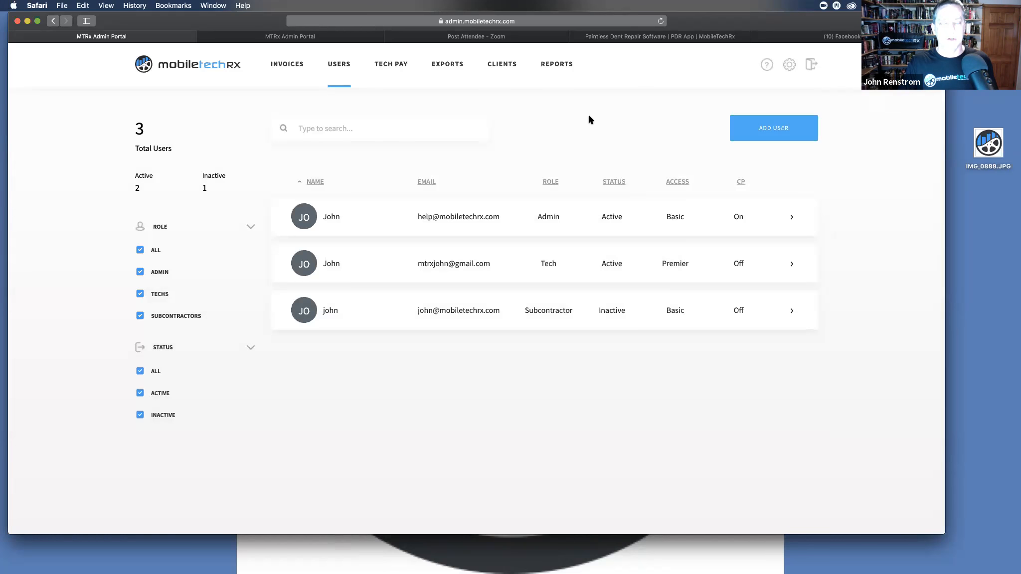
mouse_move(507, 64)
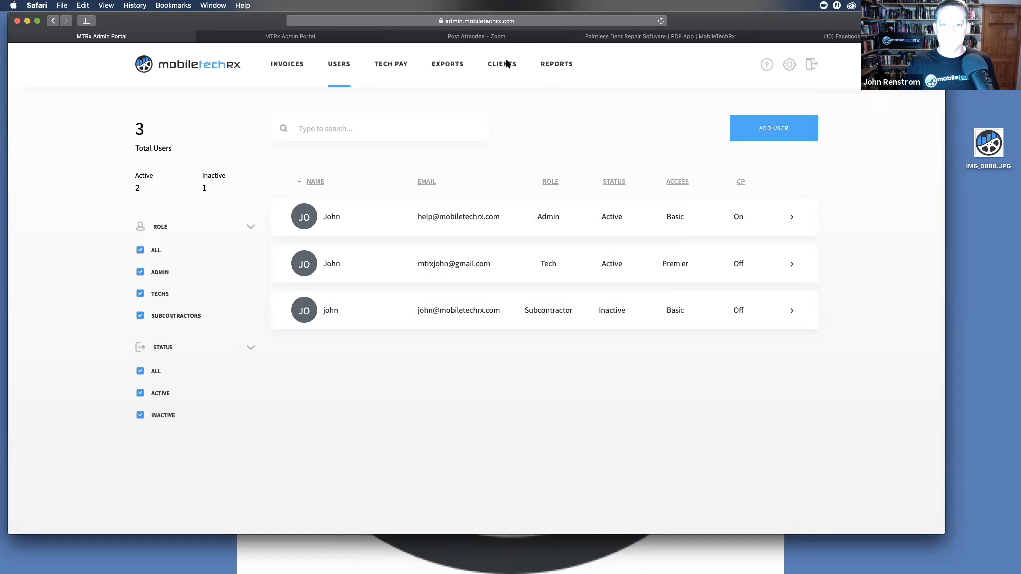
left_click(502, 64)
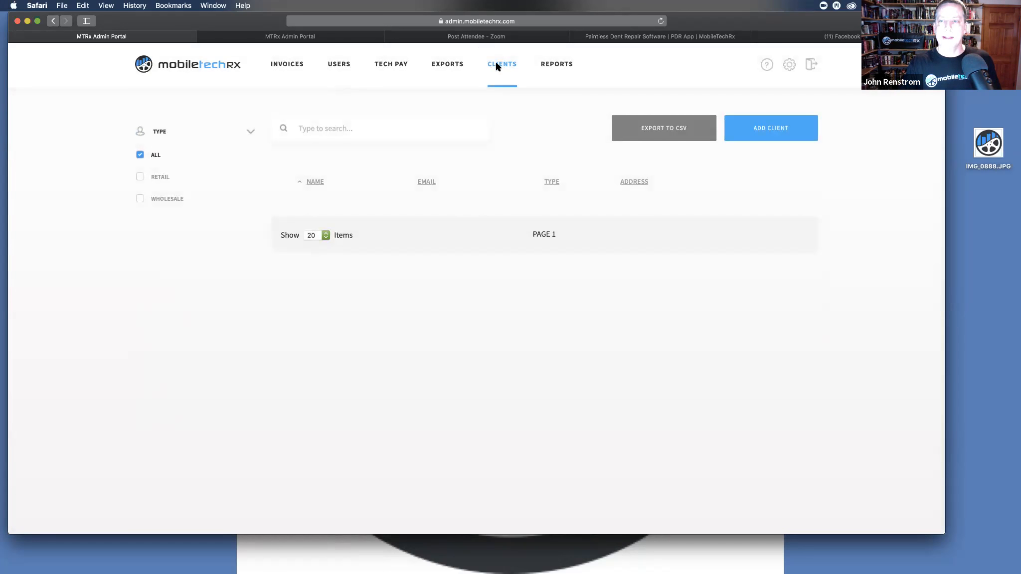
mouse_move(784, 128)
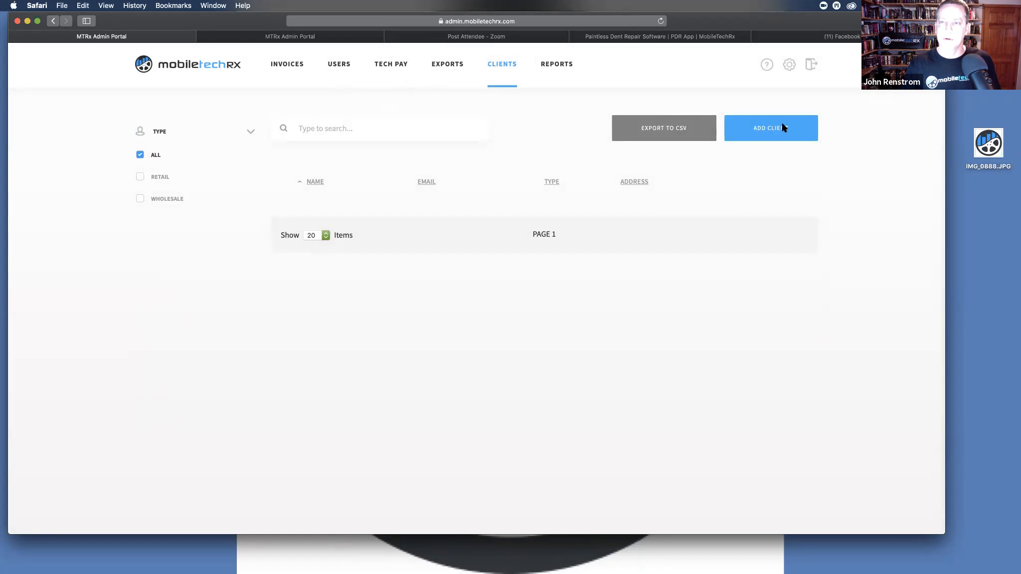
Start a new client named L&P Motors with a phone number and email address
left_click(771, 128)
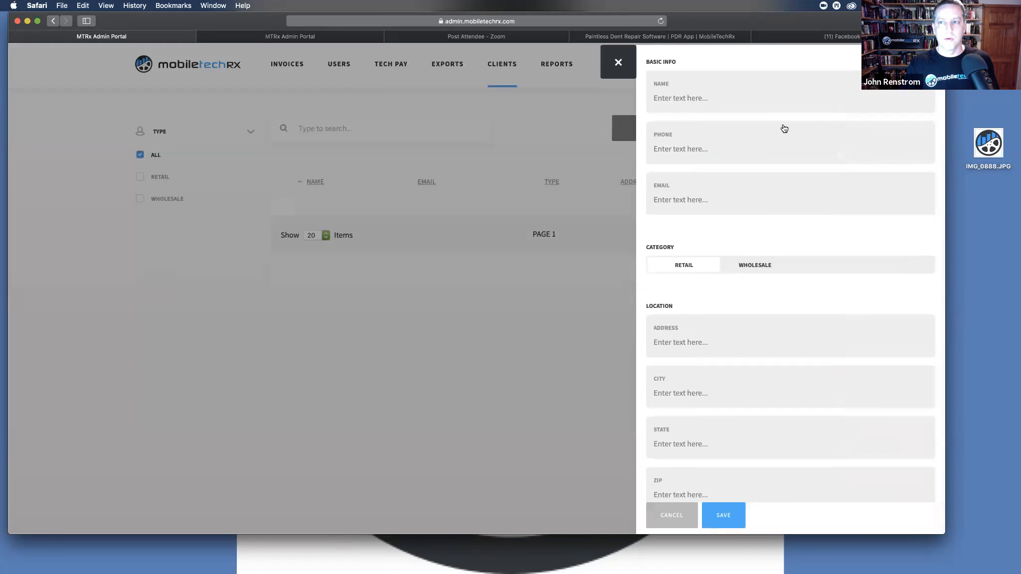
mouse_move(777, 125)
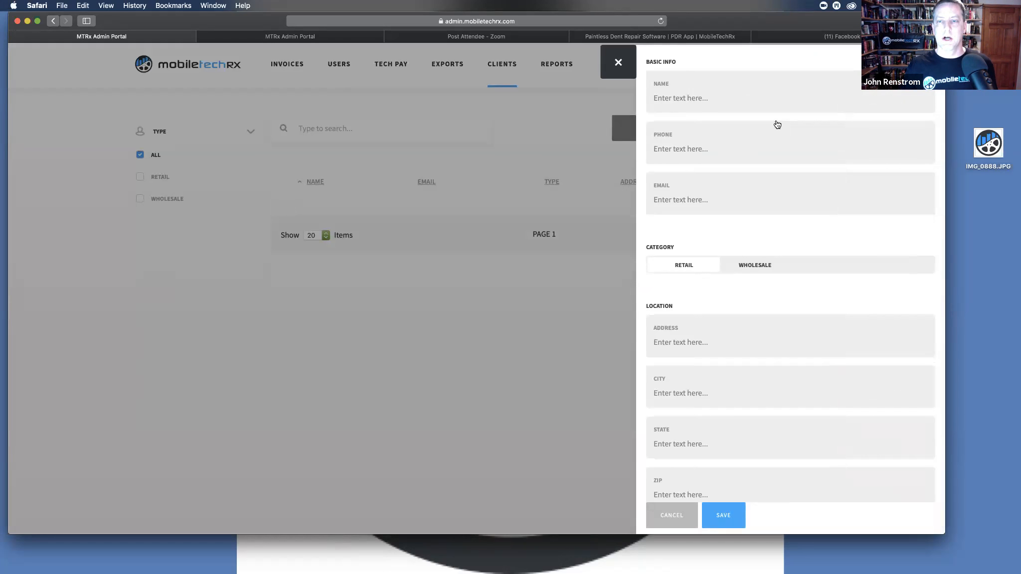
left_click(717, 98)
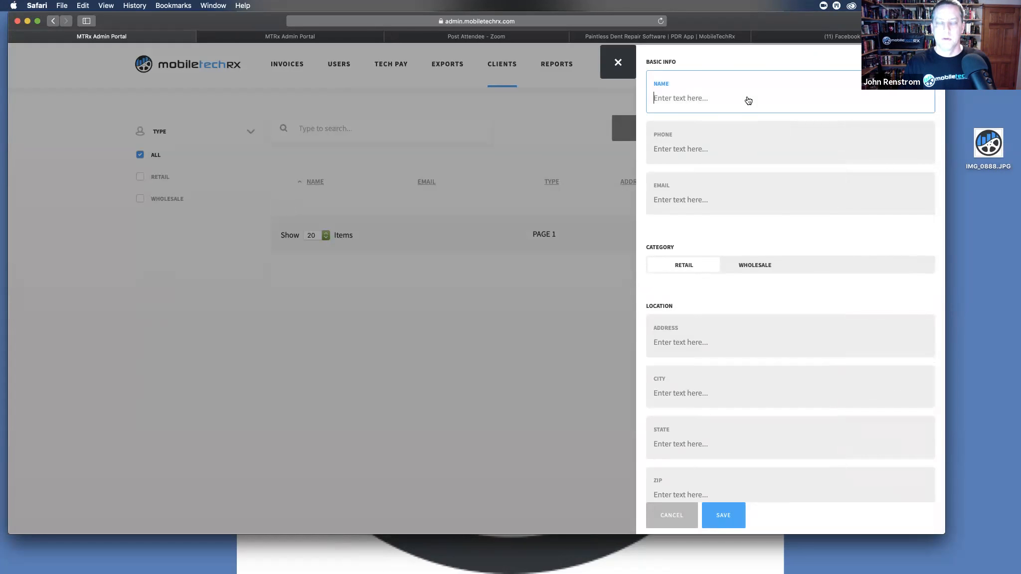
type("L")
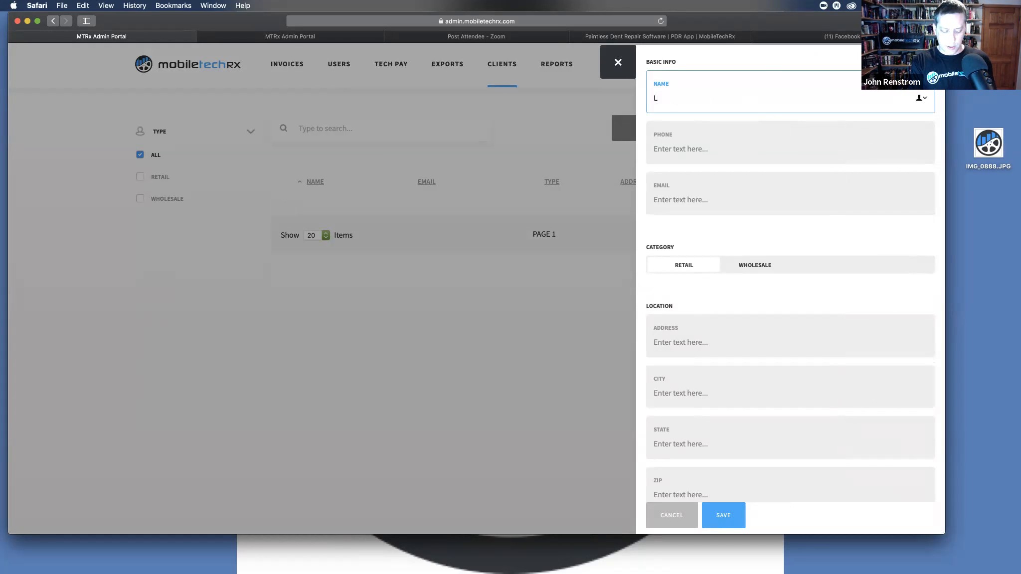
type("&P")
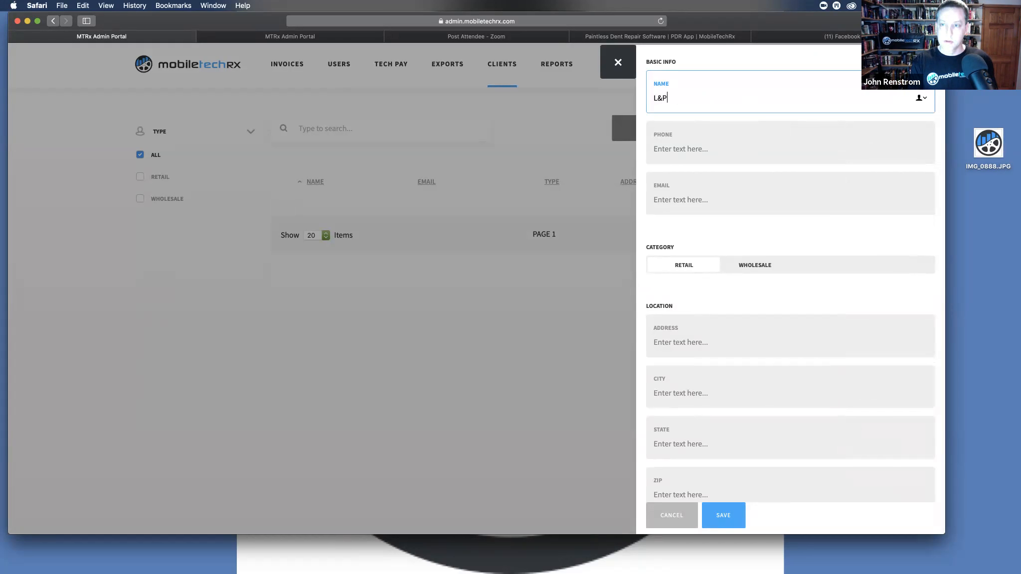
type("Mot")
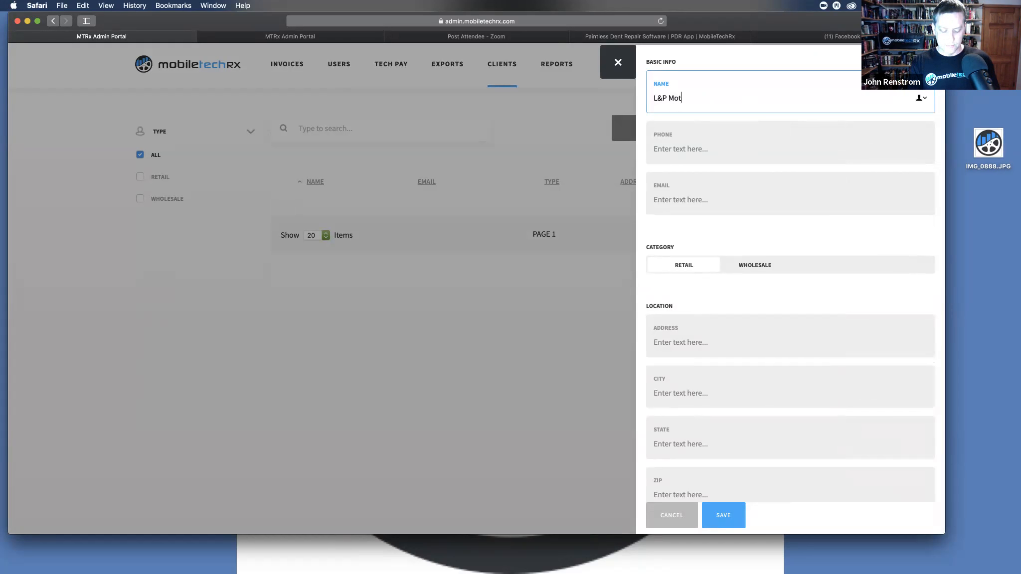
type("ors")
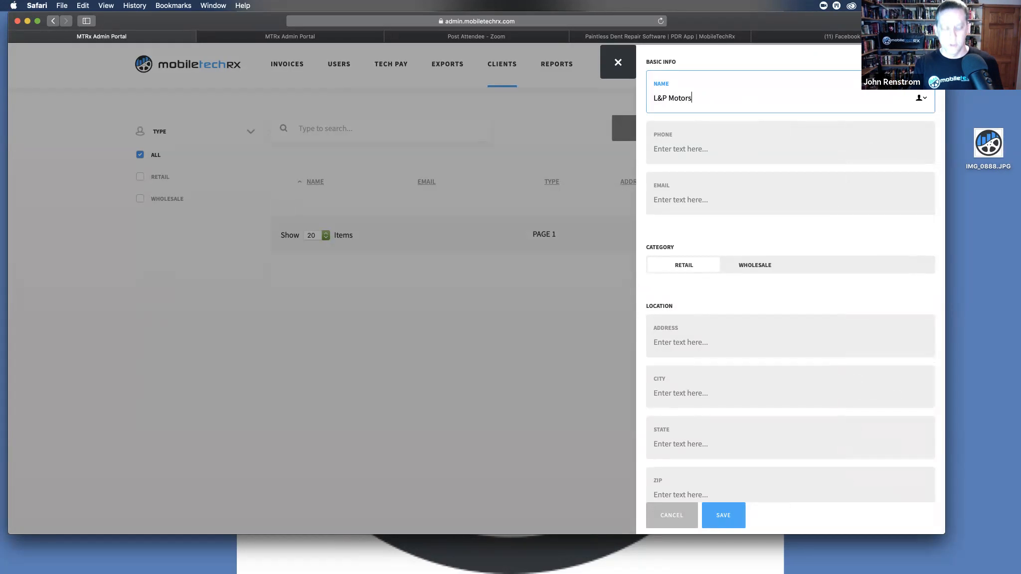
type("142425545")
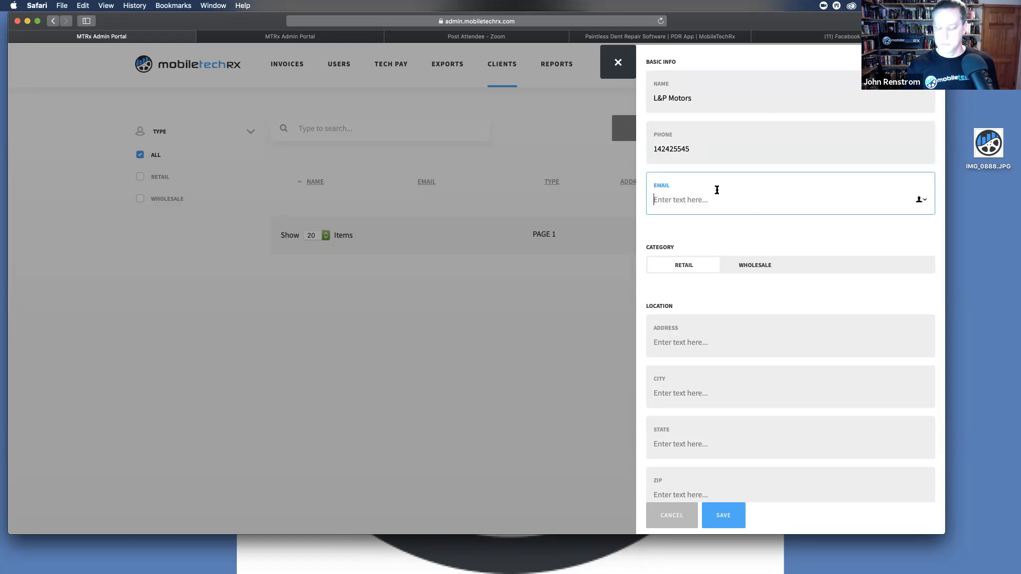
type("sgjhdfjhg")
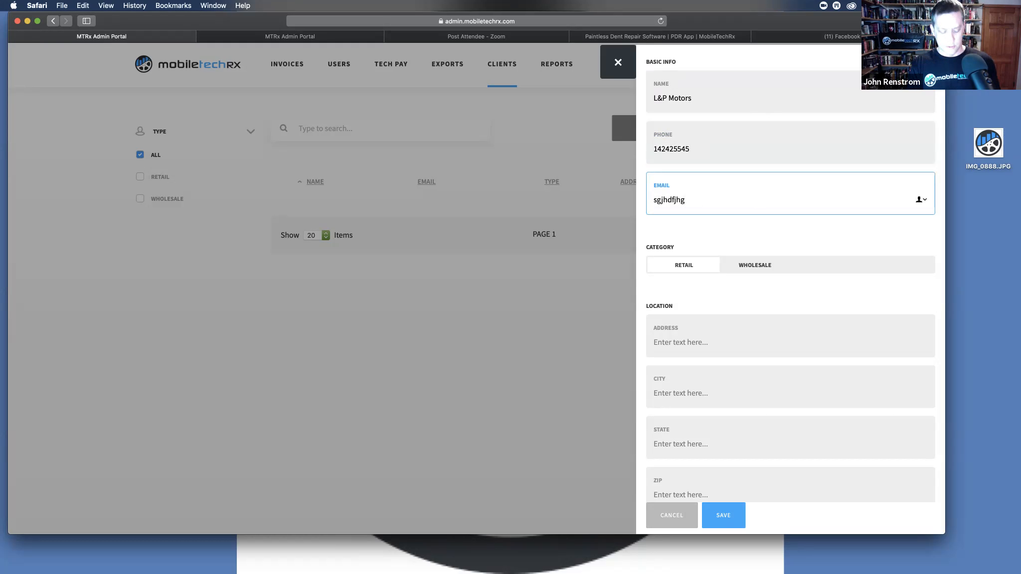
type("@kjgdjgdhf")
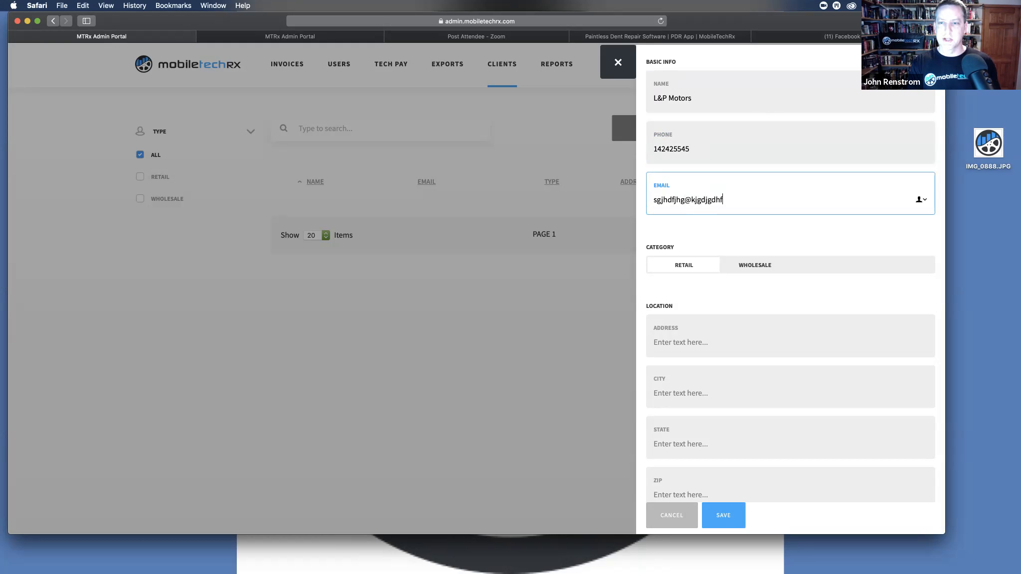
type(".com")
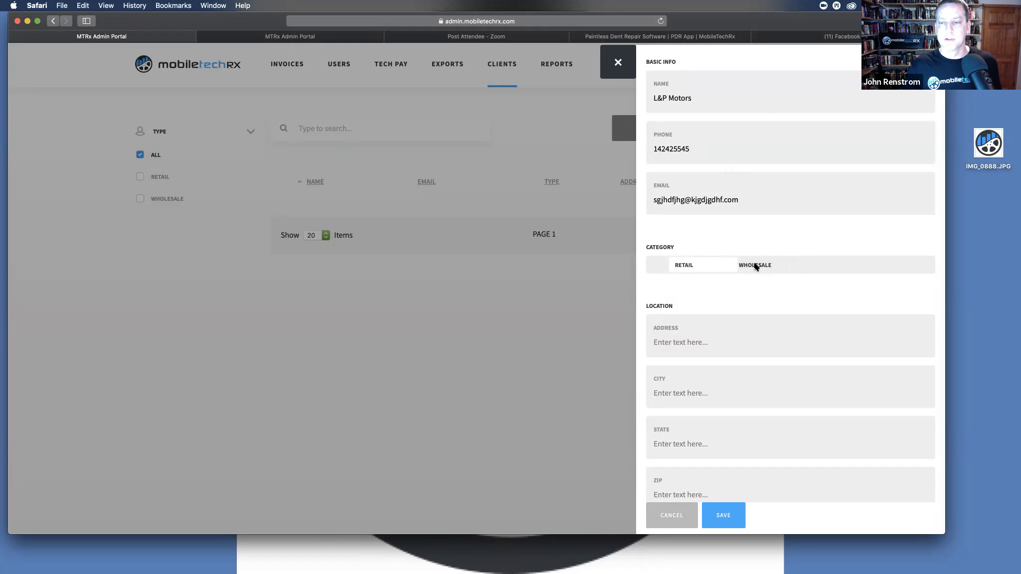
Categorise the client as Wholesale
left_click(754, 265)
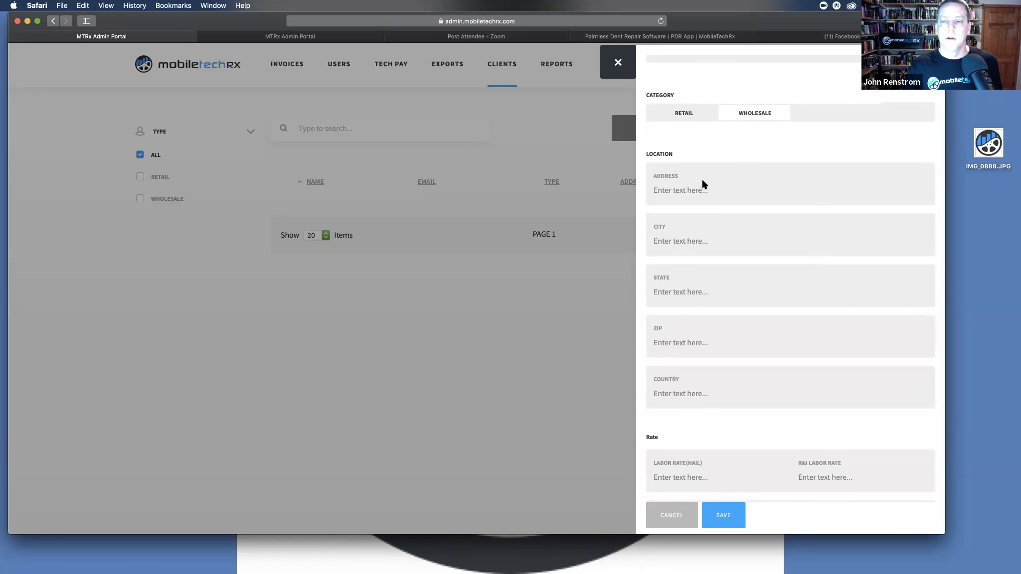
Enter hail labor rate 8000, PDR flat fee 3000 and PDR panel price 700 for the client
scroll("down", 3)
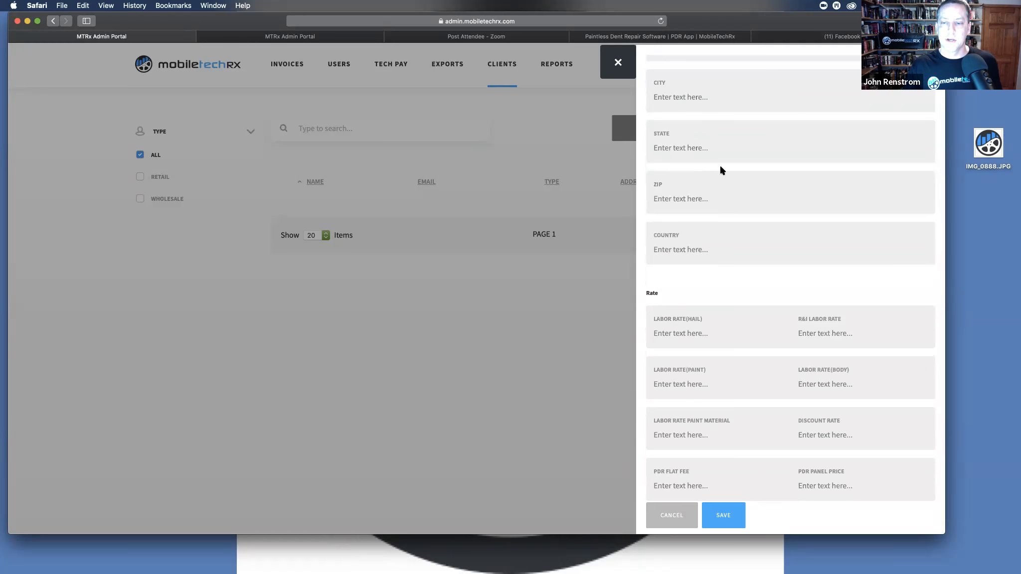
scroll("down", 3)
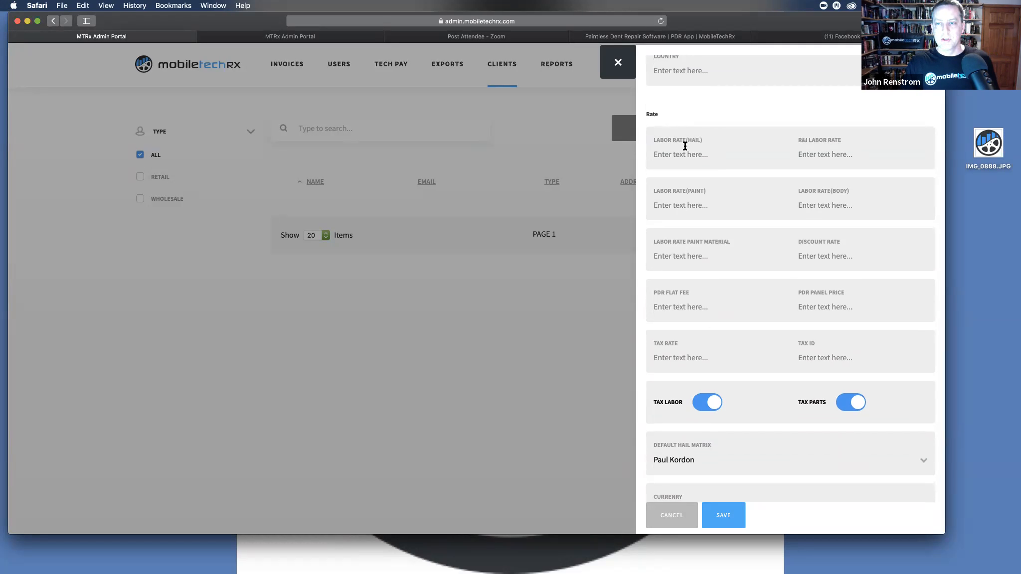
mouse_move(700, 143)
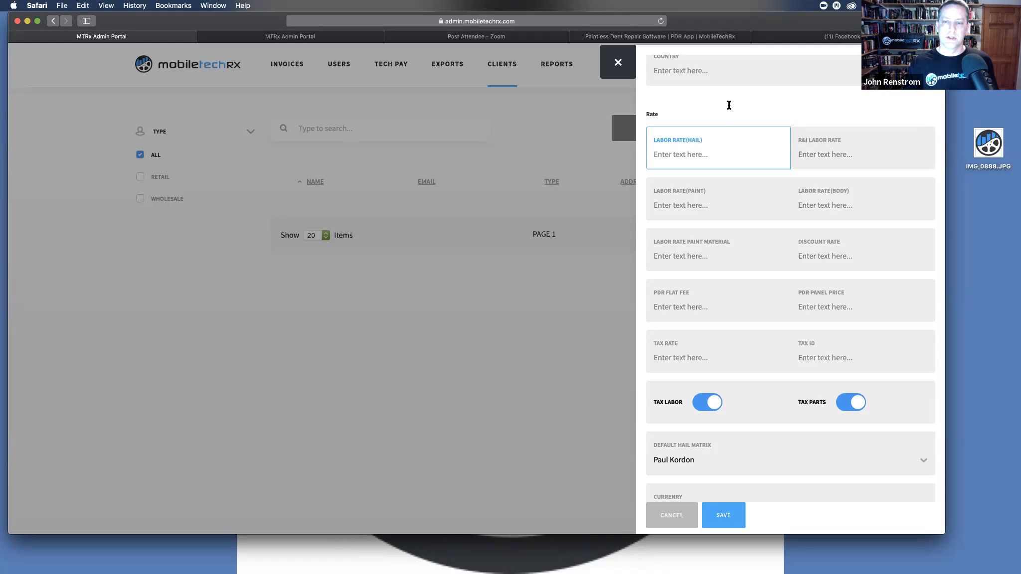
mouse_move(722, 216)
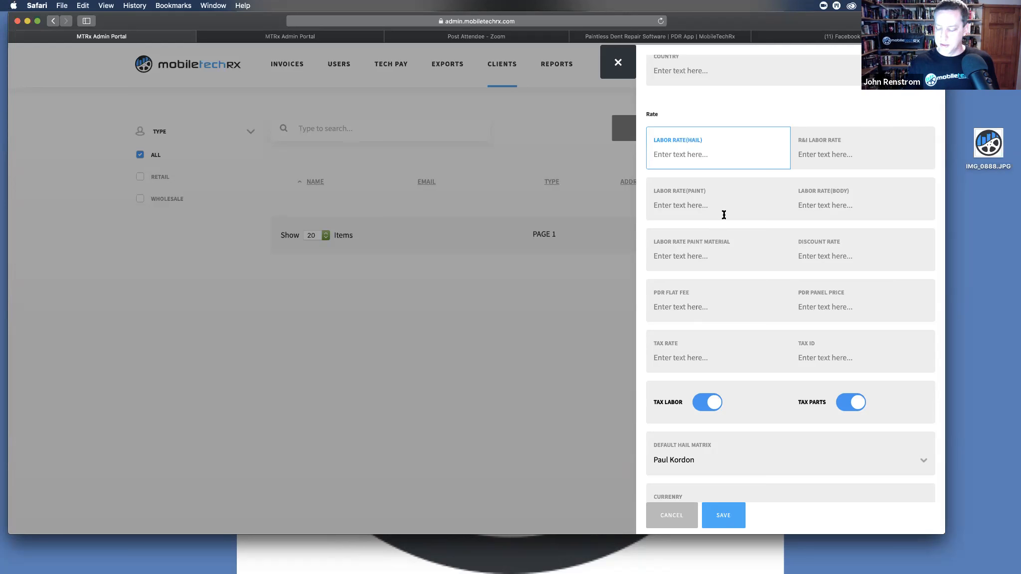
type("8000")
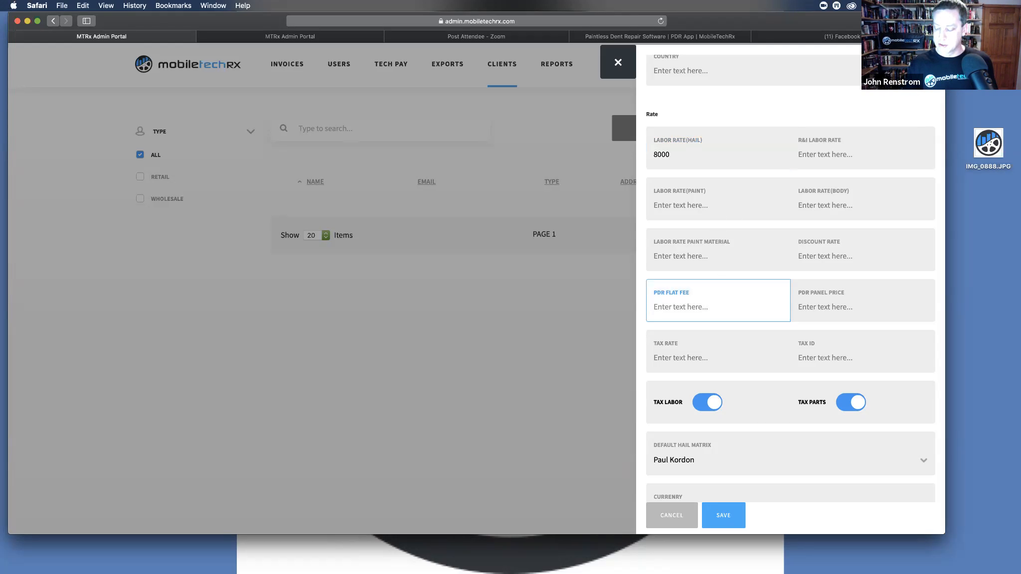
type("3000")
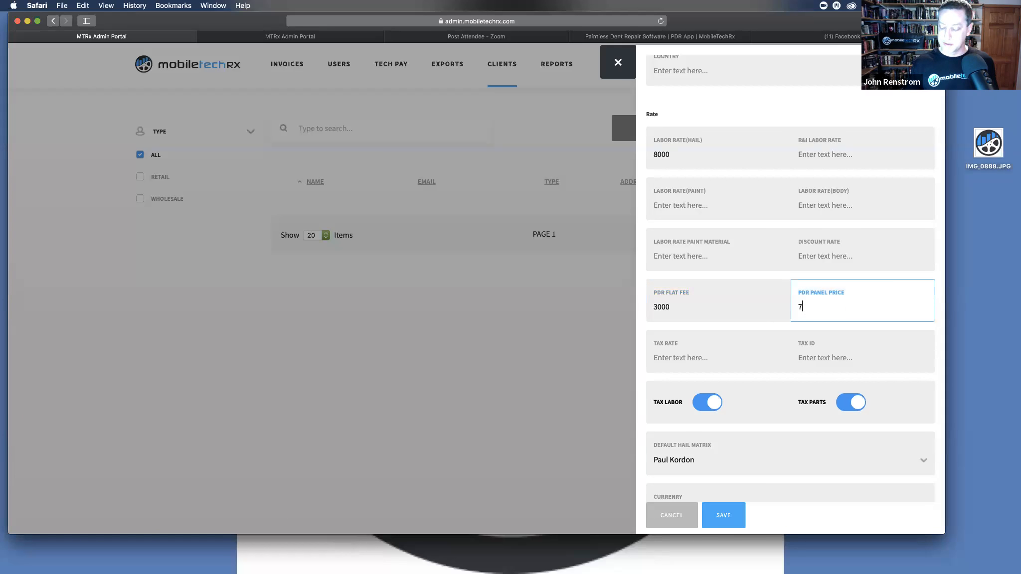
type("00")
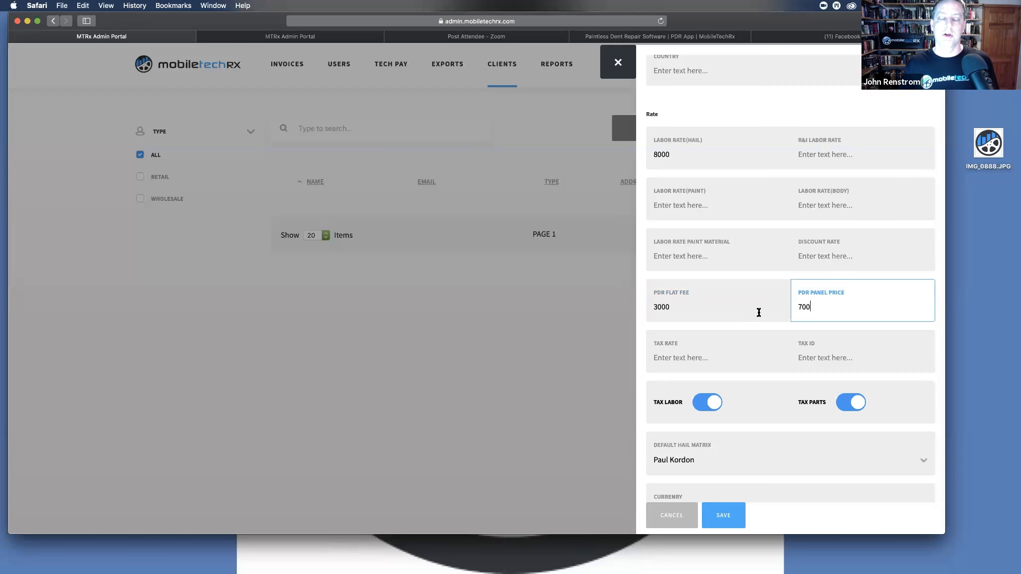
mouse_move(725, 298)
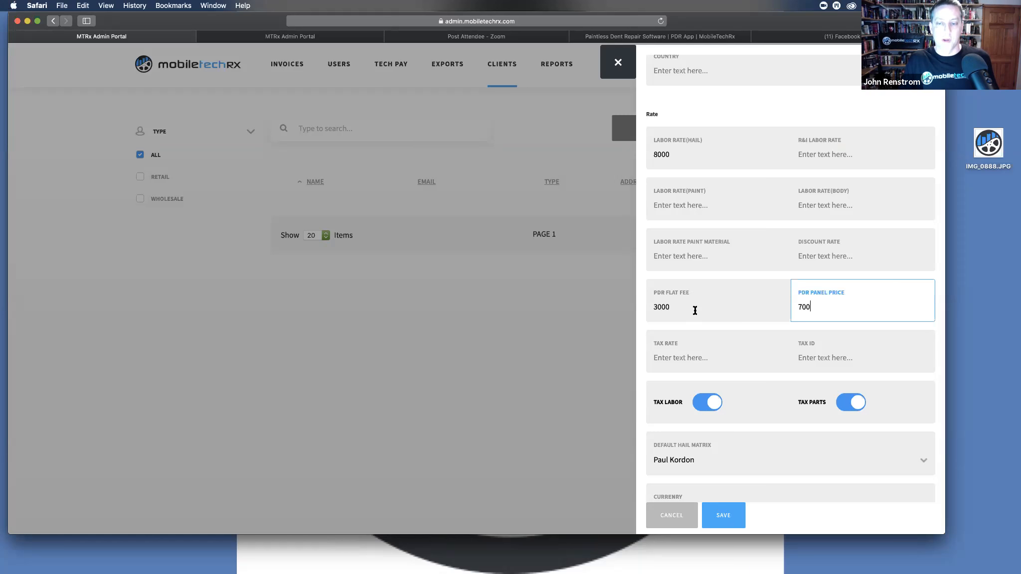
mouse_move(727, 346)
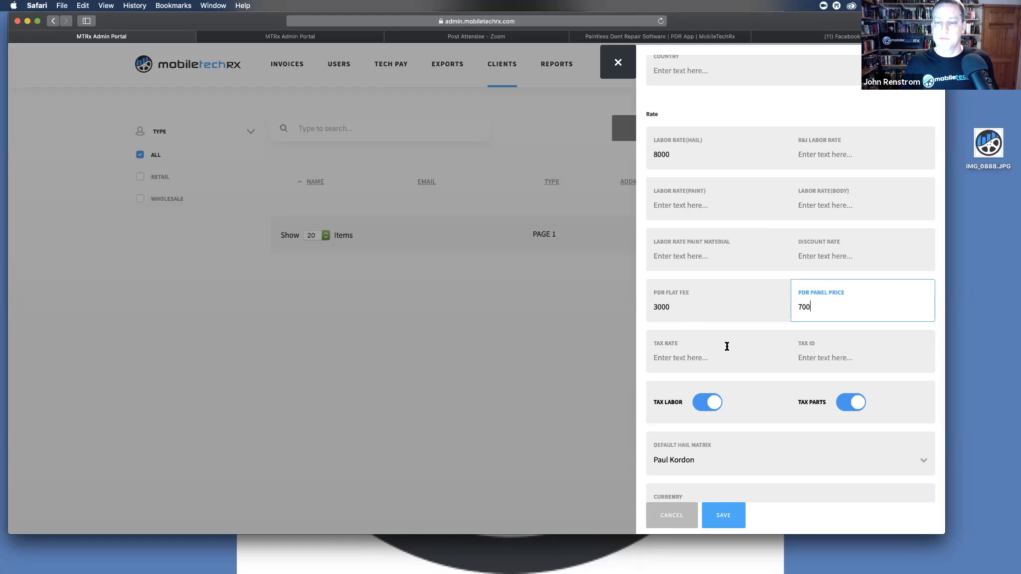
scroll("down", 3)
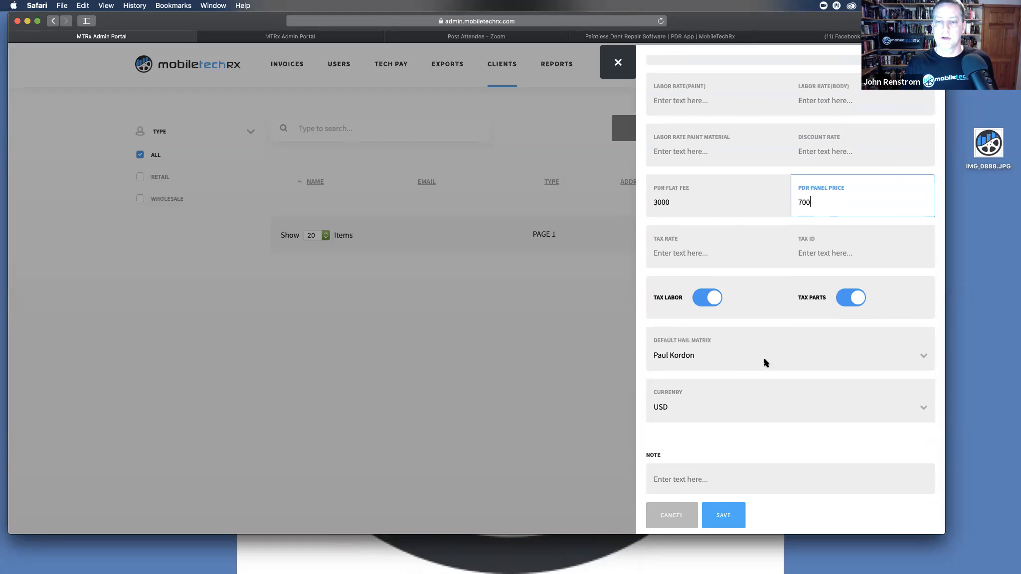
mouse_move(729, 353)
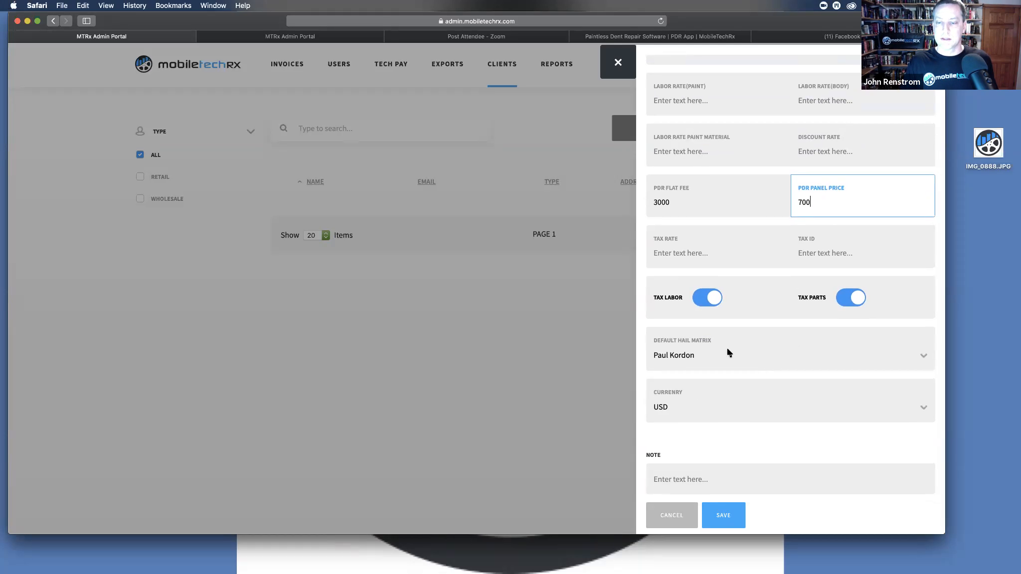
mouse_move(773, 313)
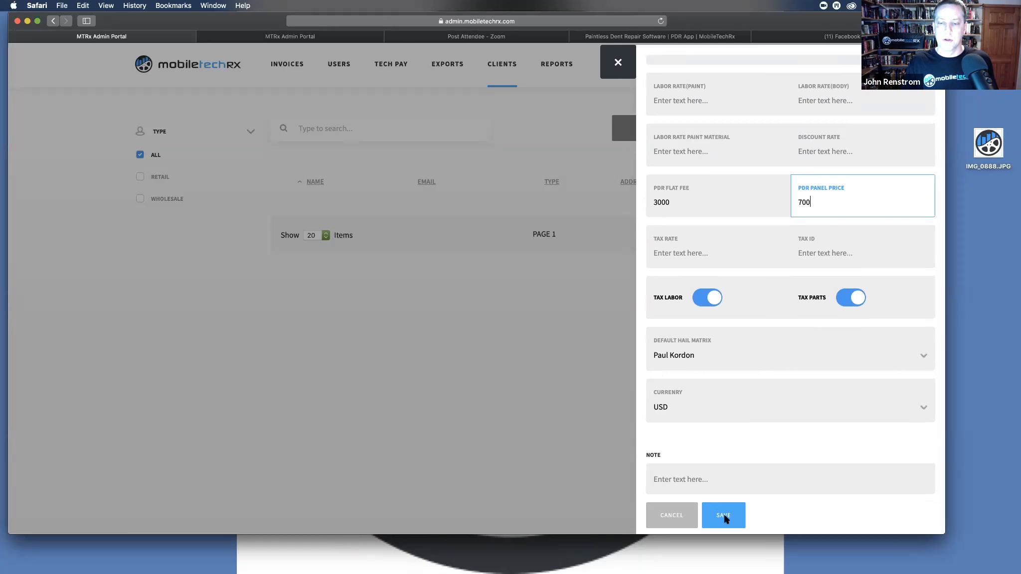
Save the new wholesale client L&P Motors so it appears in the clients list
left_click(723, 516)
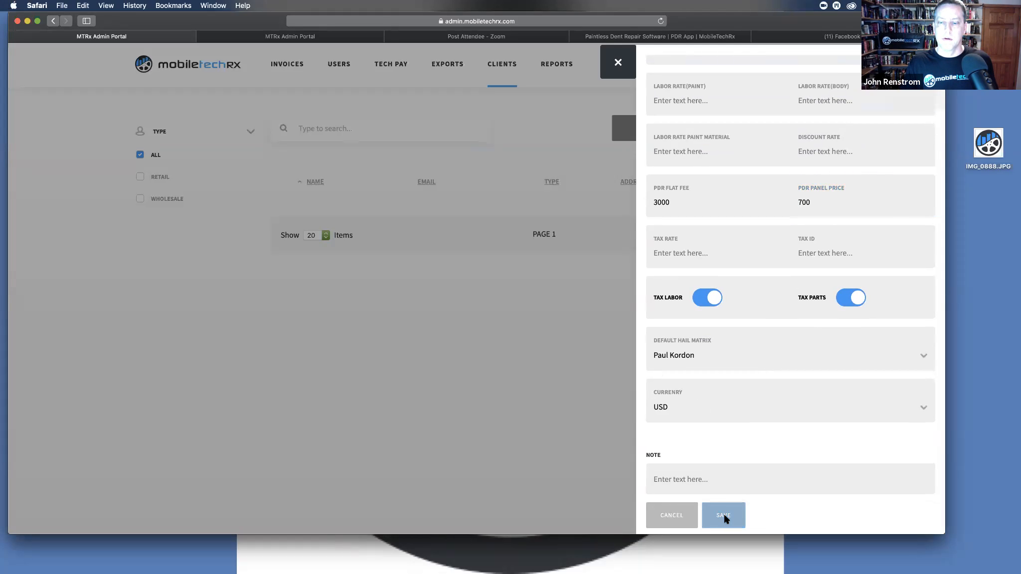
left_click(723, 515)
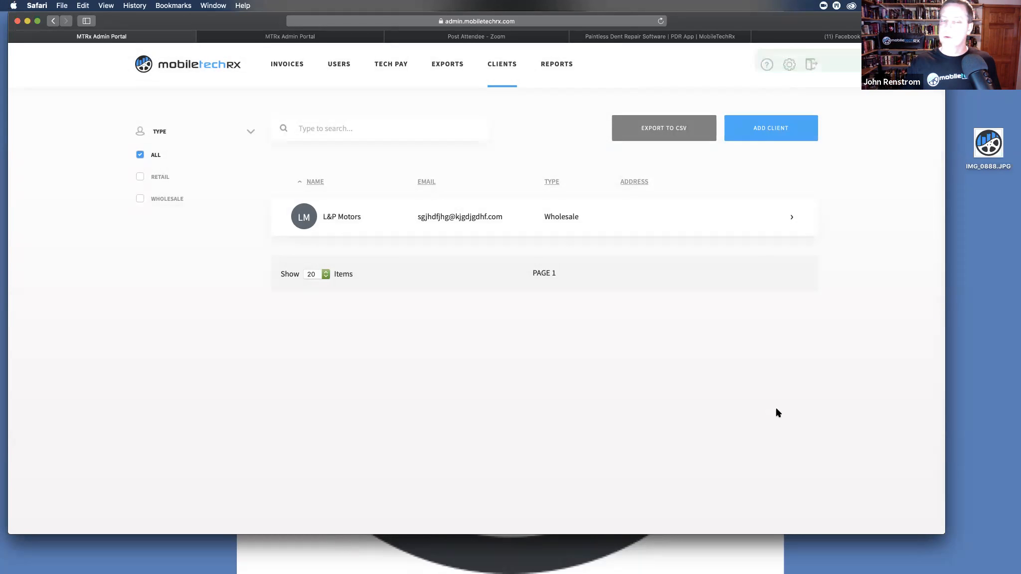
mouse_move(768, 153)
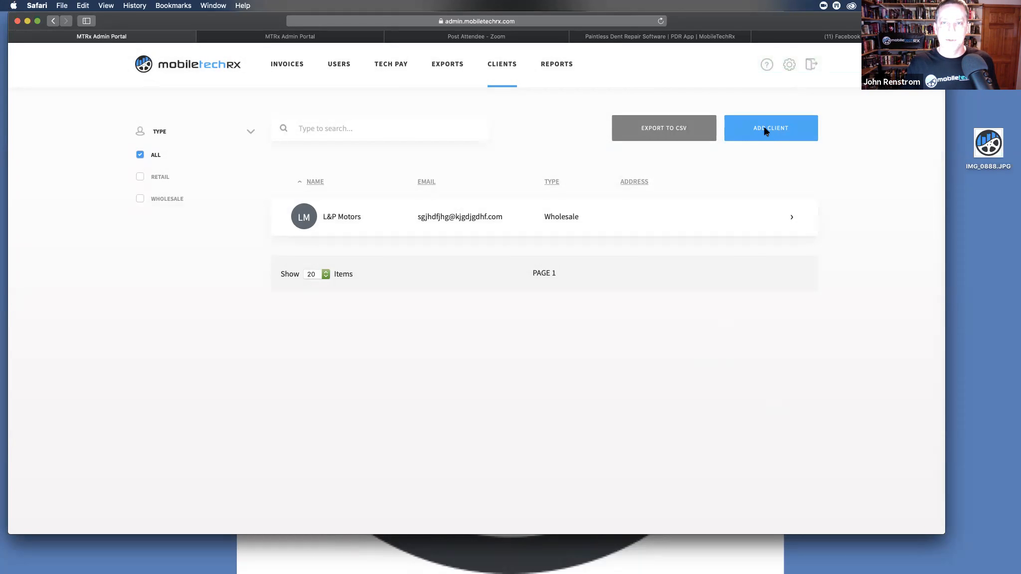
mouse_move(767, 123)
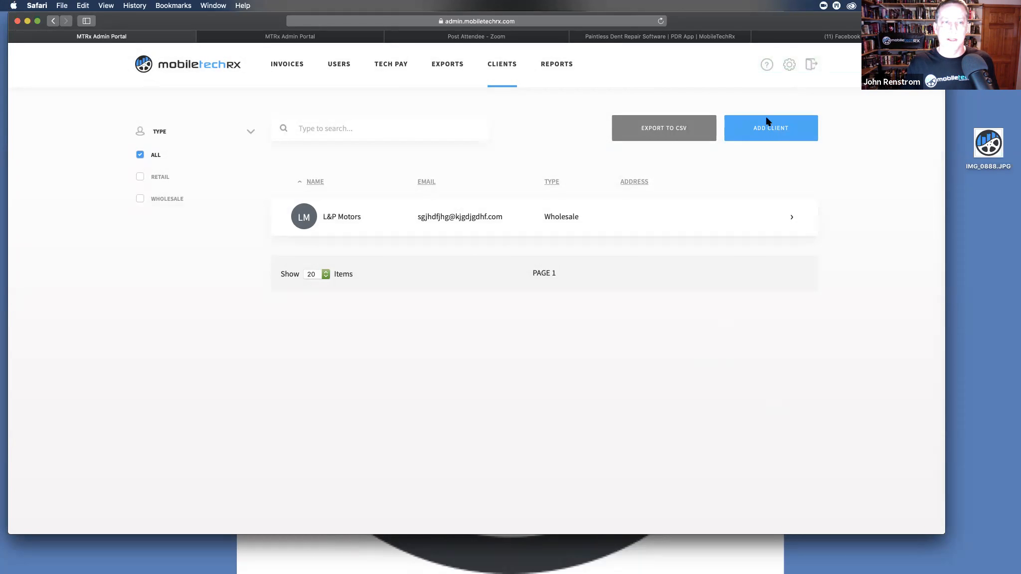
mouse_move(758, 140)
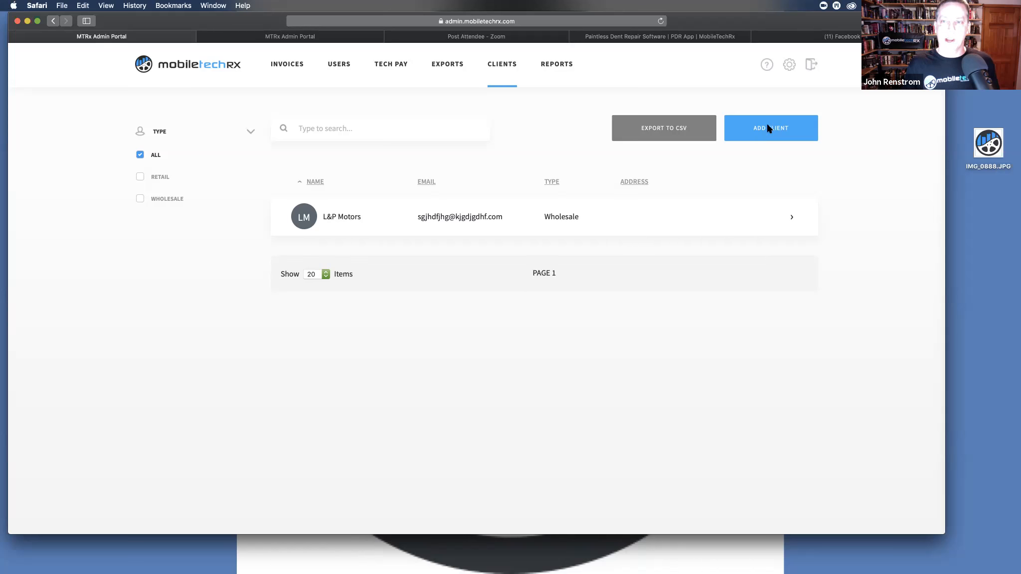
mouse_move(775, 131)
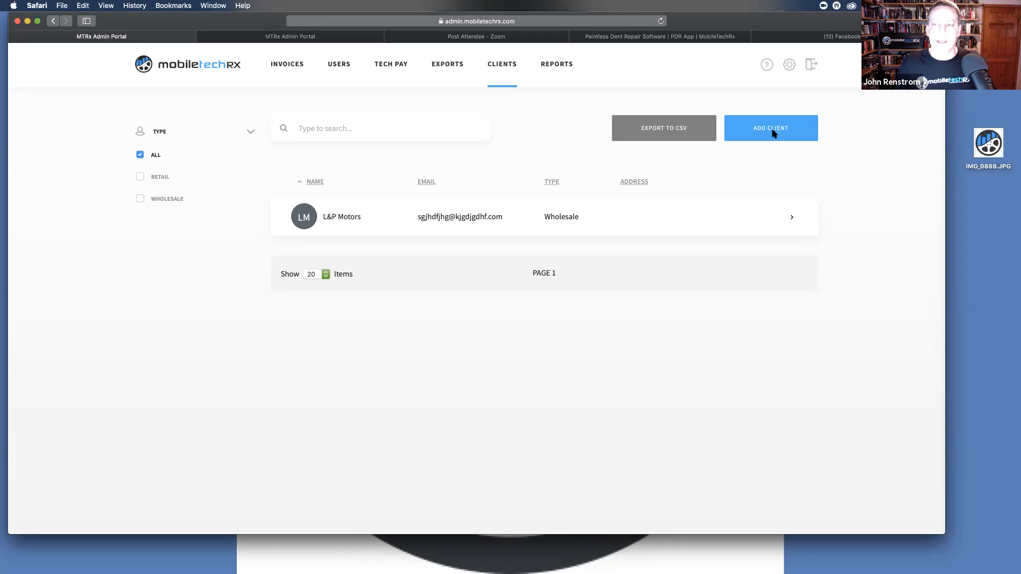
mouse_move(755, 134)
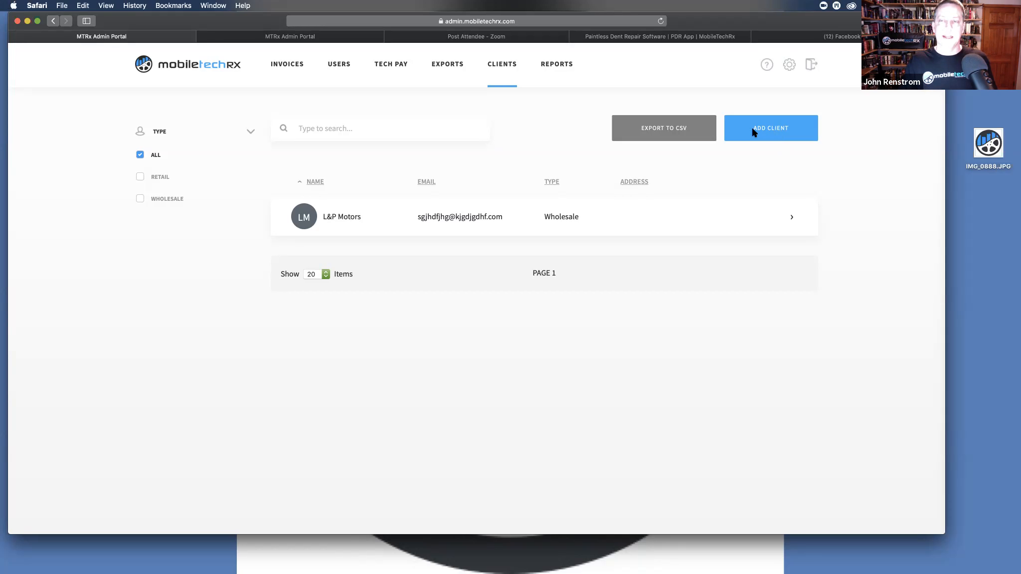
mouse_move(313, 69)
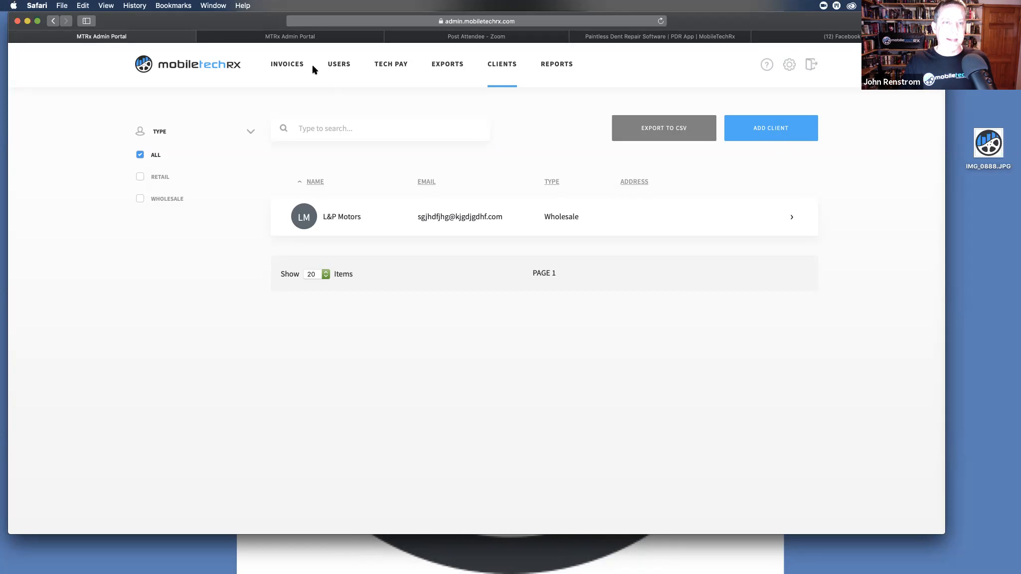
mouse_move(118, 114)
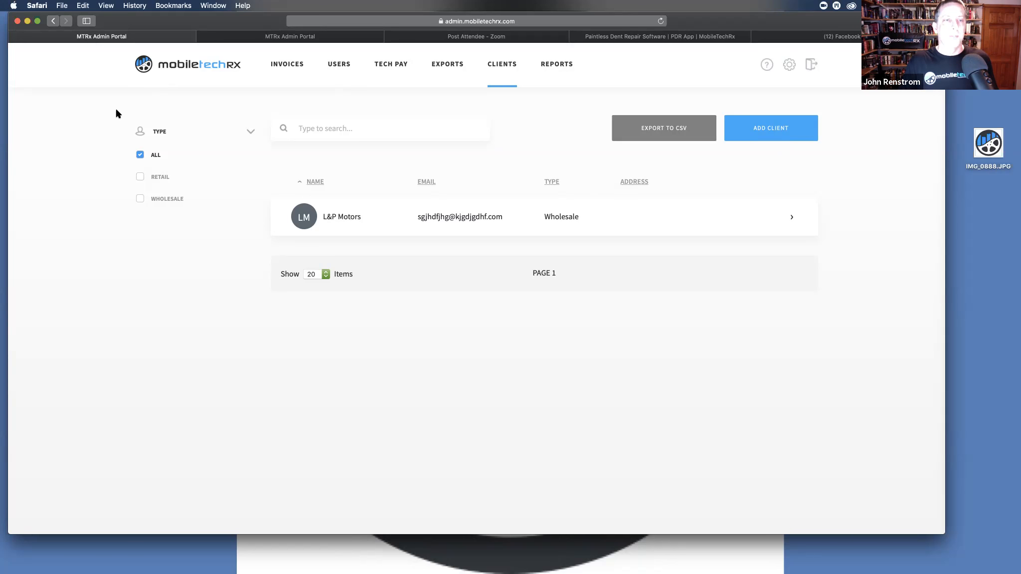
mouse_move(89, 133)
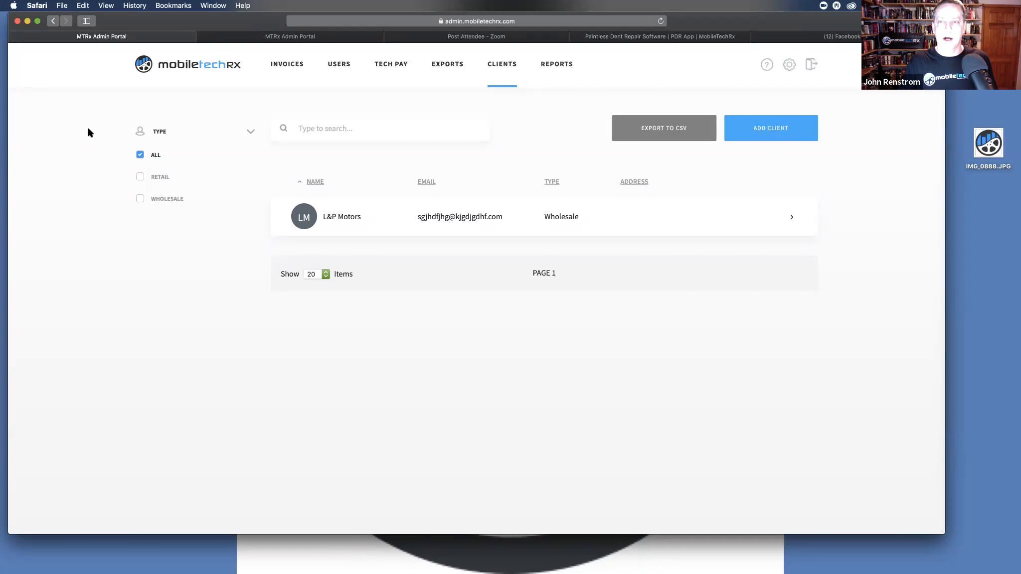
mouse_move(188, 82)
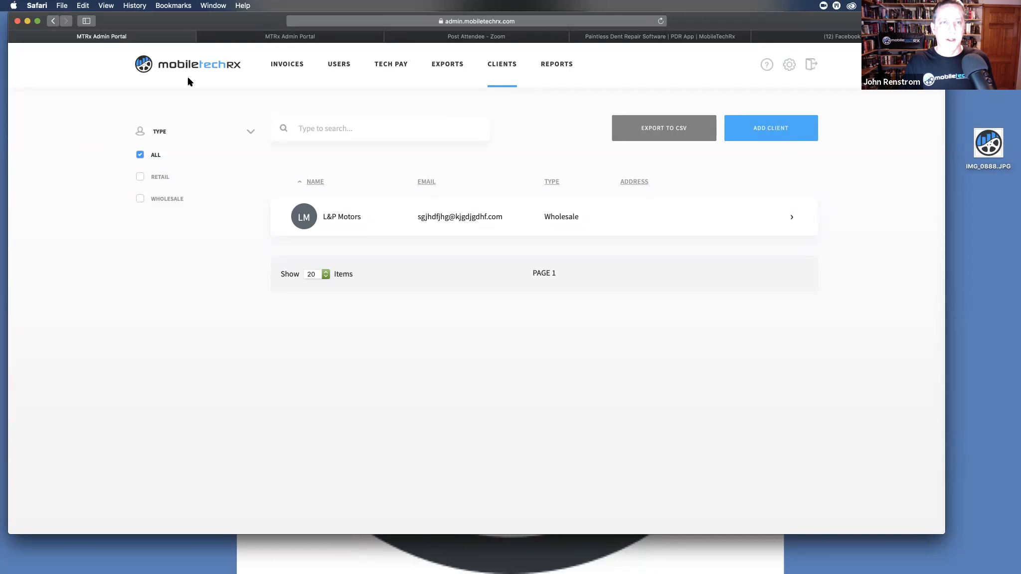
left_click(789, 64)
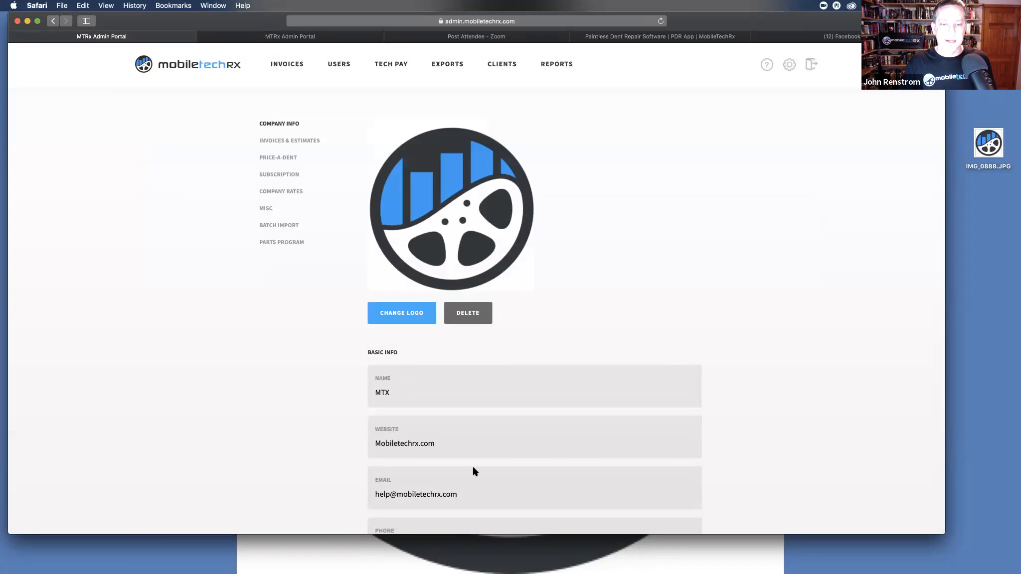
mouse_move(375, 476)
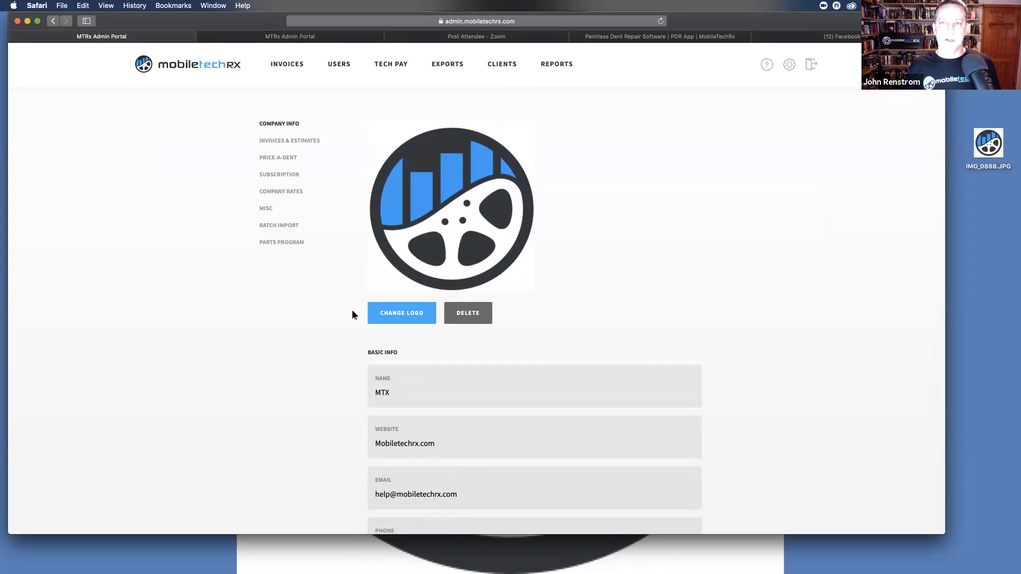
mouse_move(180, 291)
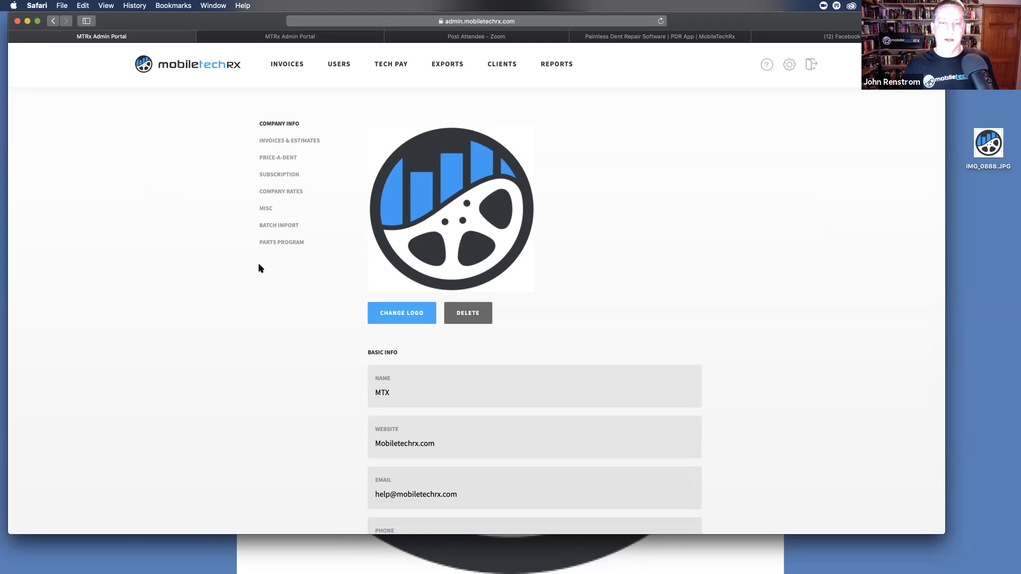
mouse_move(725, 220)
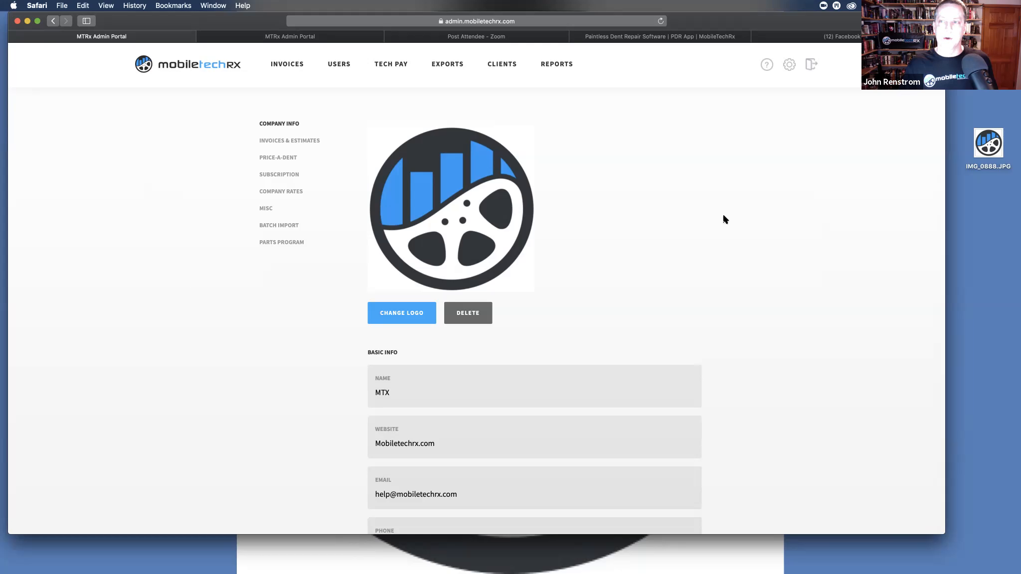
mouse_move(716, 154)
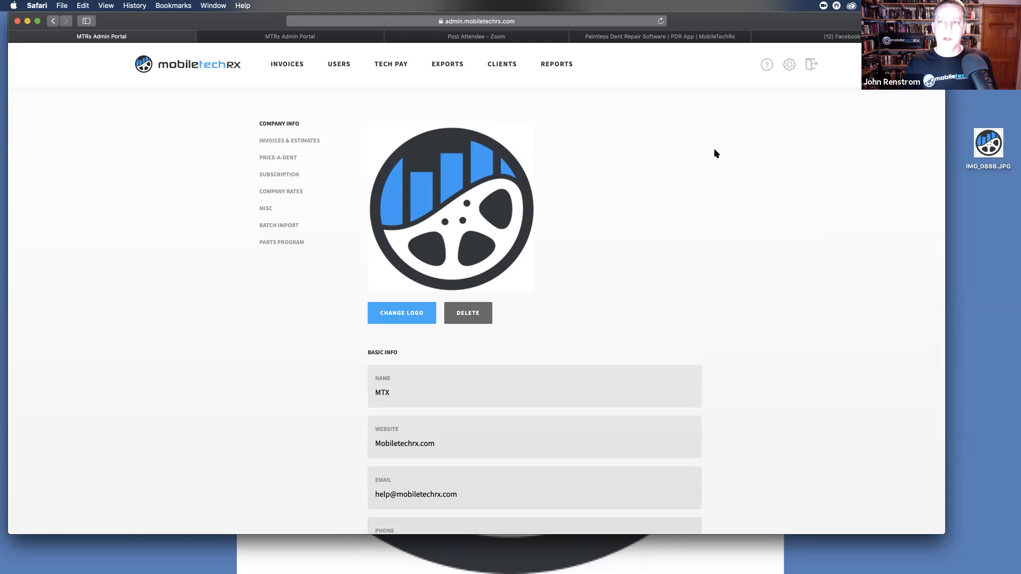
mouse_move(654, 118)
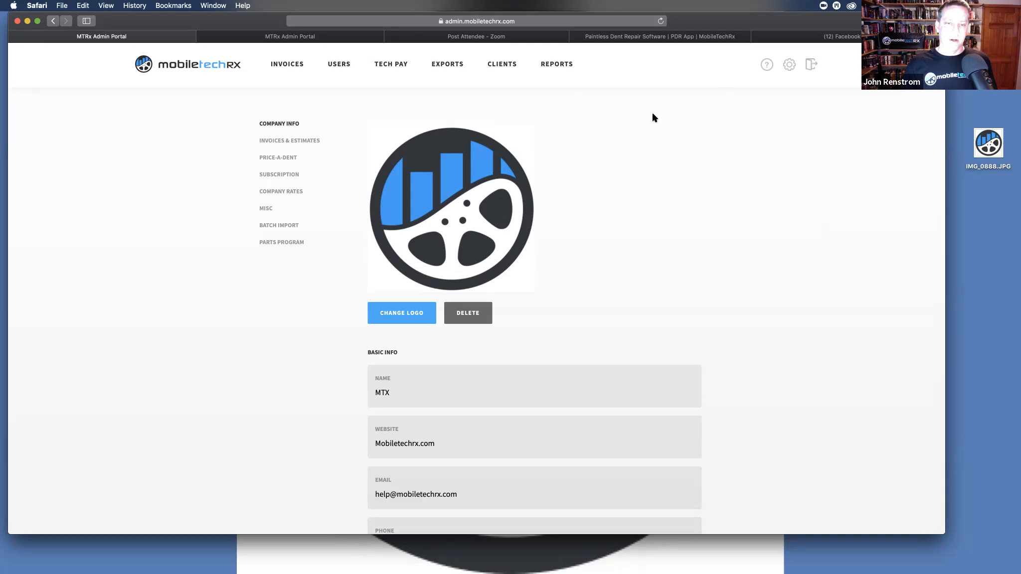
mouse_move(504, 61)
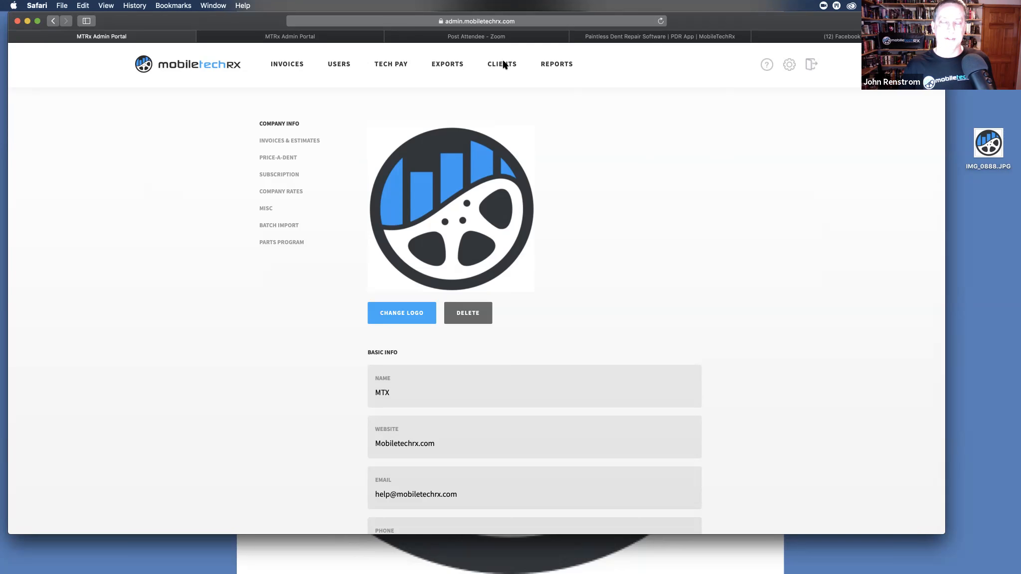
Return to the Clients list showing L&P Motors as the only Wholesale client
left_click(501, 64)
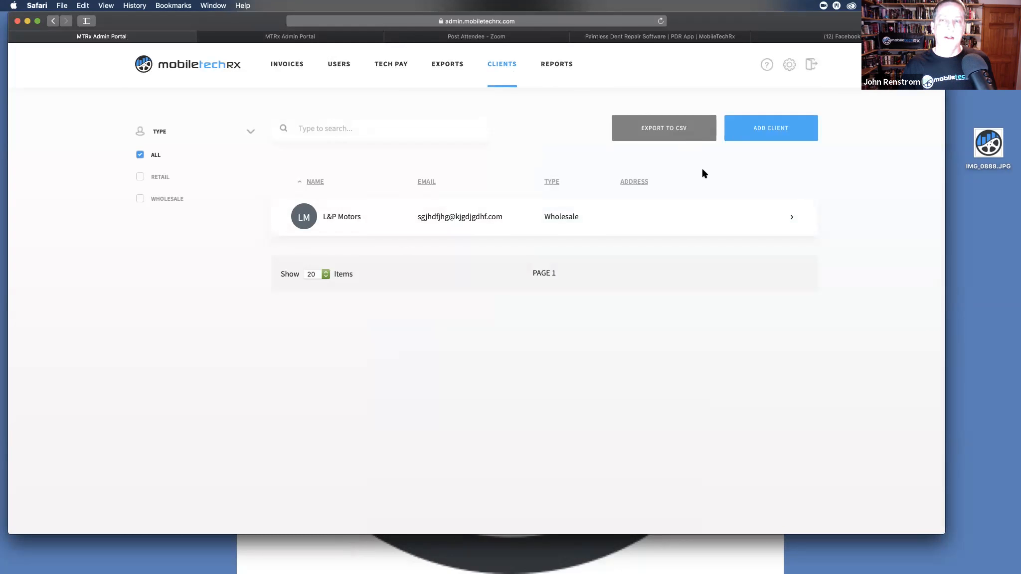
mouse_move(757, 129)
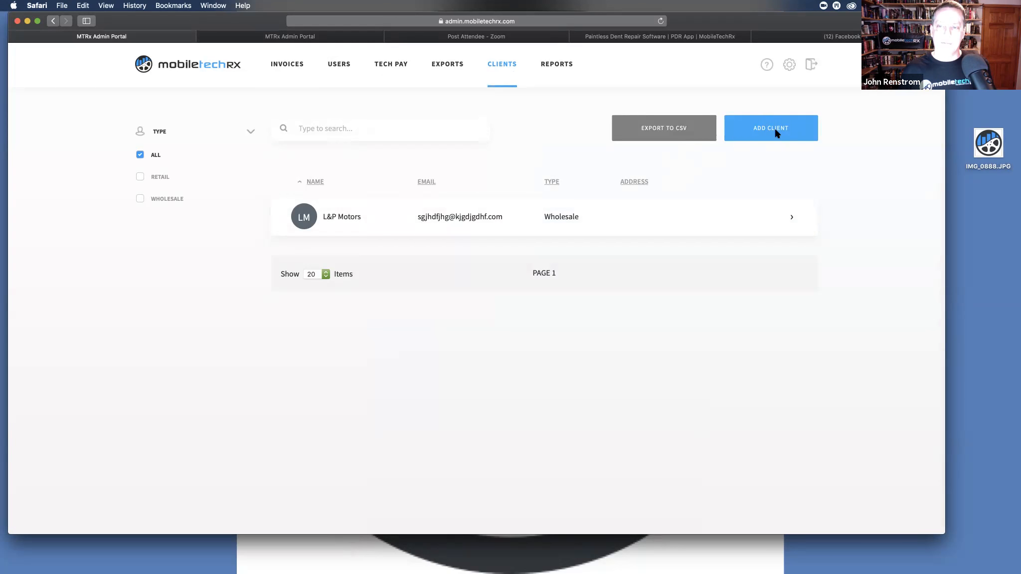
mouse_move(655, 252)
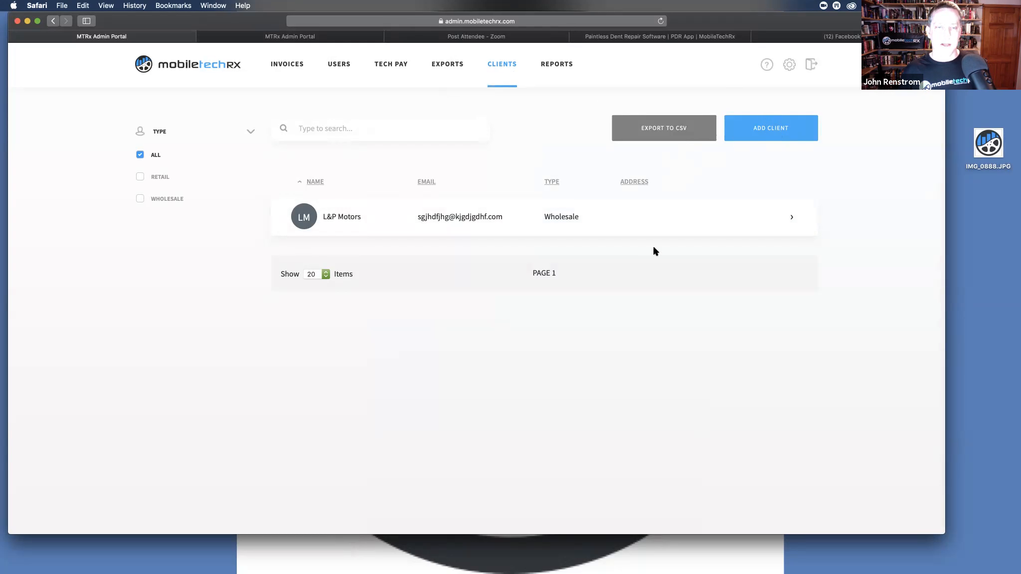
mouse_move(721, 161)
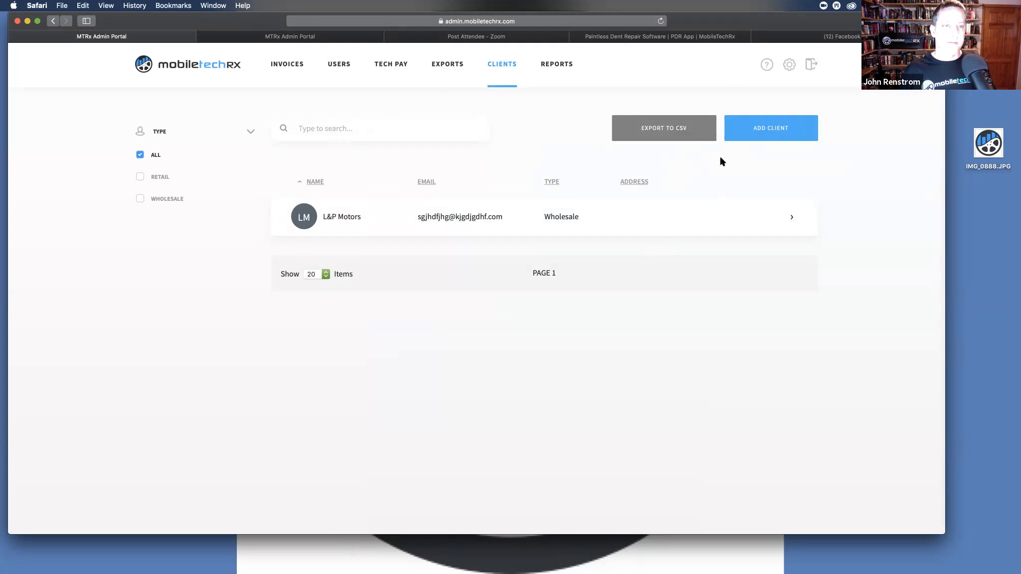
mouse_move(559, 139)
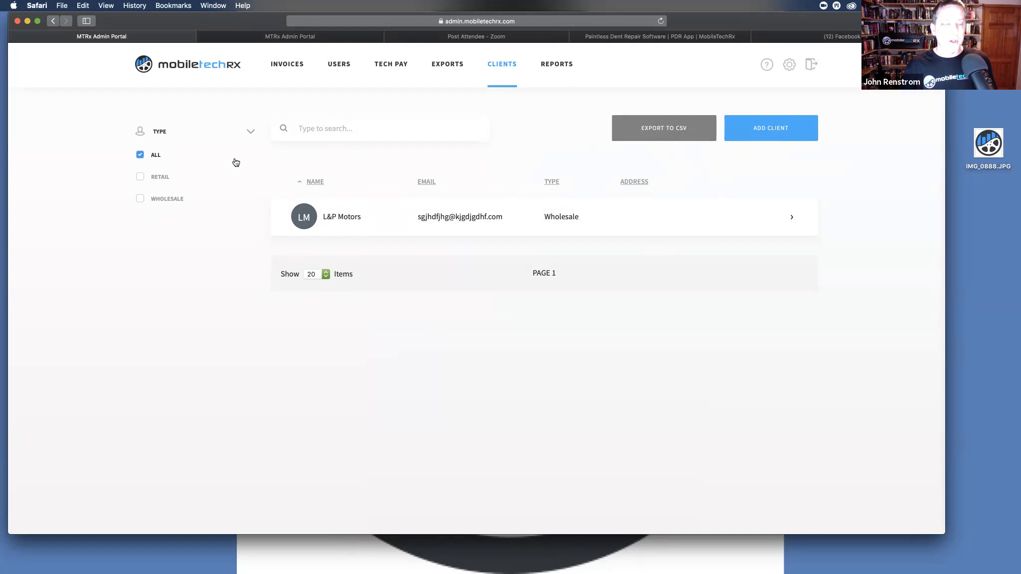
mouse_move(793, 76)
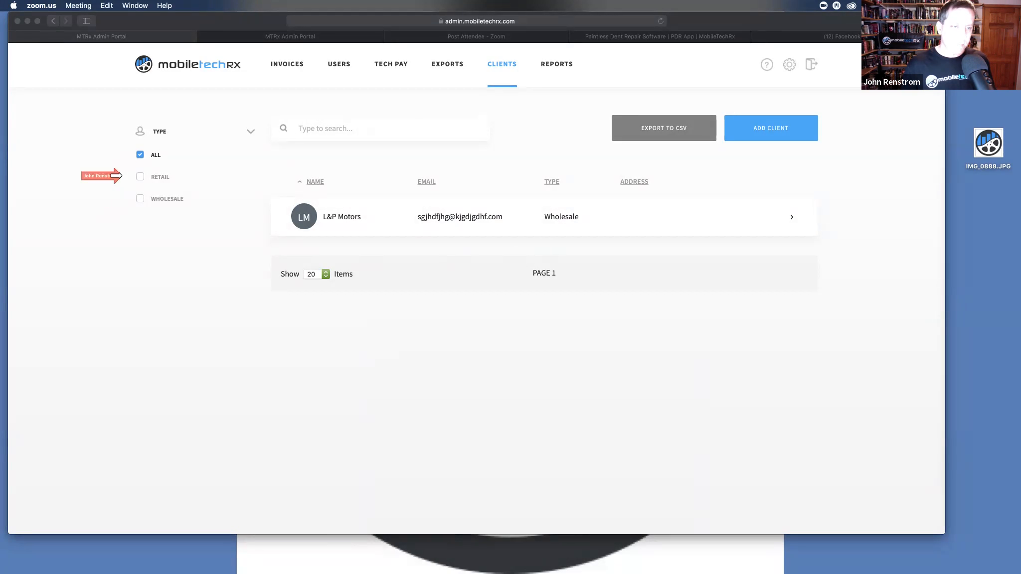
mouse_move(115, 199)
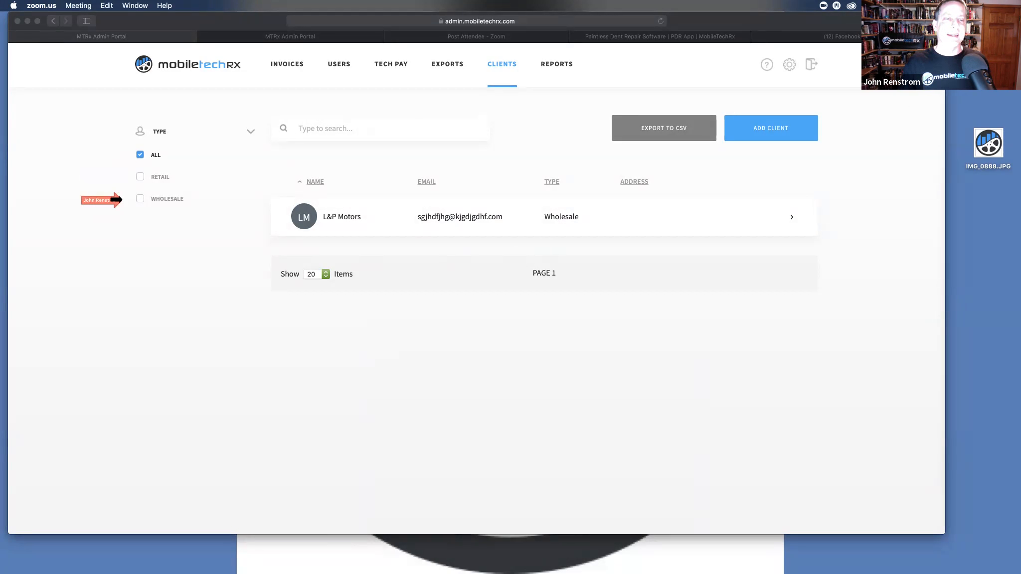
mouse_move(113, 176)
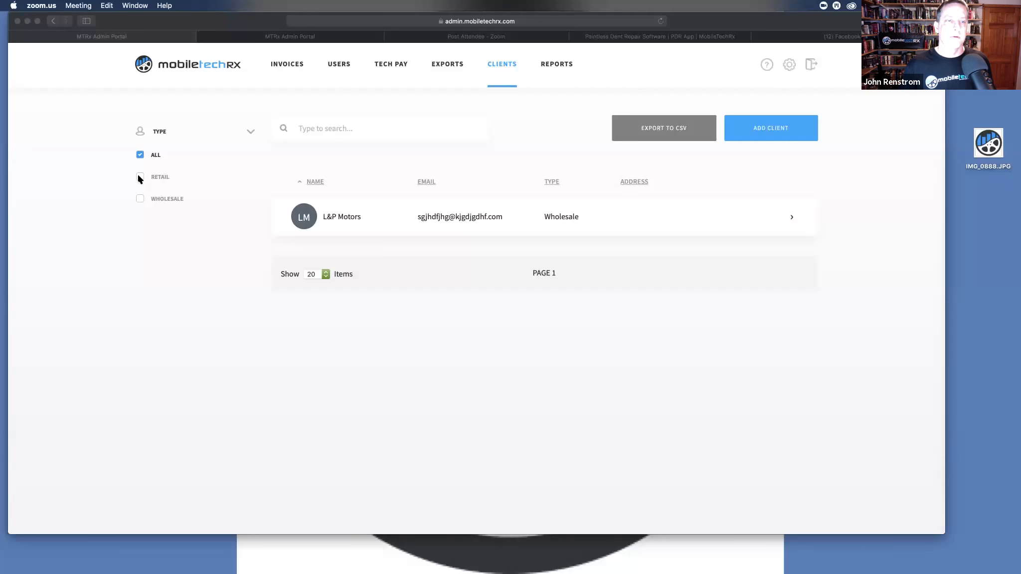
left_click(139, 177)
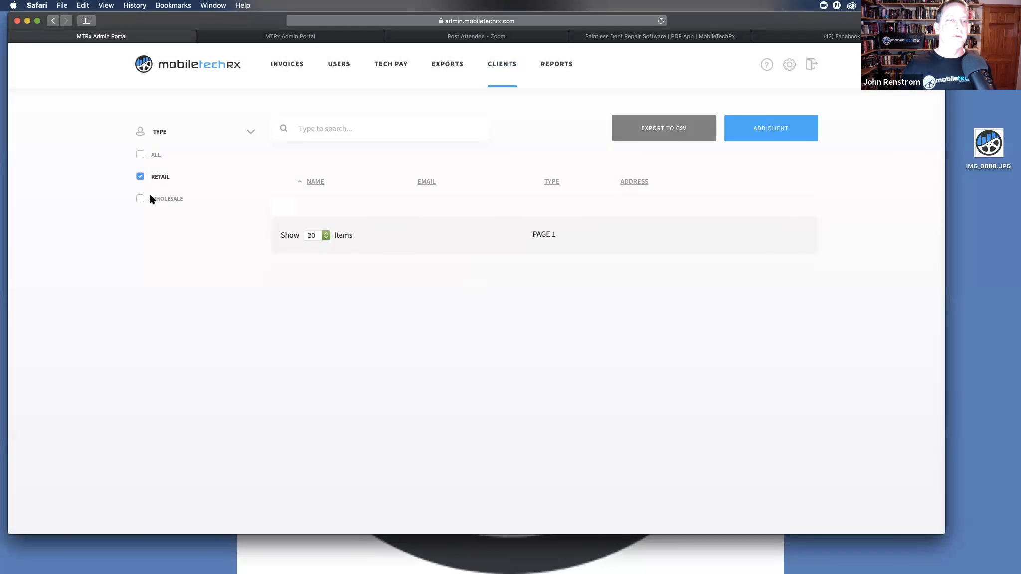
left_click(139, 155)
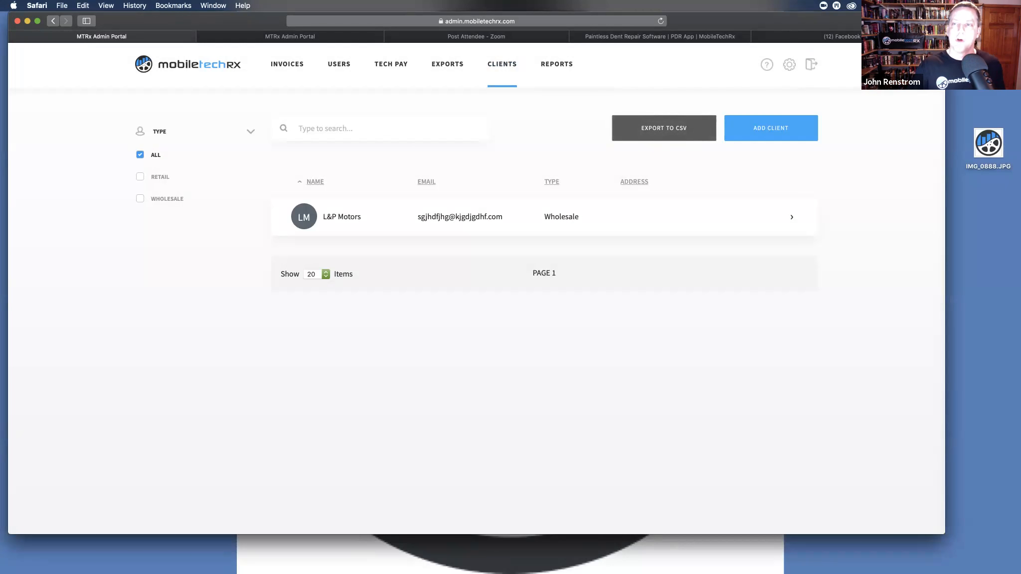
mouse_move(838, 116)
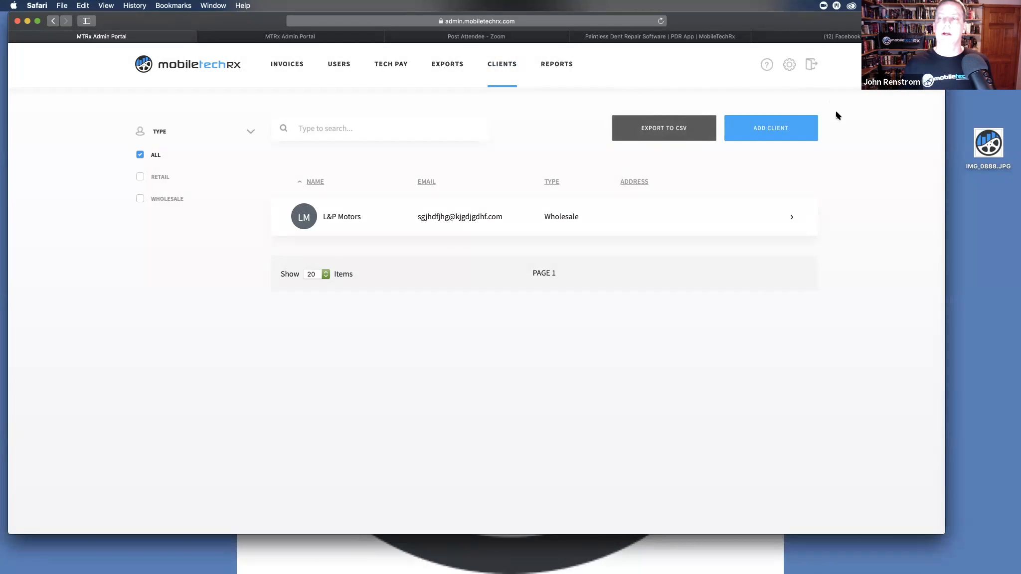
mouse_move(650, 162)
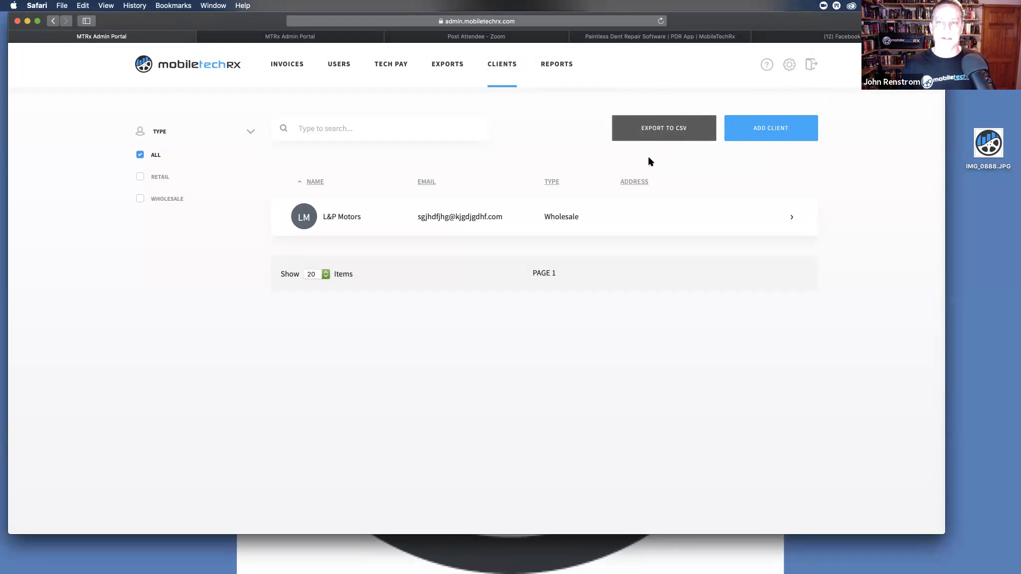
mouse_move(669, 153)
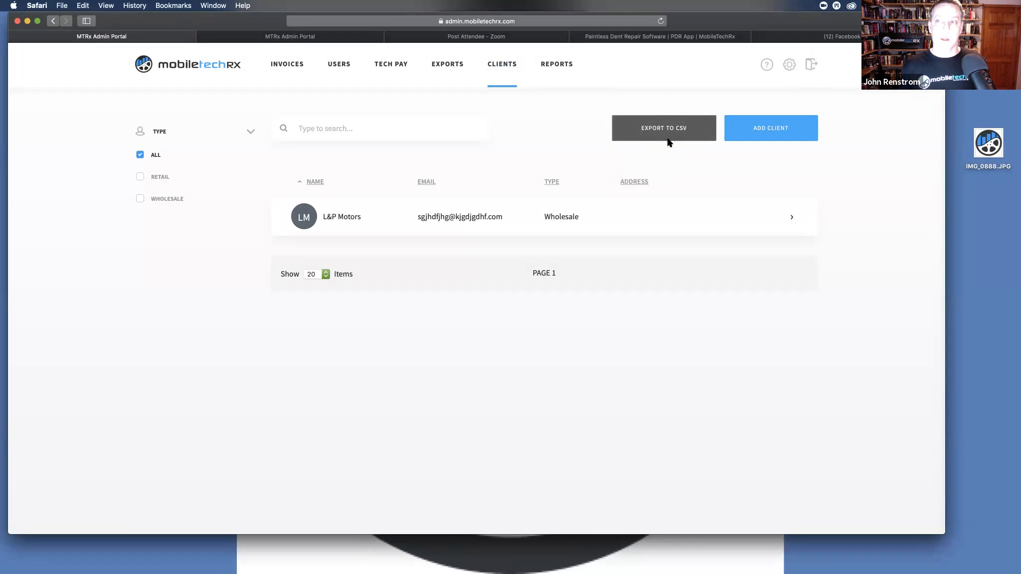
mouse_move(663, 139)
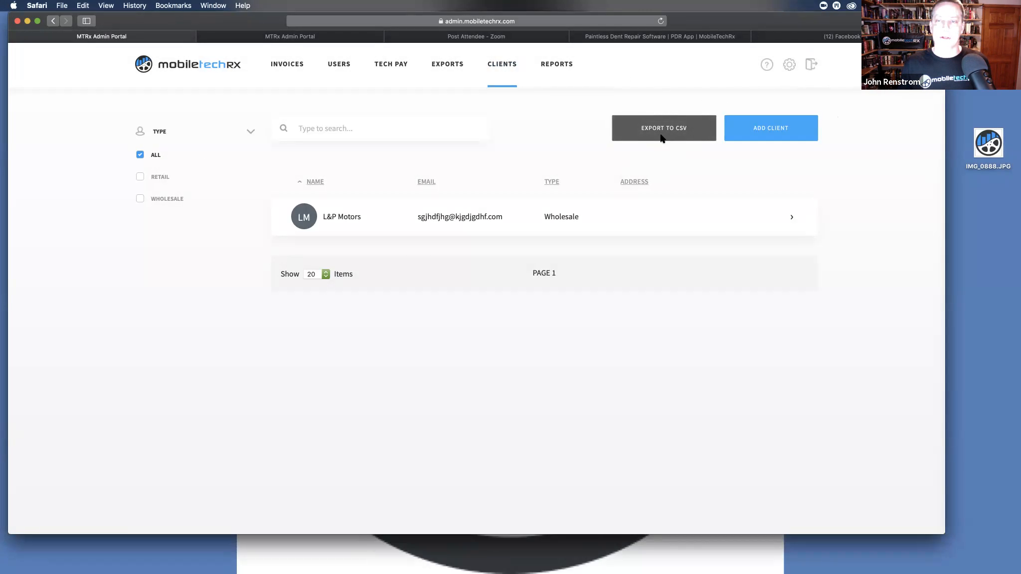
mouse_move(671, 135)
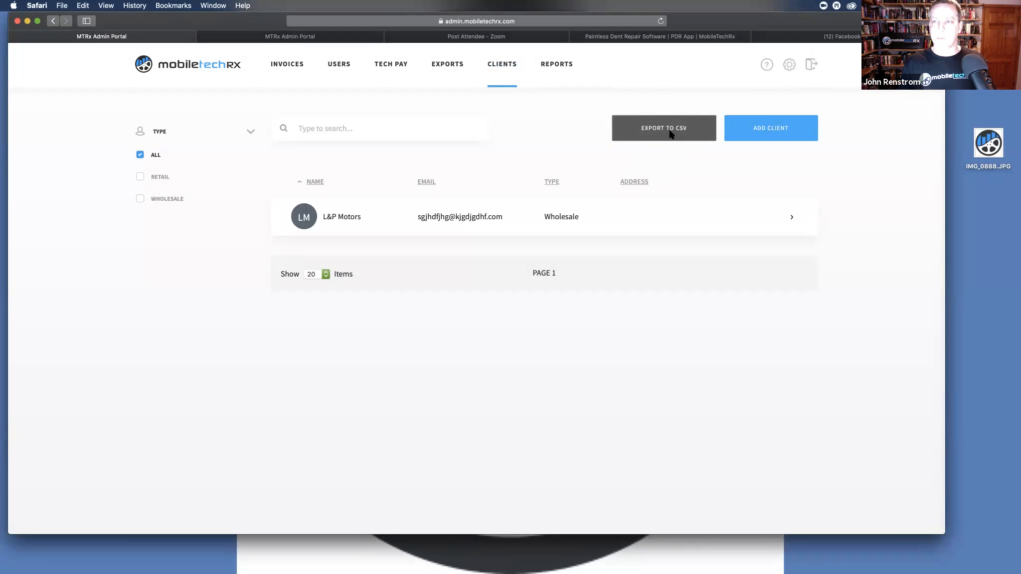
mouse_move(672, 135)
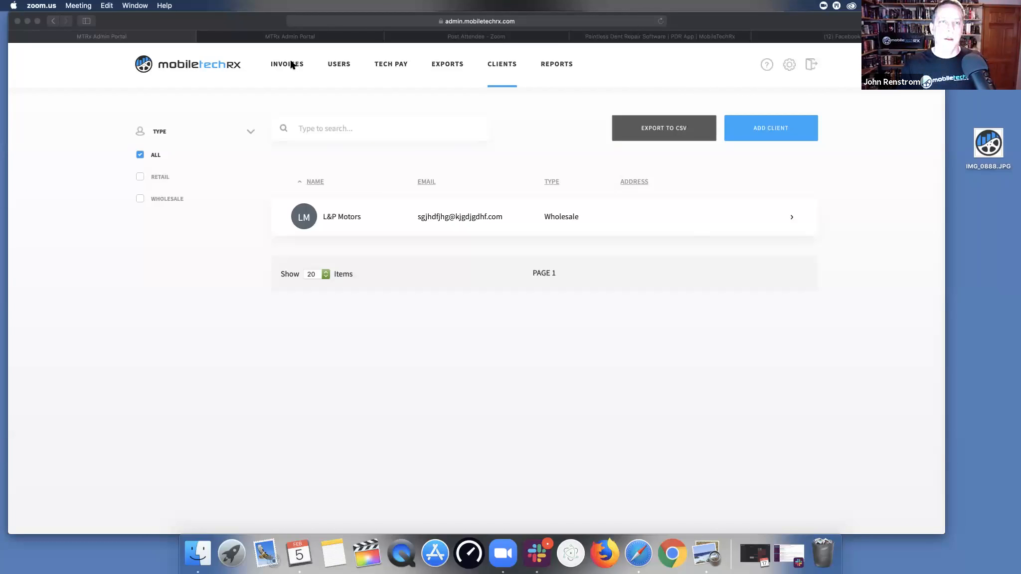
Show the Invoices page with $0 total, paid and unpaid and no invoices
left_click(287, 64)
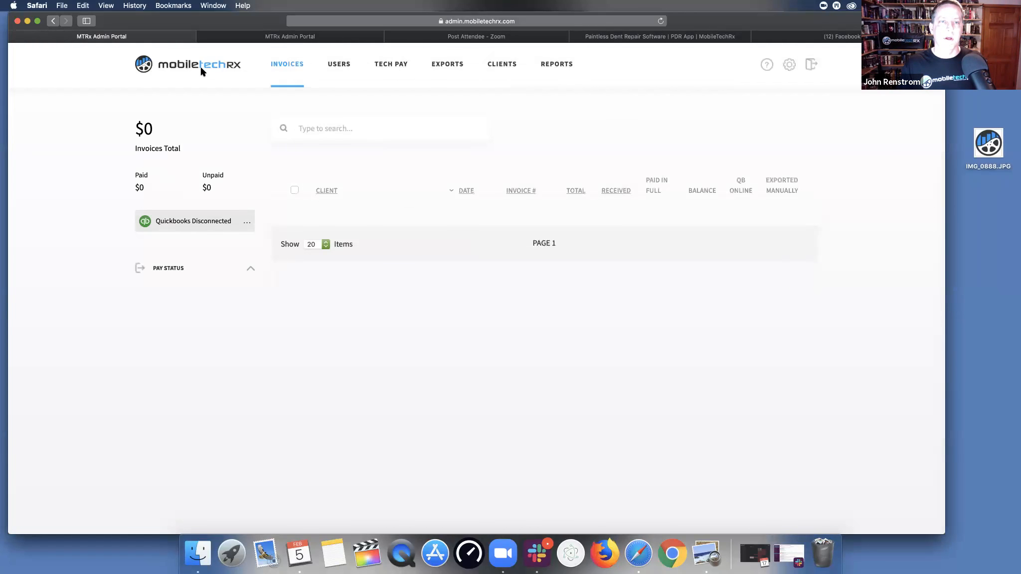
mouse_move(493, 287)
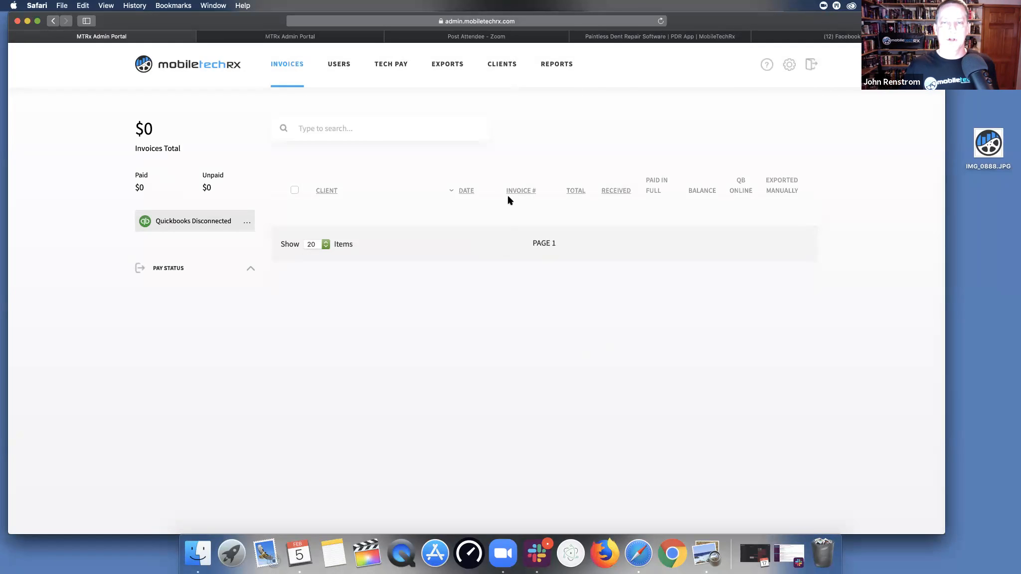
mouse_move(520, 193)
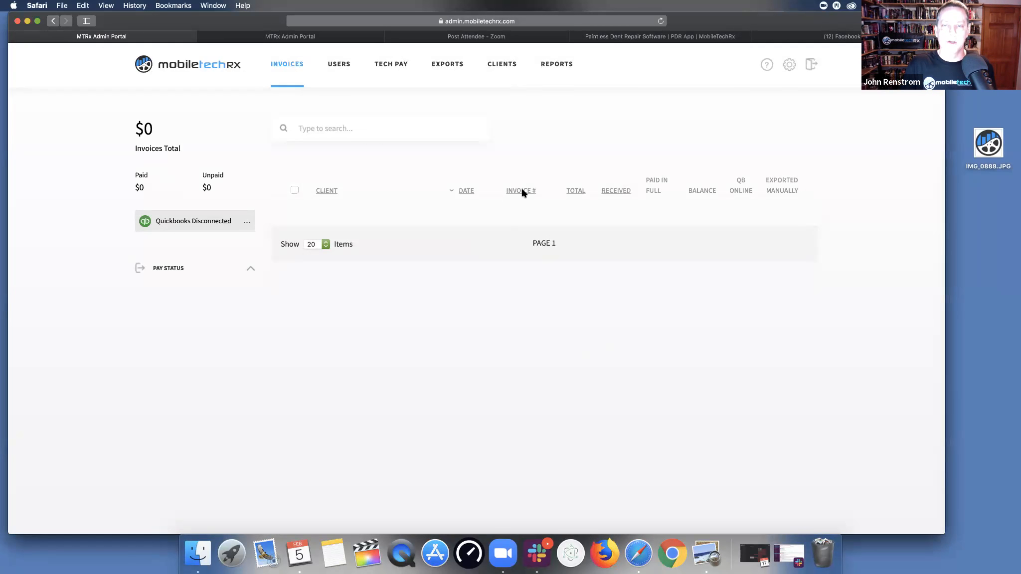
mouse_move(519, 223)
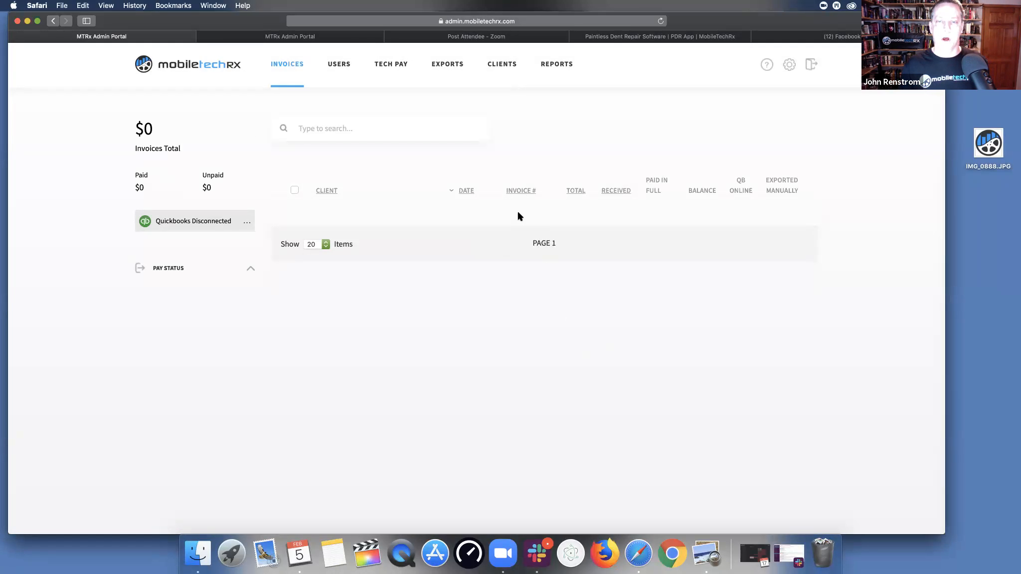
mouse_move(518, 213)
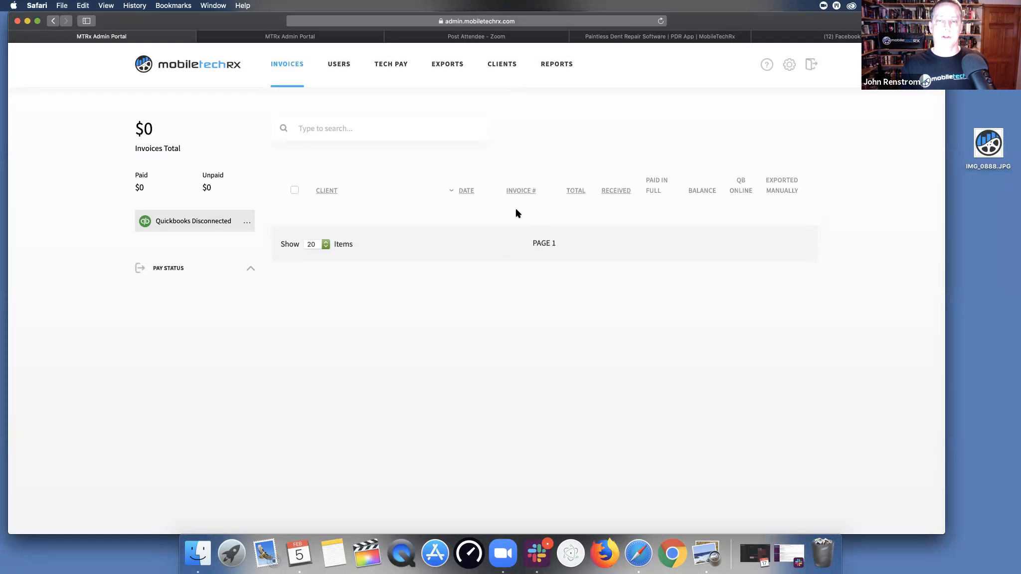
mouse_move(543, 221)
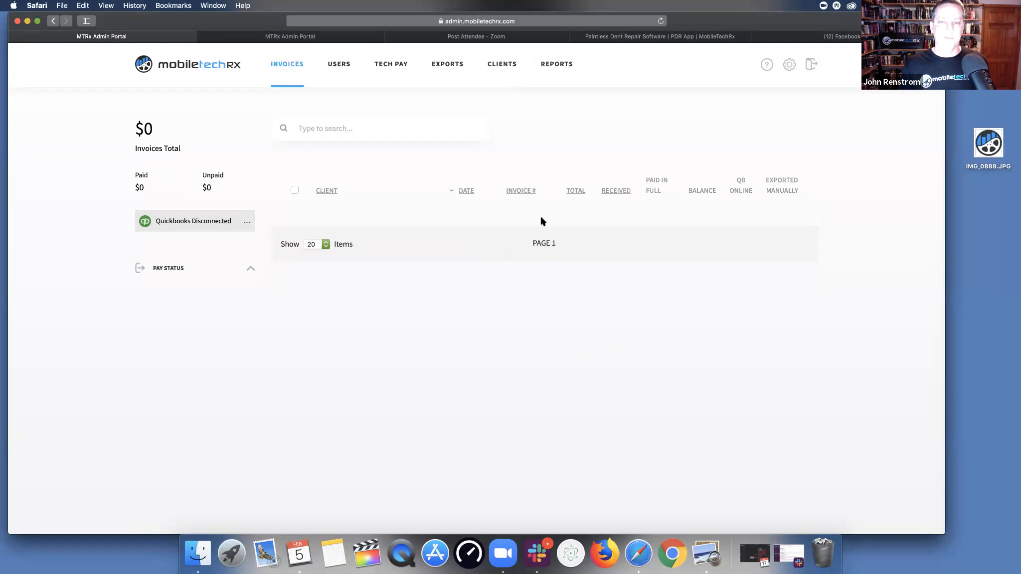
mouse_move(519, 220)
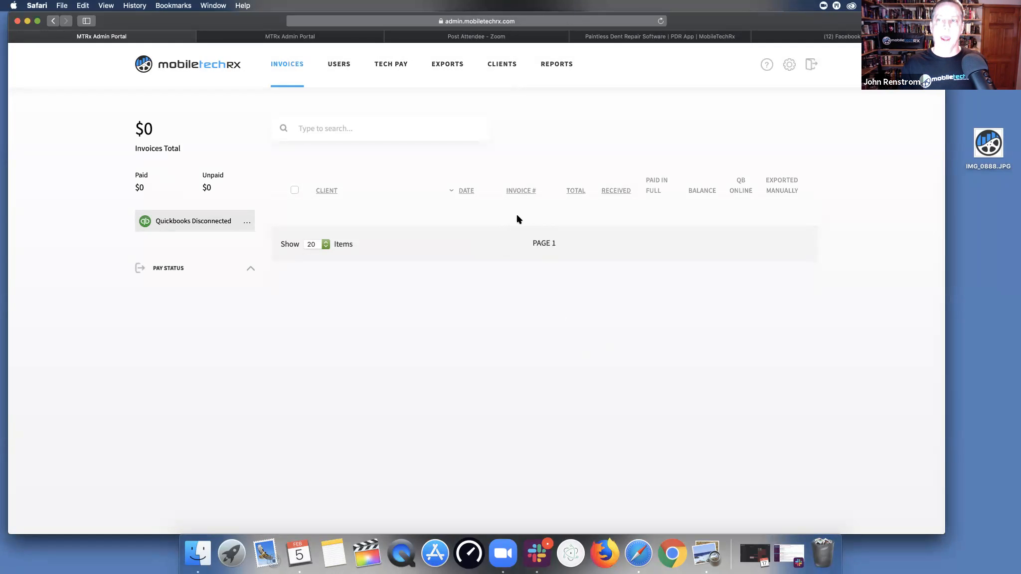
mouse_move(521, 211)
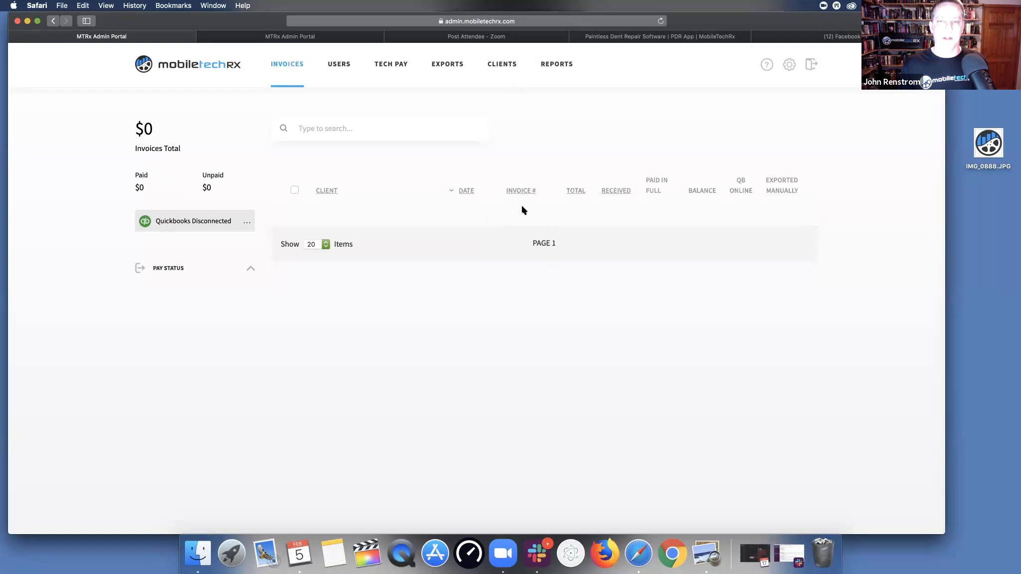